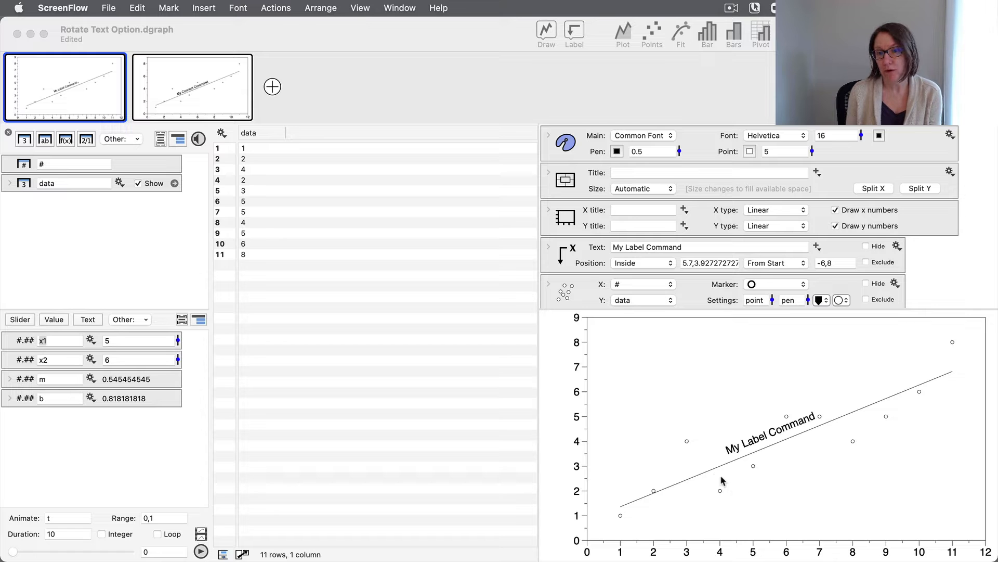
{"action": "mouse_move", "coordinate": [843, 427]}
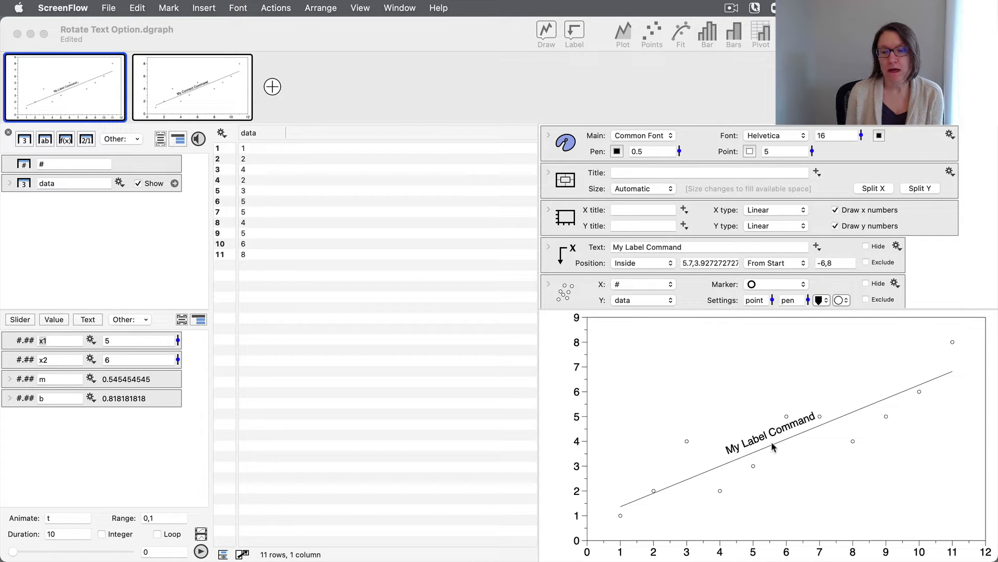
{"action": "mouse_move", "coordinate": [857, 463]}
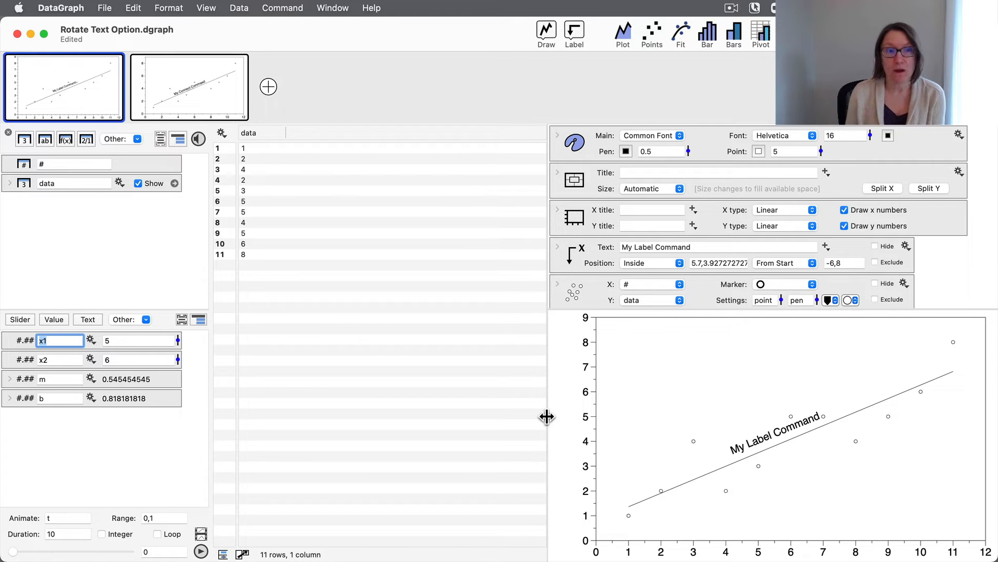
Step: Show the second graph, where the slanted My Connect Command label follows the fit line
{"action": "left_click", "coordinate": [189, 87]}
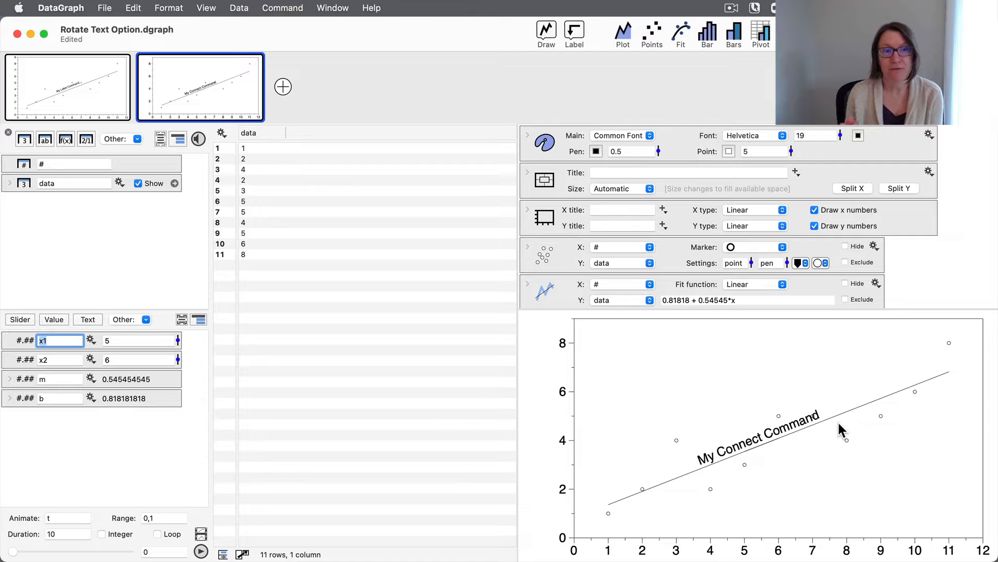
{"action": "mouse_move", "coordinate": [337, 202]}
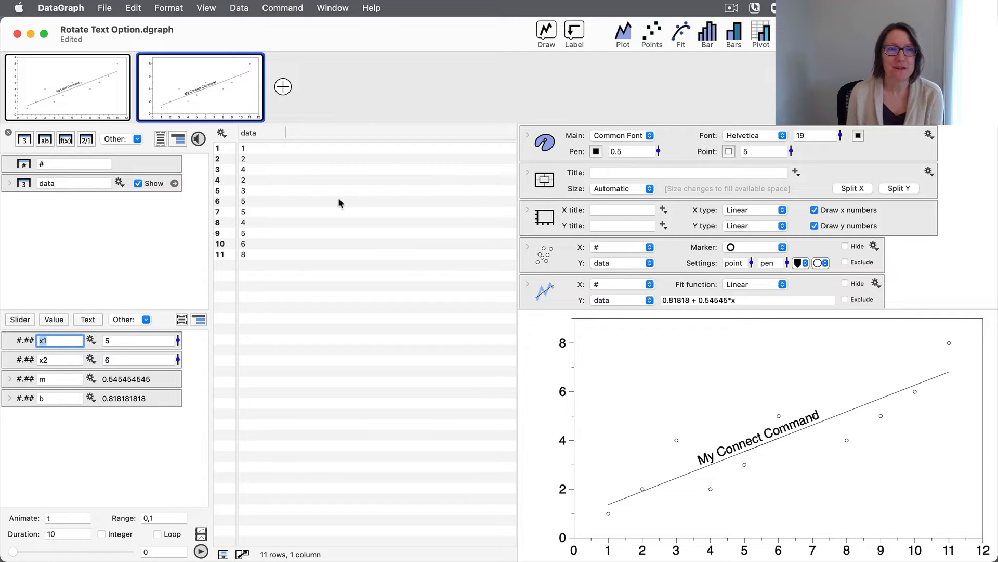
Step: Create a new document from the data column, plotted as points with a linear fit
{"action": "left_click", "coordinate": [248, 132]}
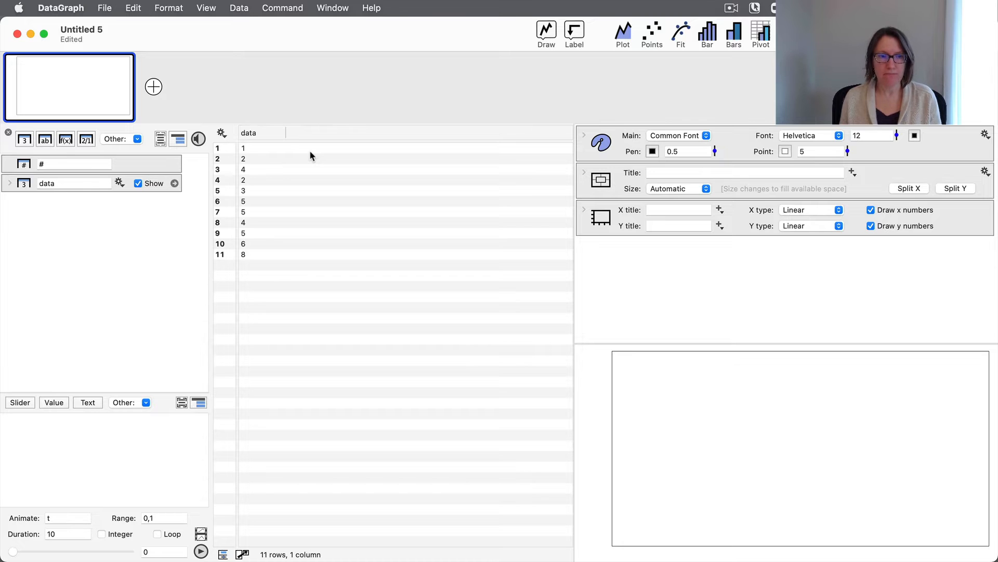
{"action": "left_click", "coordinate": [681, 34]}
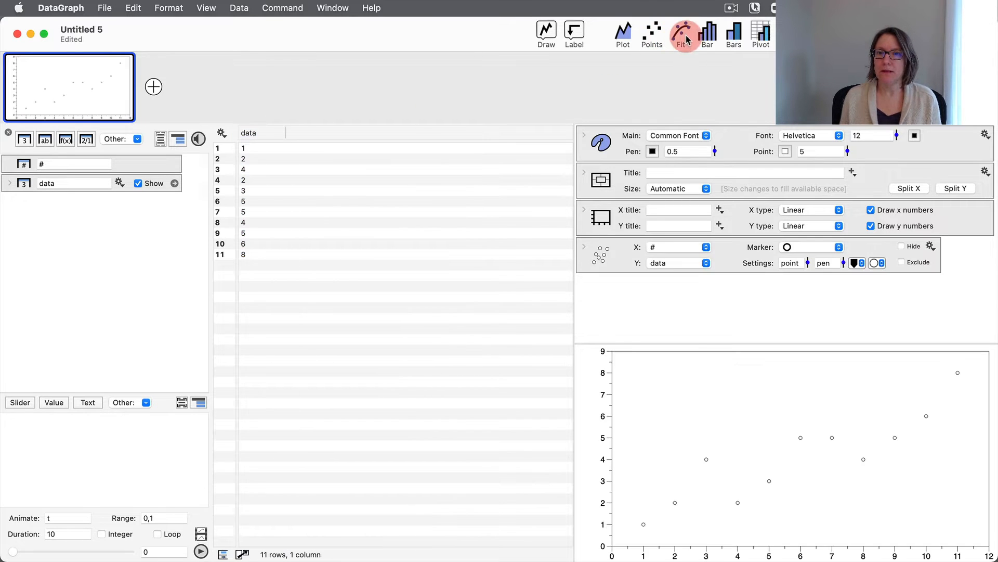
{"action": "left_click", "coordinate": [681, 33]}
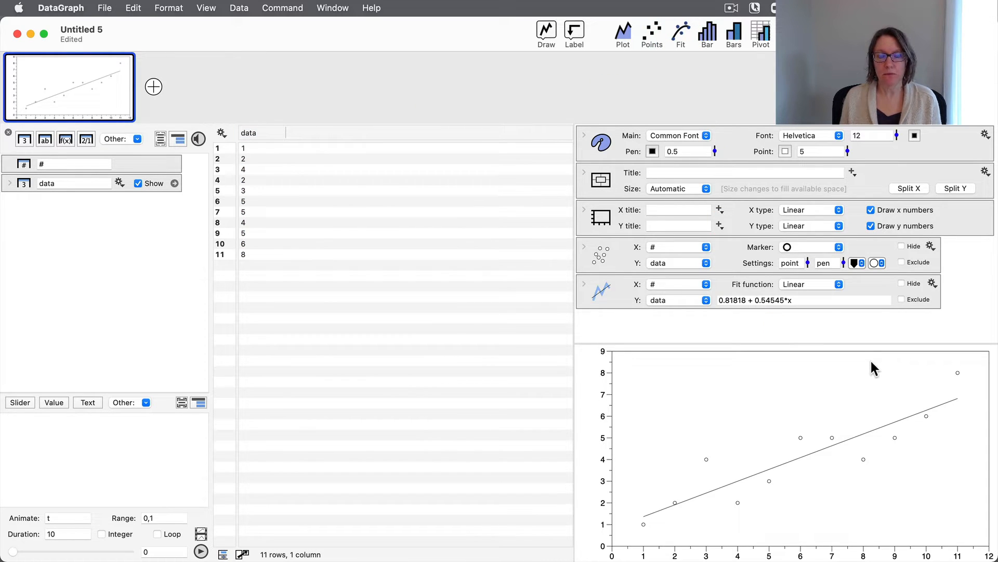
{"action": "mouse_move", "coordinate": [853, 443]}
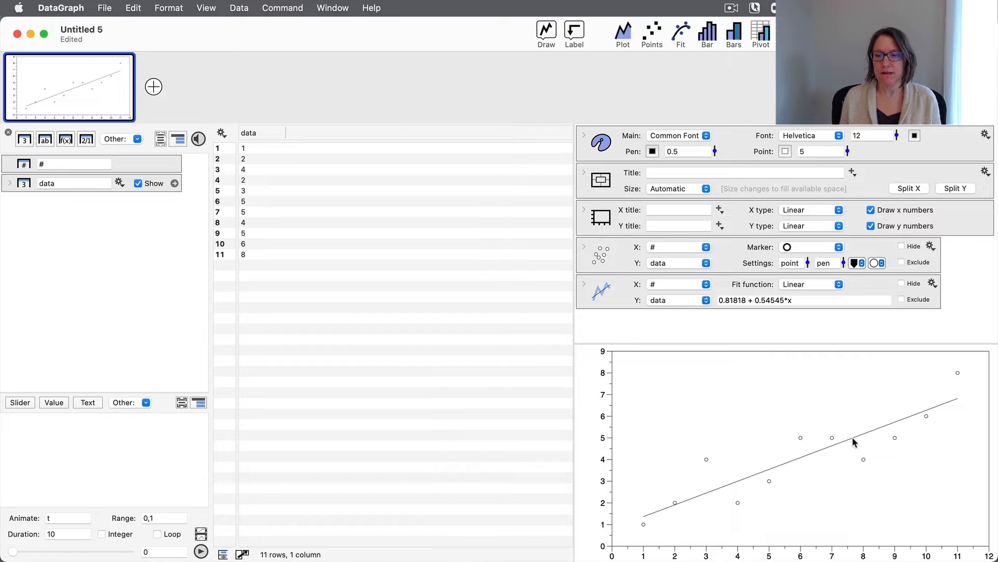
{"action": "mouse_move", "coordinate": [900, 417]}
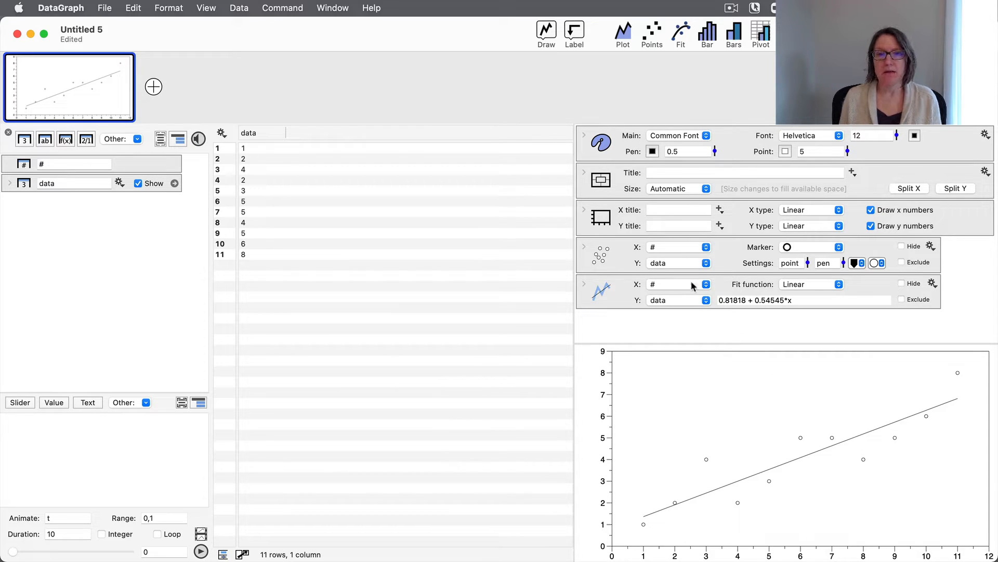
{"action": "left_click", "coordinate": [547, 34]}
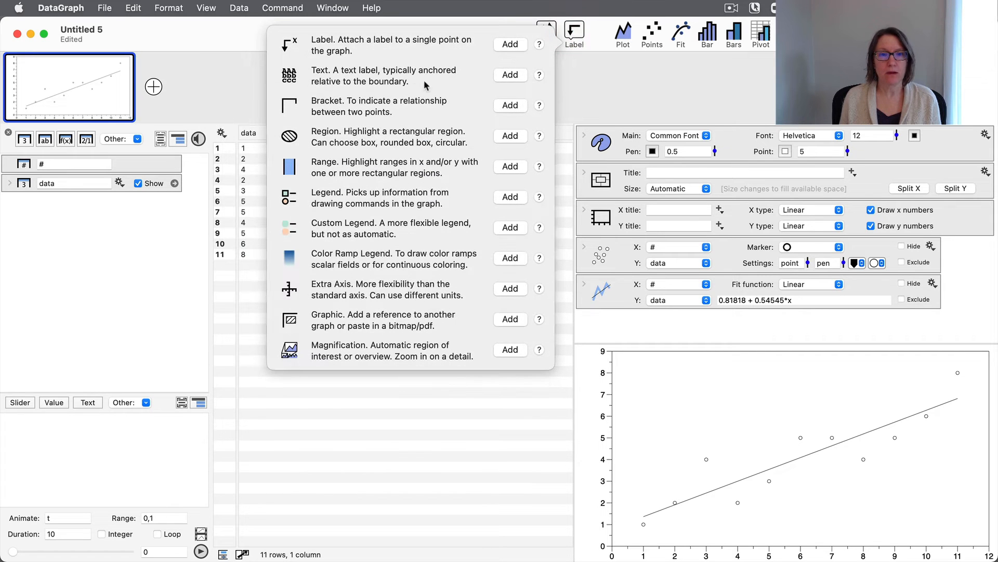
{"action": "mouse_move", "coordinate": [426, 74]}
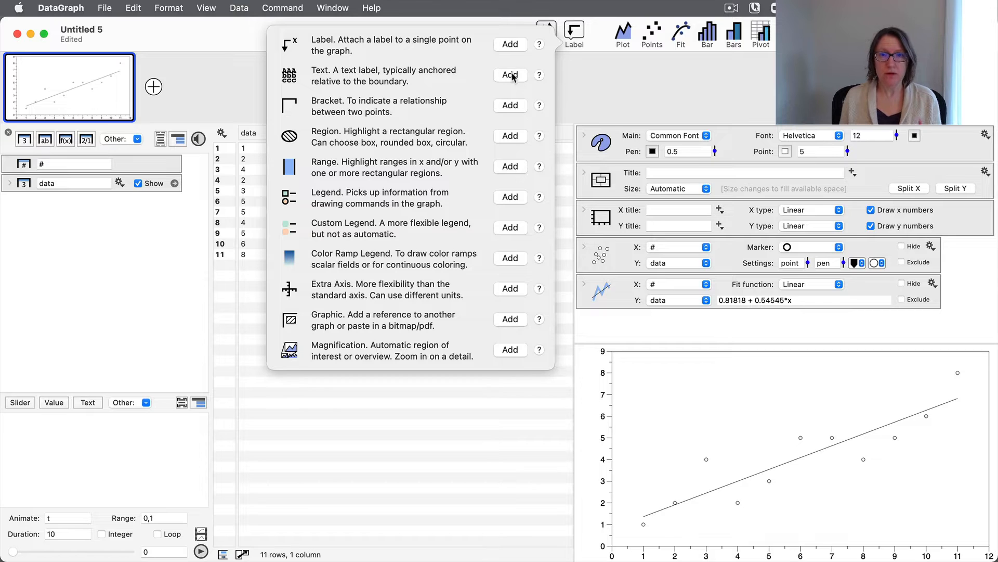
{"action": "left_click", "coordinate": [510, 75]}
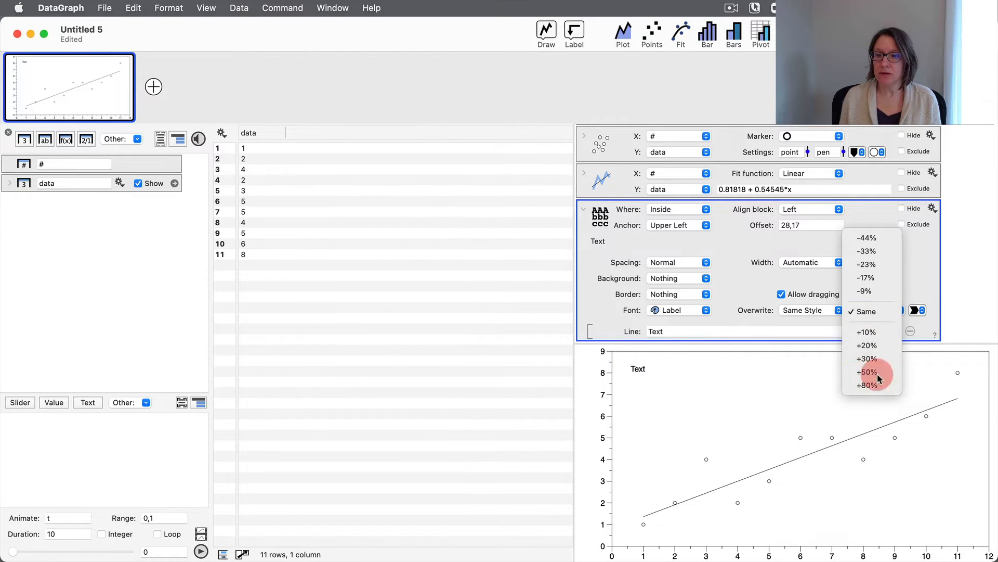
{"action": "left_click", "coordinate": [867, 372]}
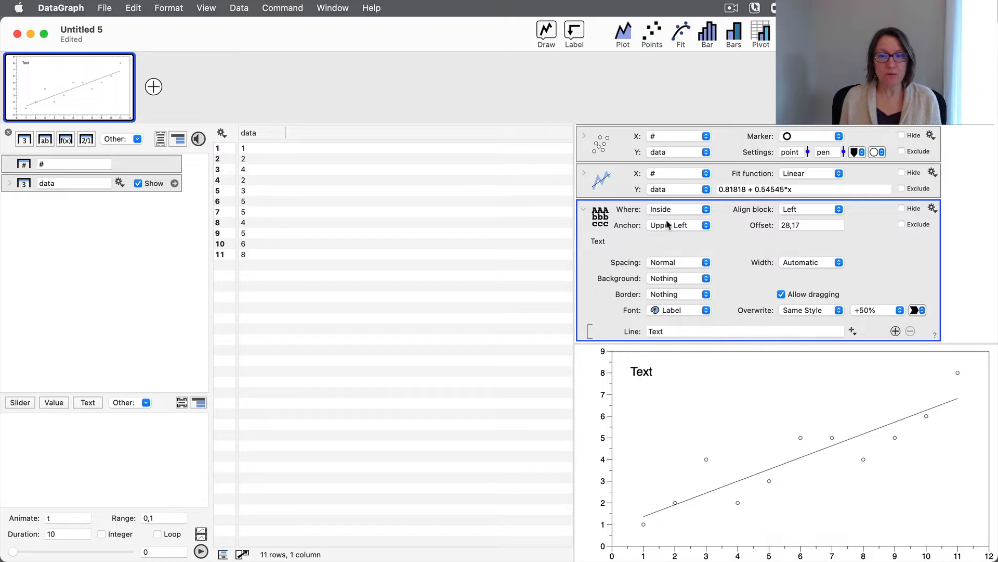
{"action": "mouse_move", "coordinate": [675, 209]}
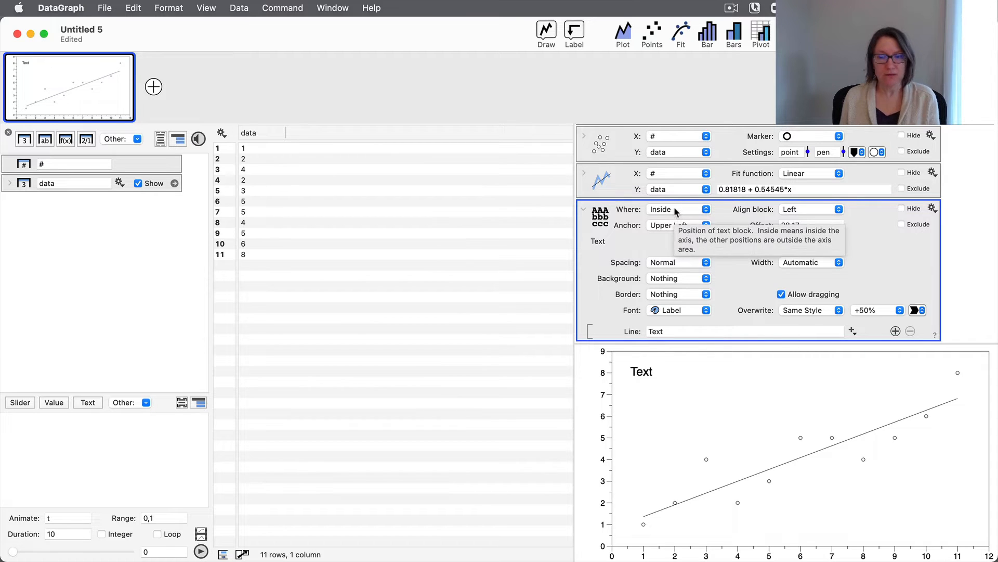
{"action": "left_click", "coordinate": [679, 209]}
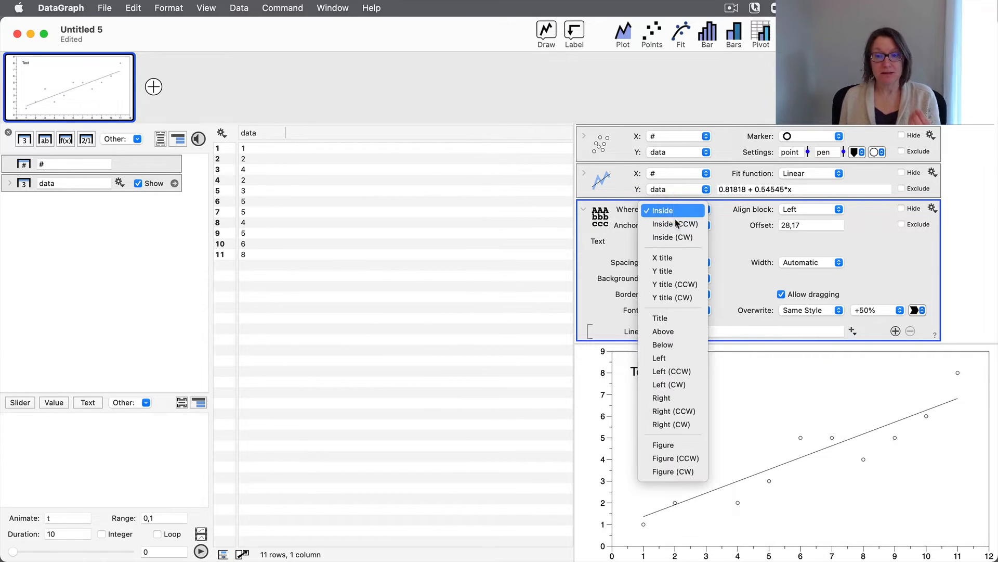
{"action": "mouse_move", "coordinate": [674, 284]}
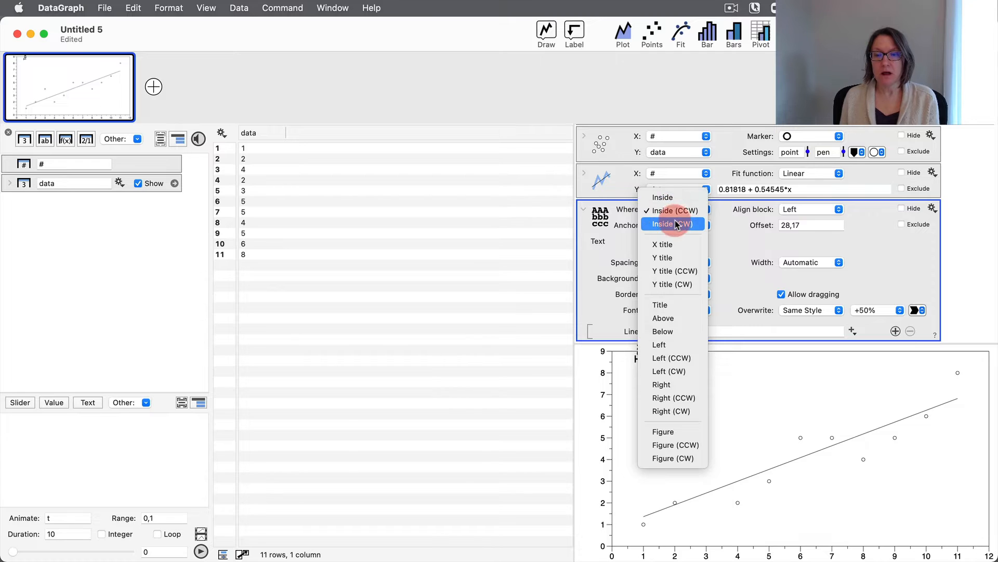
{"action": "left_click", "coordinate": [672, 223]}
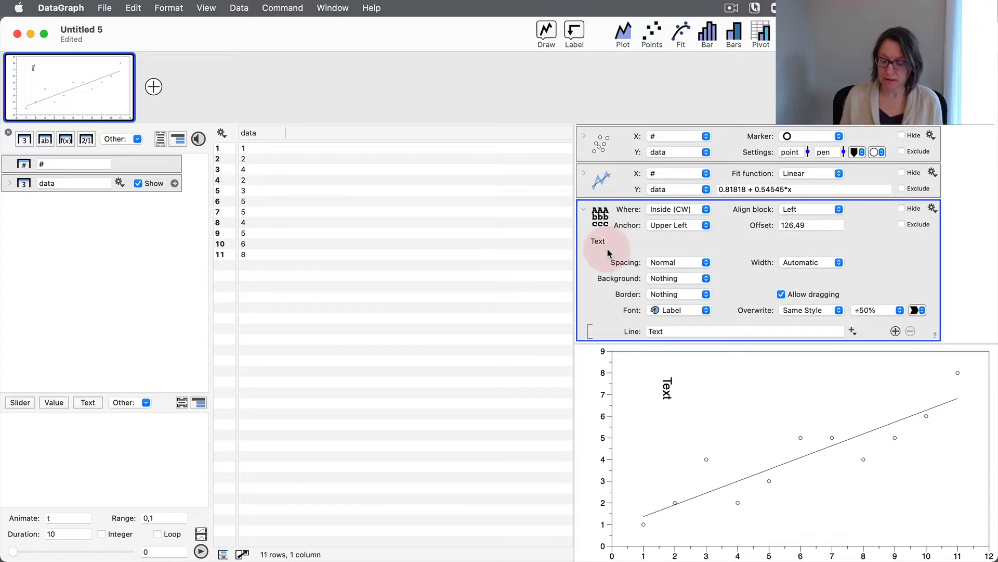
{"action": "left_click", "coordinate": [572, 33]}
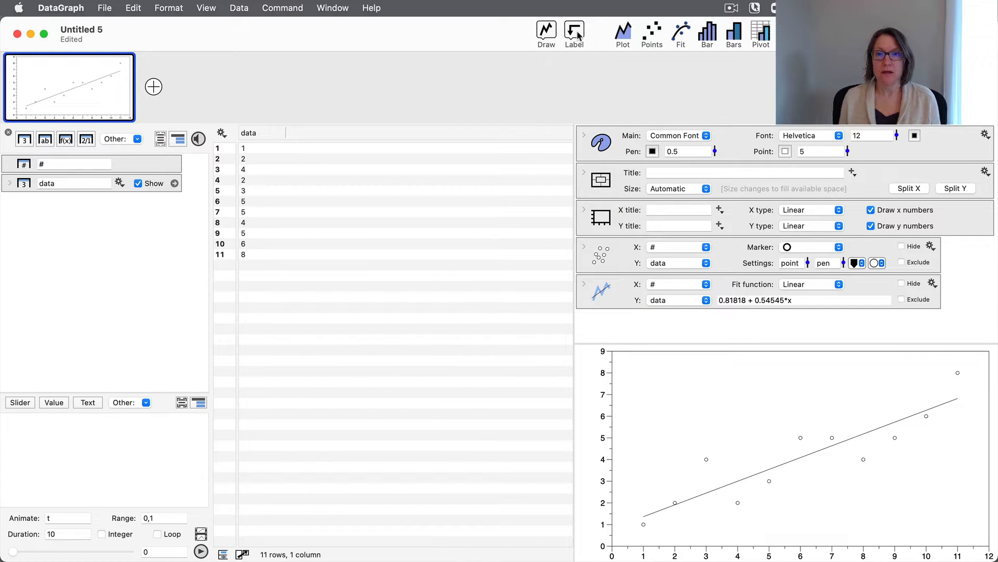
Step: Add a single-point Here label and move its anchor onto the fit line near x=6
{"action": "left_click", "coordinate": [572, 33]}
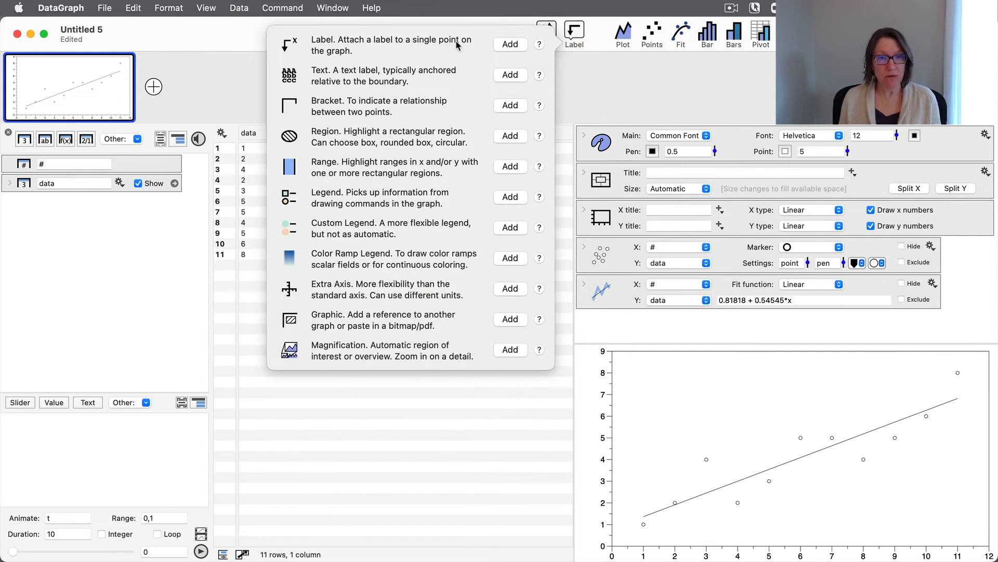
{"action": "left_click", "coordinate": [509, 44]}
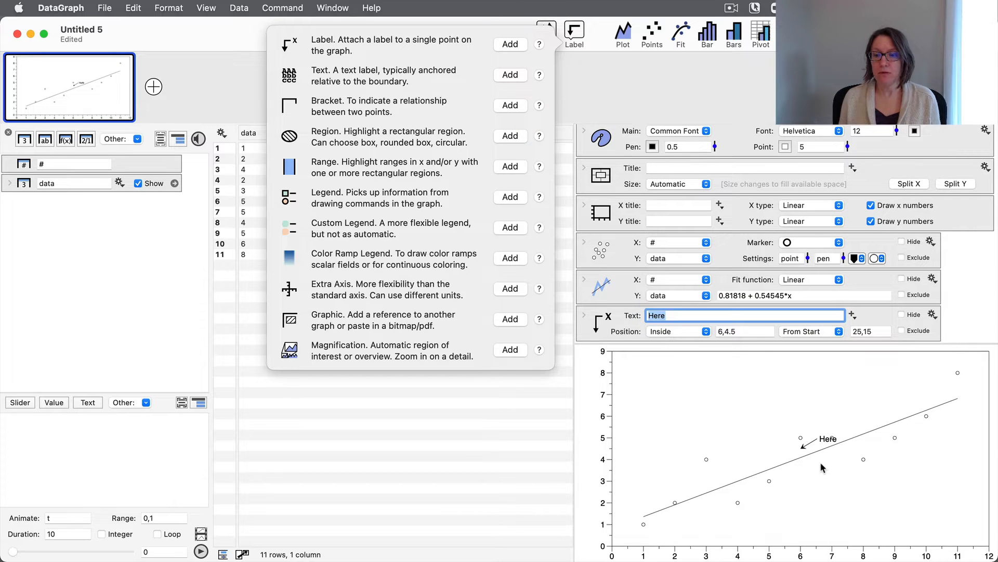
{"action": "left_click", "coordinate": [828, 439]}
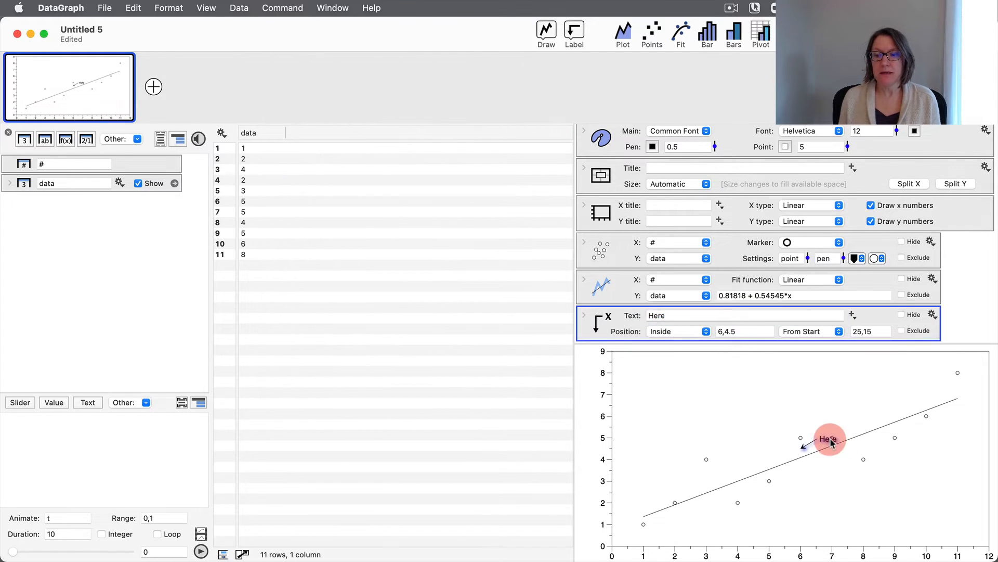
{"action": "left_click_drag", "start_coordinate": [830, 439], "coordinate": [788, 434]}
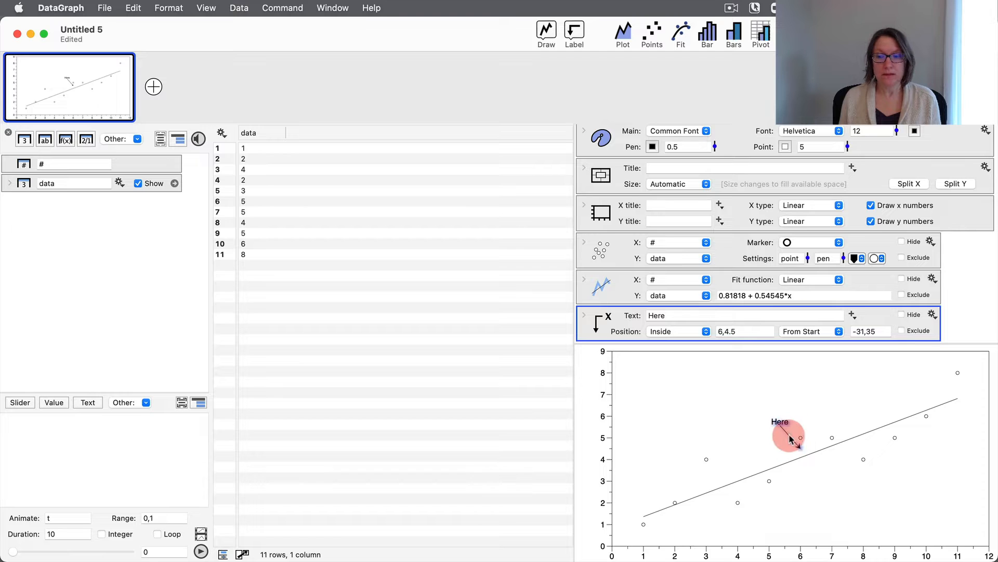
{"action": "left_click_drag", "start_coordinate": [788, 436], "coordinate": [843, 392]}
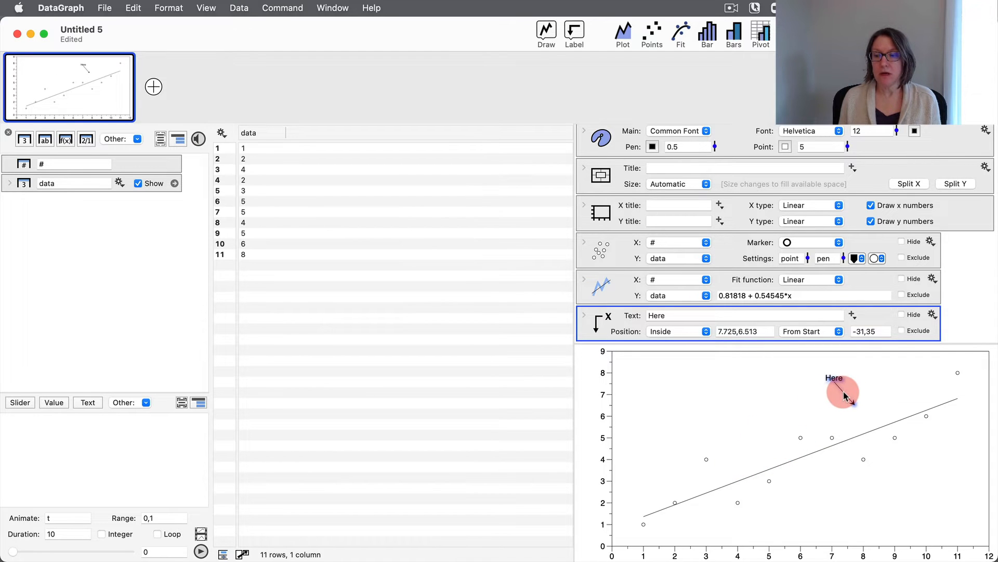
{"action": "left_click_drag", "start_coordinate": [842, 392], "coordinate": [761, 450]}
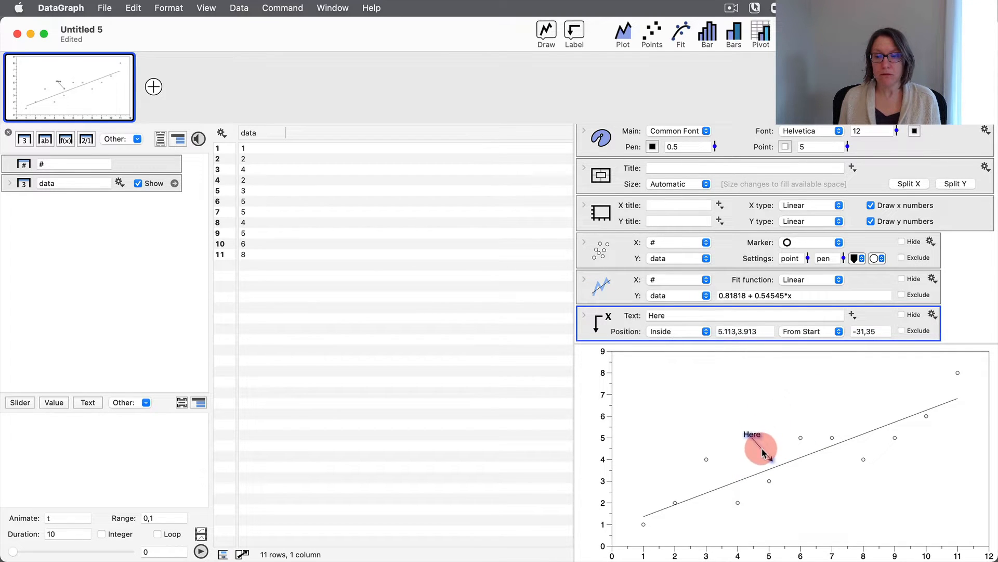
{"action": "left_click_drag", "start_coordinate": [761, 452], "coordinate": [787, 444]}
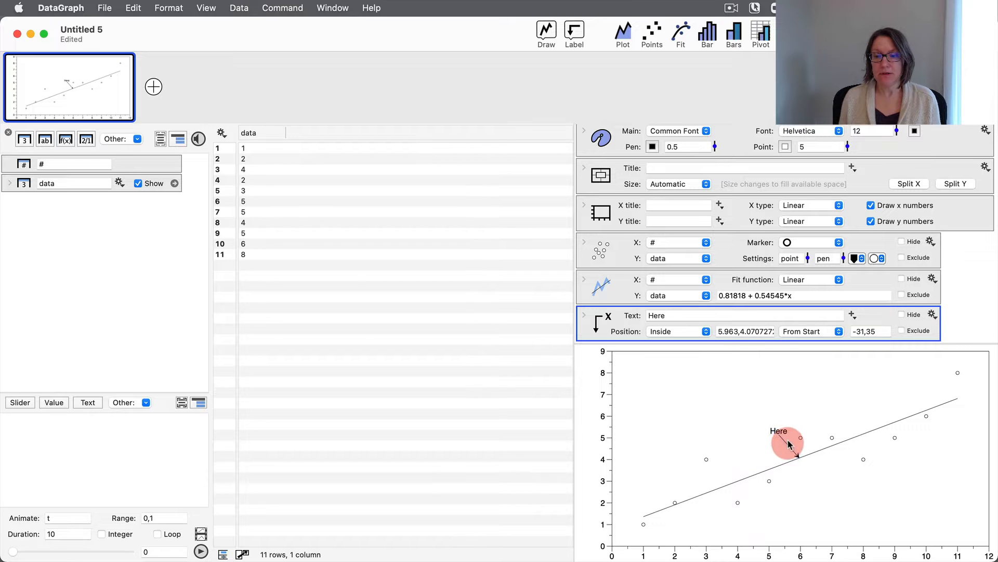
Step: Reposition the Here label and its arrow closer to the fit line
{"action": "left_click_drag", "start_coordinate": [788, 443], "coordinate": [758, 446]}
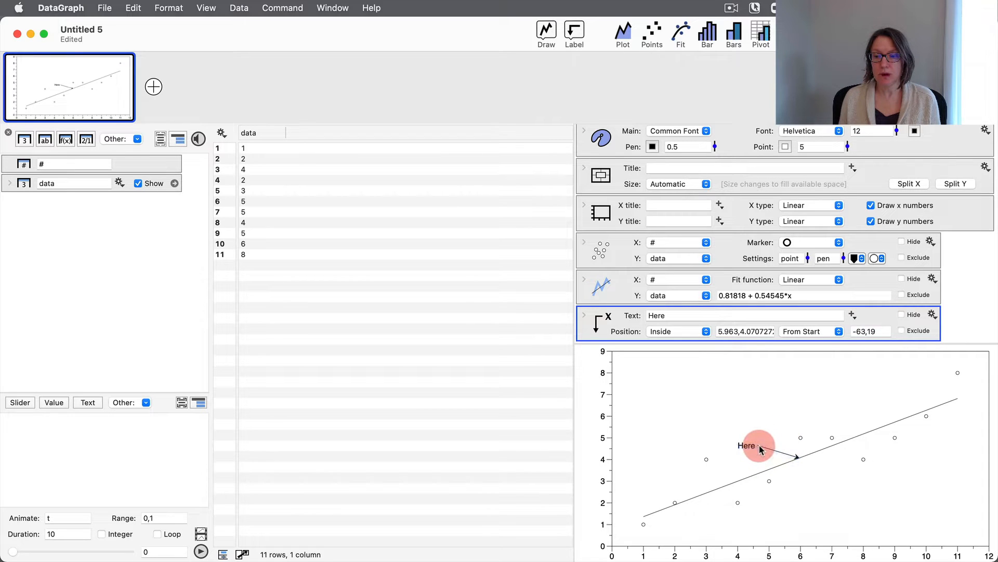
{"action": "left_click_drag", "start_coordinate": [757, 445], "coordinate": [724, 422]}
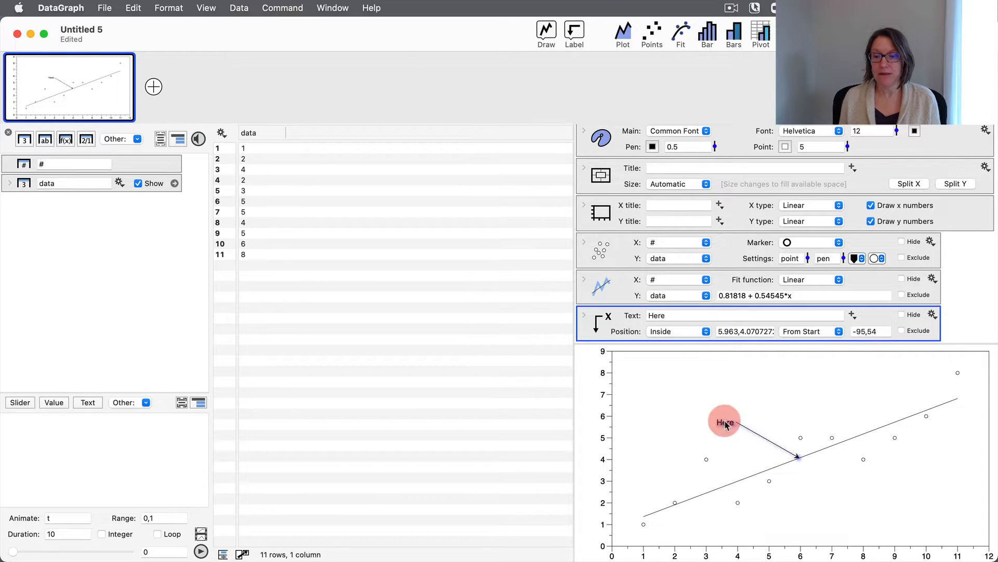
{"action": "left_click_drag", "start_coordinate": [725, 422], "coordinate": [772, 444]}
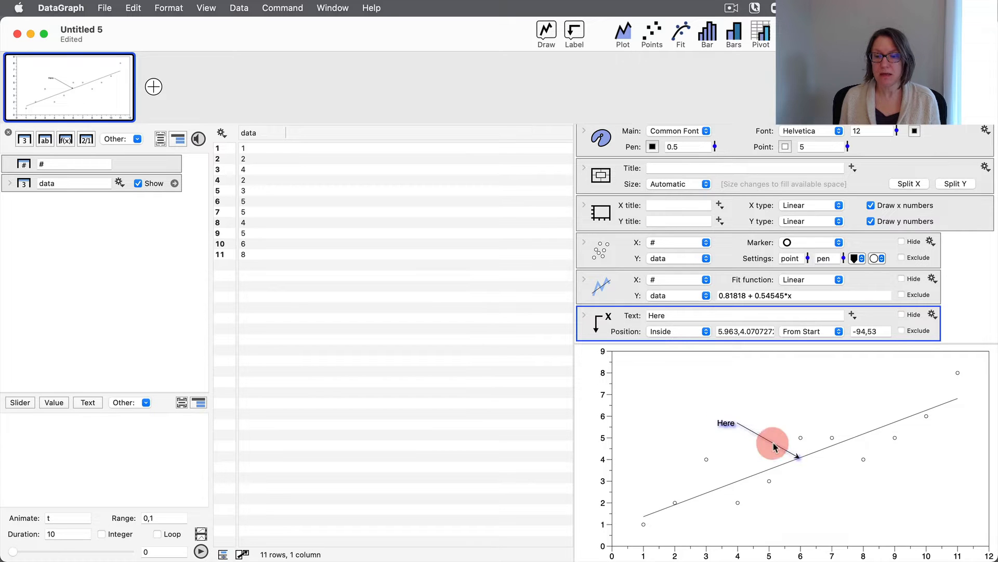
{"action": "left_click_drag", "start_coordinate": [774, 443], "coordinate": [821, 425]}
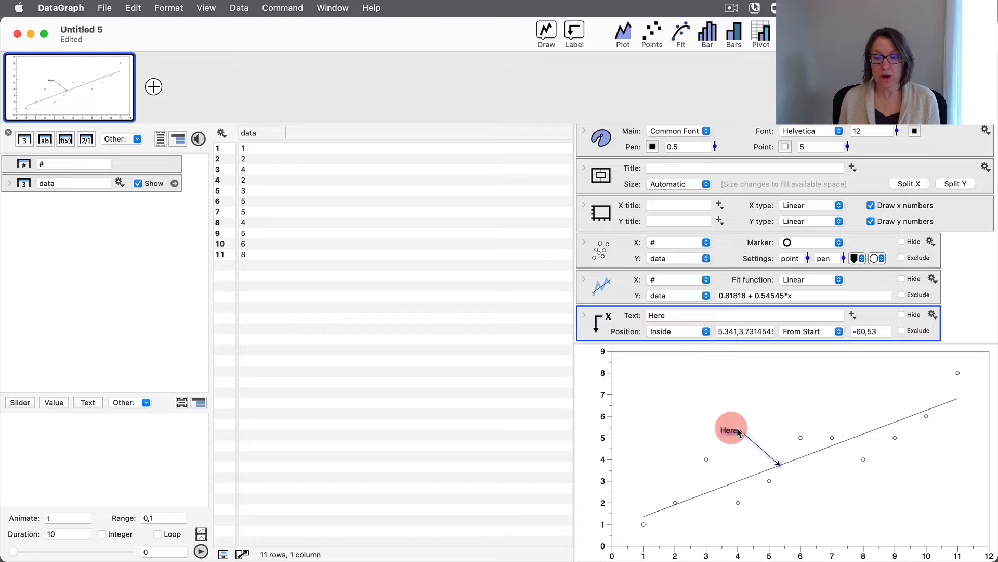
{"action": "left_click_drag", "start_coordinate": [730, 429], "coordinate": [771, 448]}
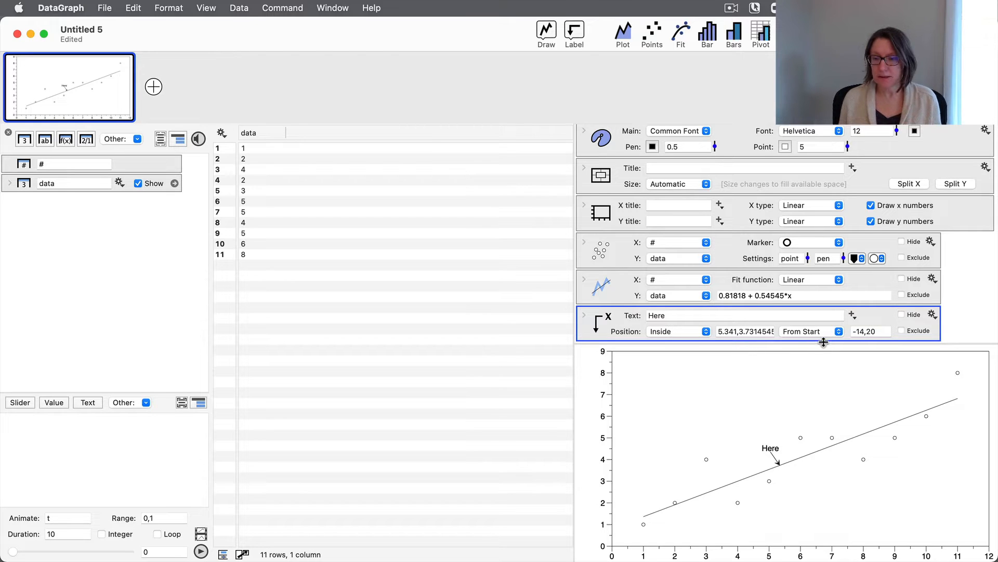
Step: Change the label offset from From Start to At Start, removing the arrow
{"action": "left_click", "coordinate": [809, 331]}
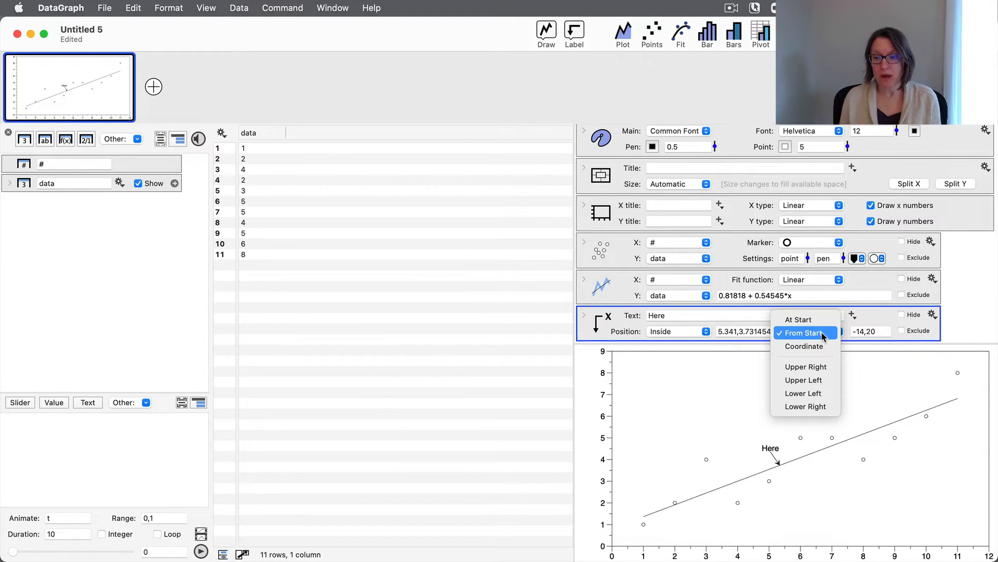
{"action": "left_click", "coordinate": [804, 332]}
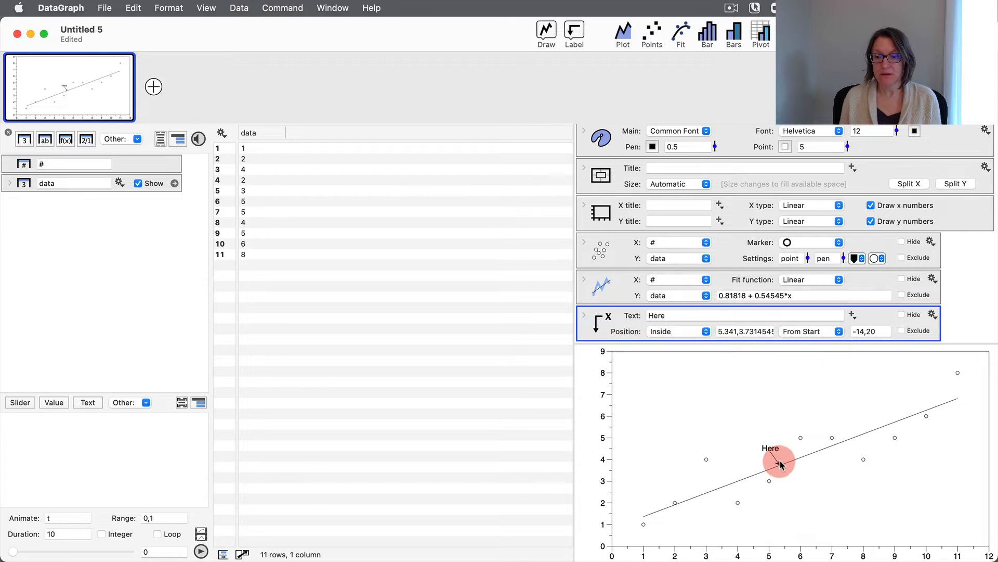
{"action": "left_click", "coordinate": [808, 331]}
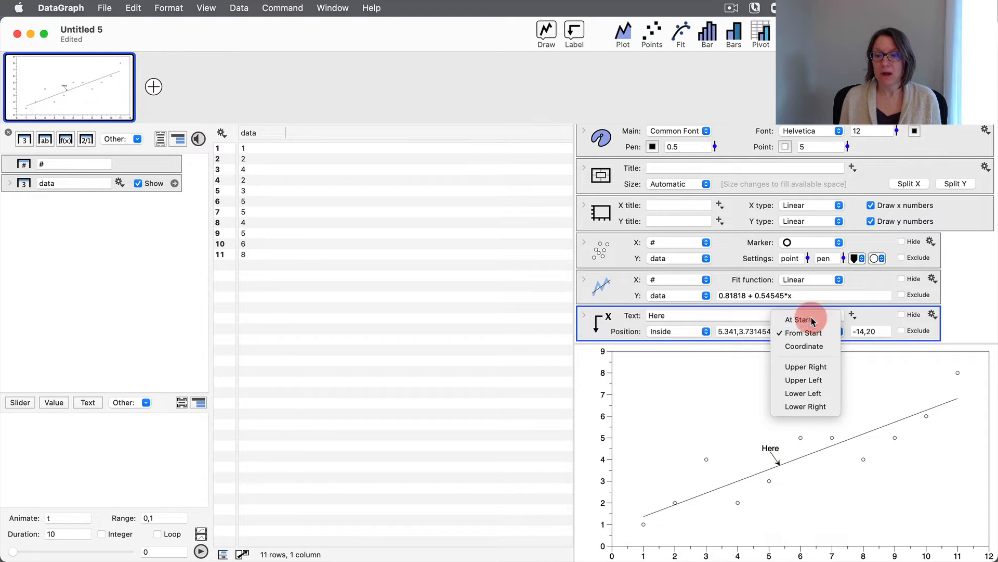
{"action": "left_click", "coordinate": [799, 318]}
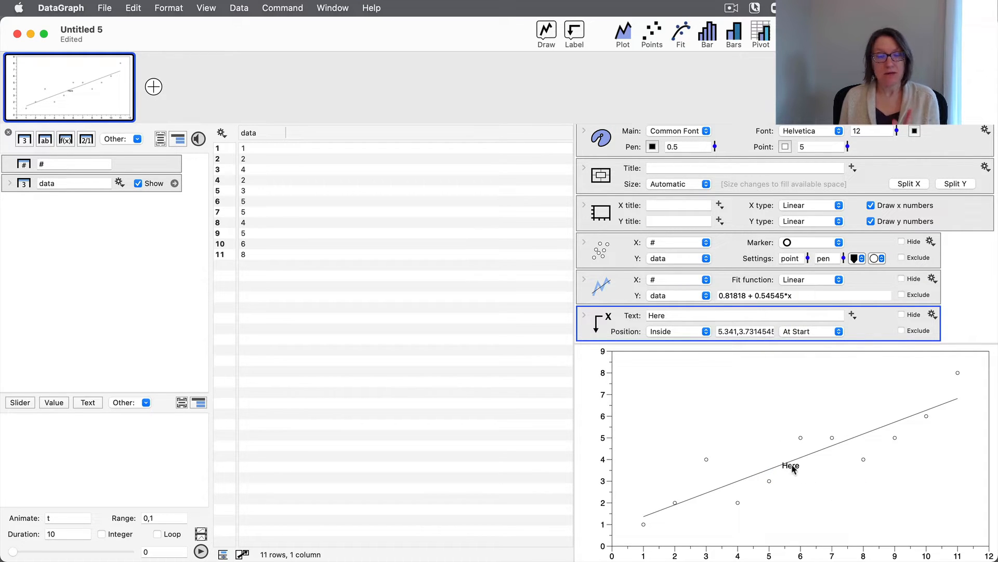
Step: Change the label text to 'My Label Command' and slide it along the fit line to about (4.4, 4.1)
{"action": "left_click_drag", "start_coordinate": [791, 465], "coordinate": [781, 456]}
{"action": "type", "text": "M"}
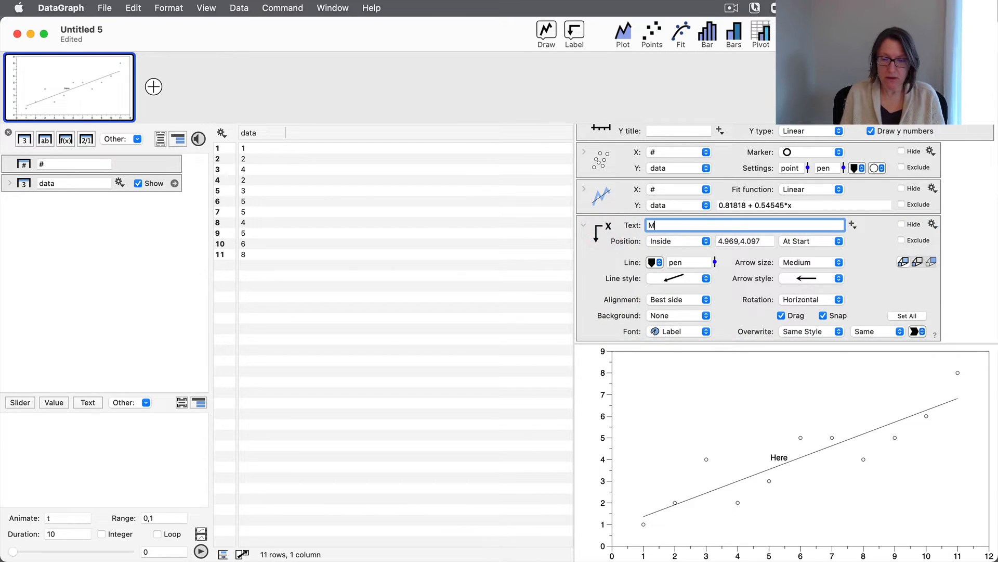
{"action": "type", "text": "y Label"}
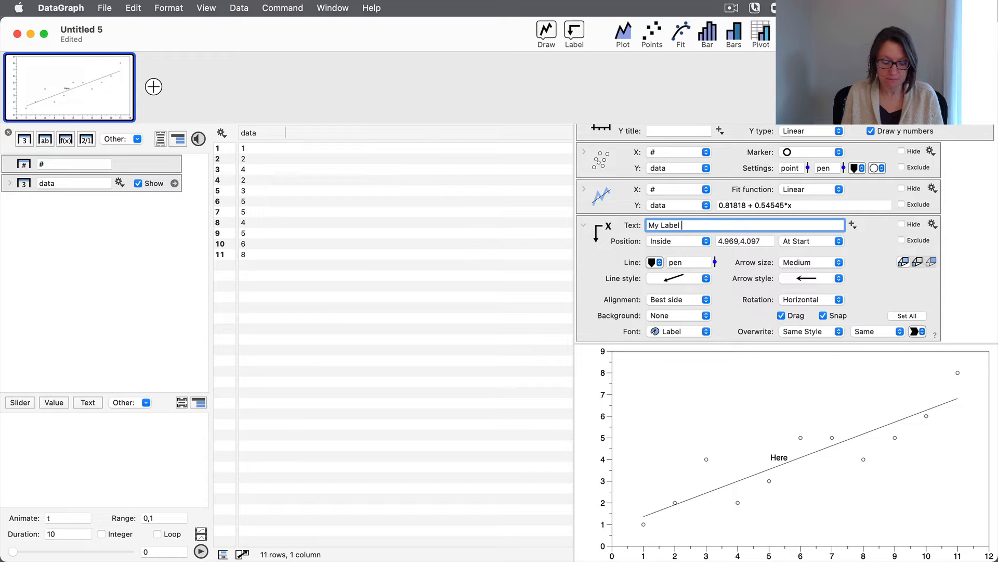
{"action": "type", "text": "Command"}
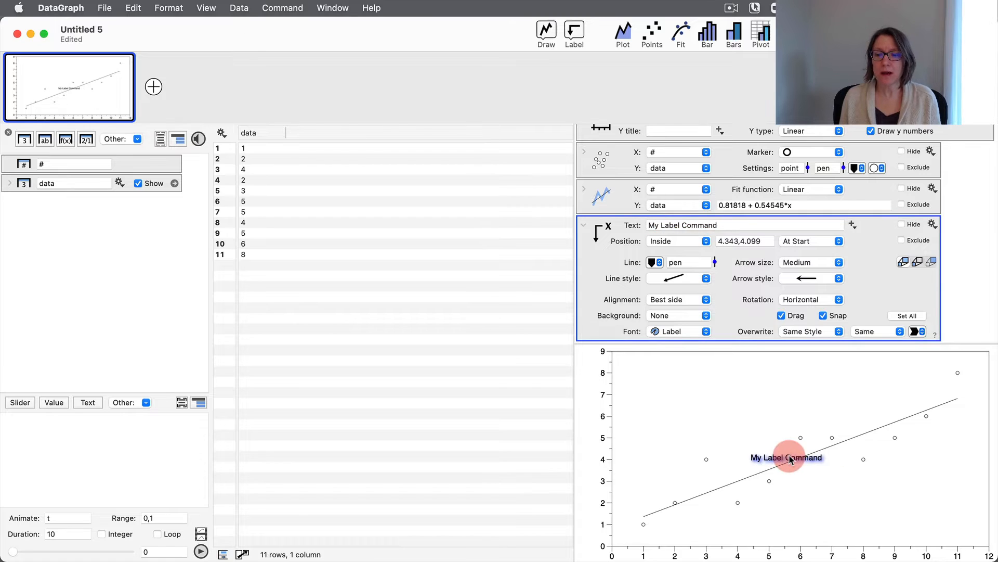
{"action": "left_click_drag", "start_coordinate": [787, 457], "coordinate": [789, 457]}
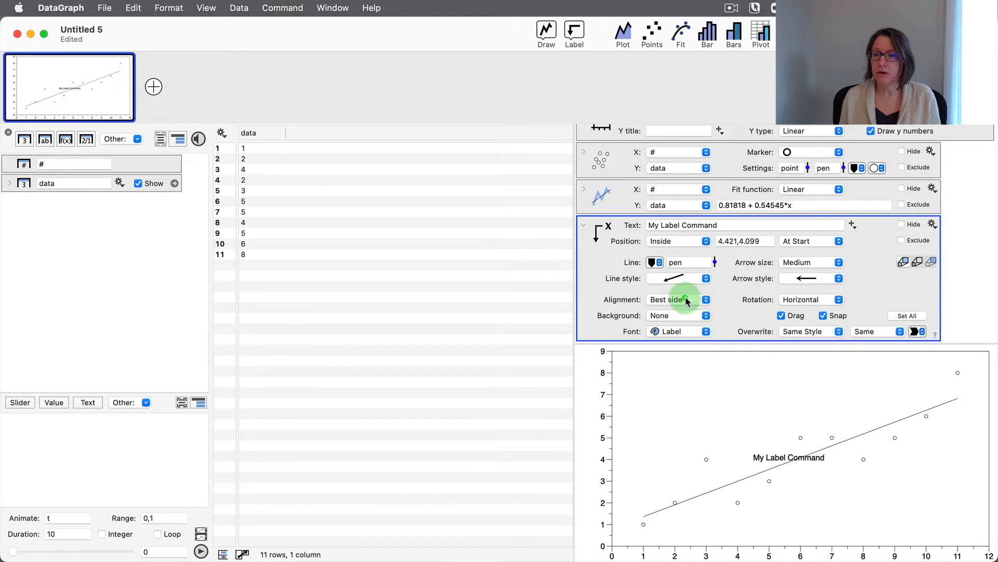
Step: Set the label's Rotation to a Specified angle matching the fit line
{"action": "left_click", "coordinate": [837, 299]}
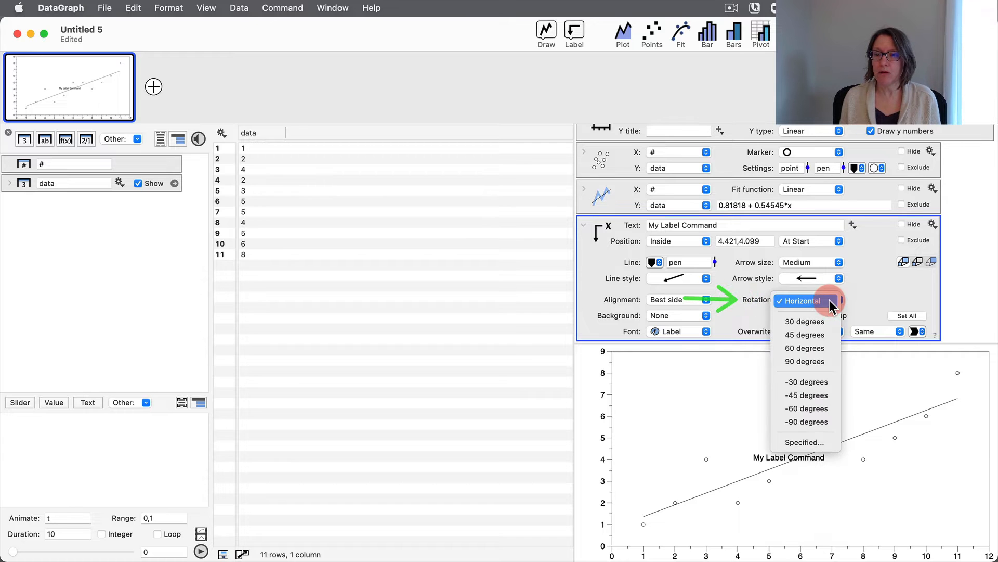
{"action": "mouse_move", "coordinate": [806, 361]}
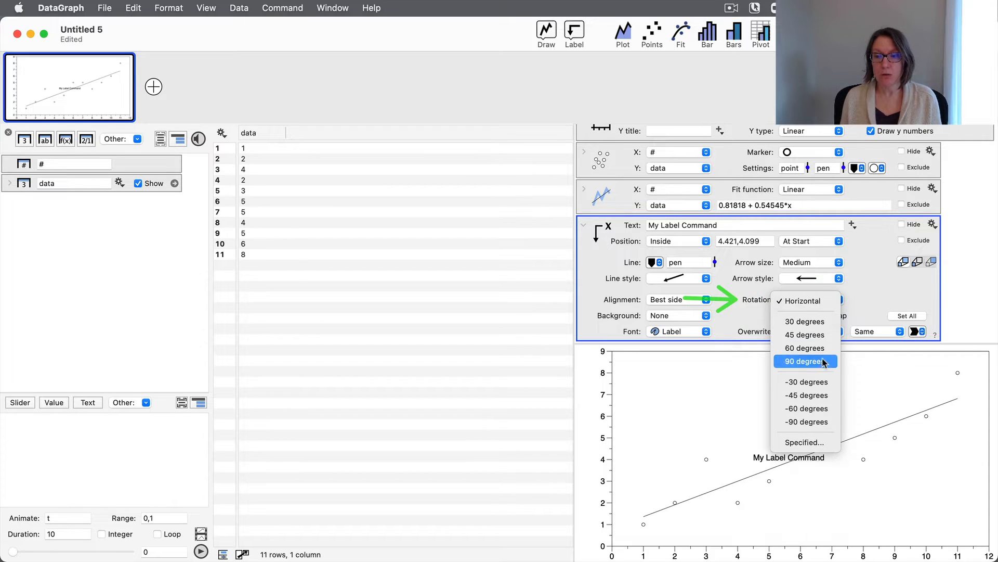
{"action": "mouse_move", "coordinate": [805, 442]}
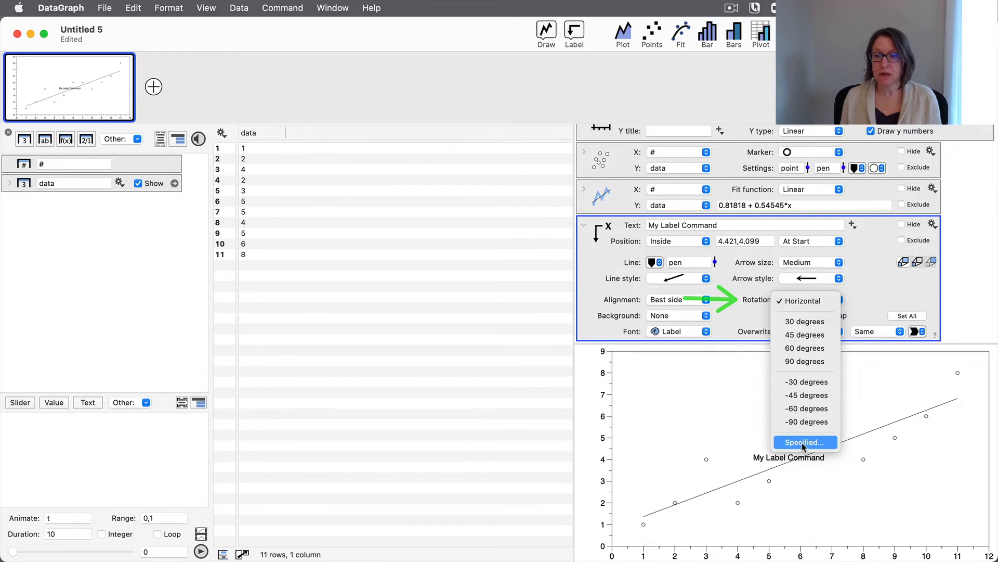
{"action": "left_click", "coordinate": [805, 442]}
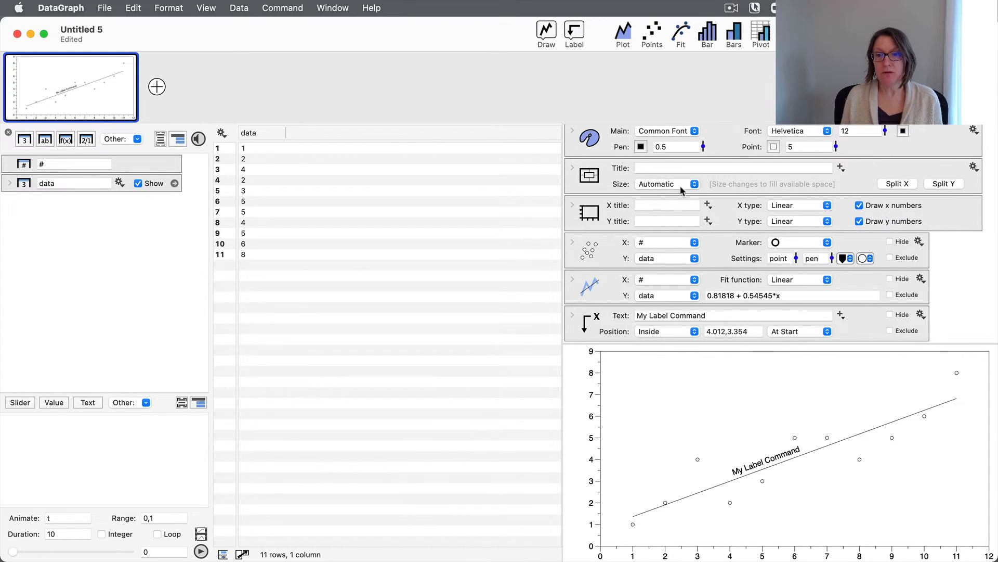
Step: Fix the graph size at 5in by 3in and move the label along the fit line
{"action": "left_click", "coordinate": [664, 185]}
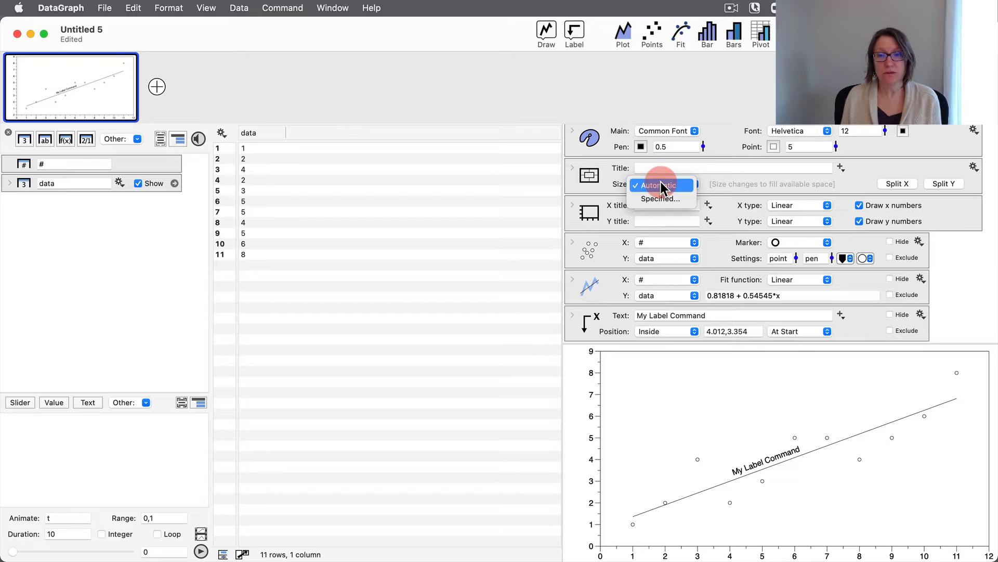
{"action": "mouse_move", "coordinate": [658, 199]}
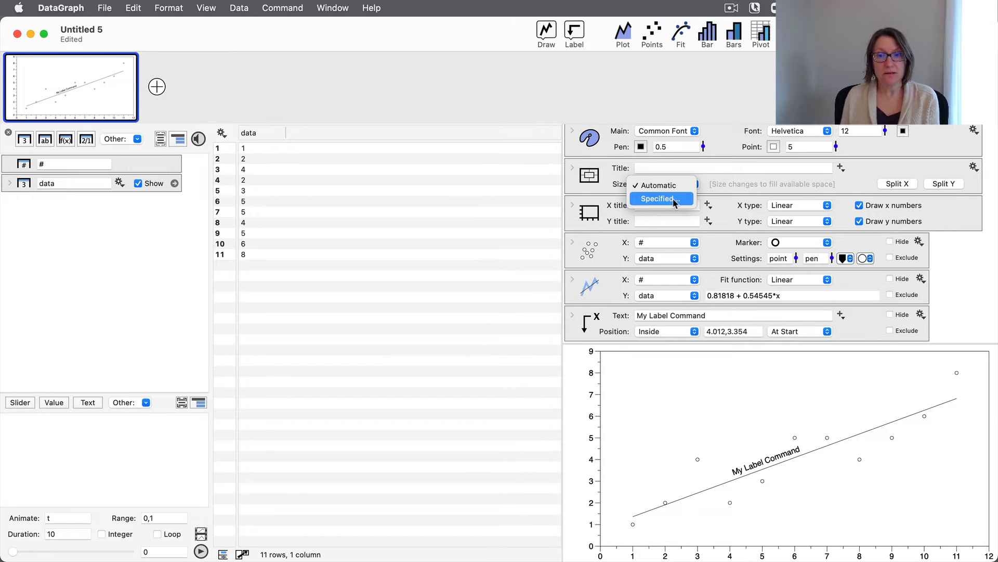
{"action": "left_click", "coordinate": [658, 198]}
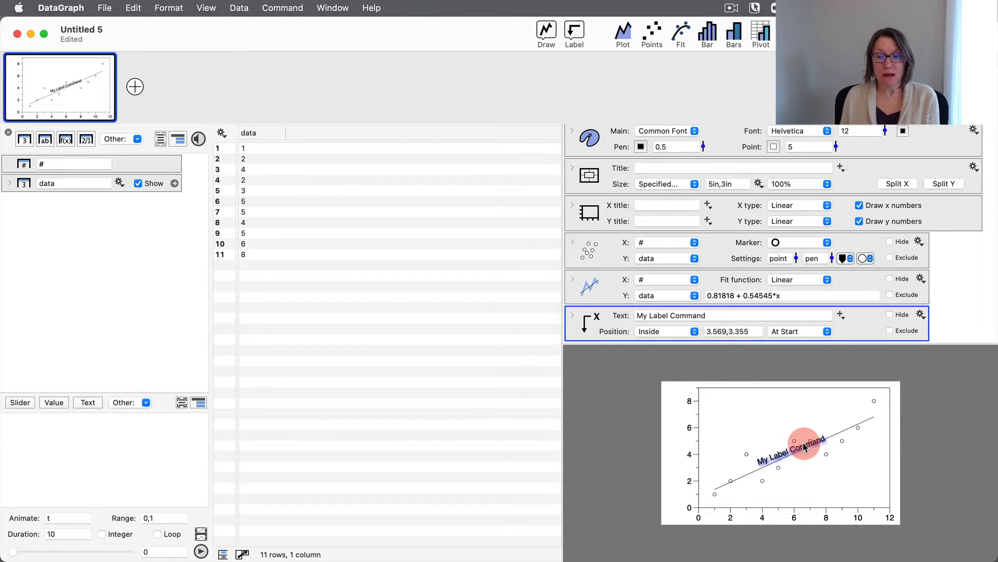
{"action": "left_click_drag", "start_coordinate": [804, 443], "coordinate": [780, 456]}
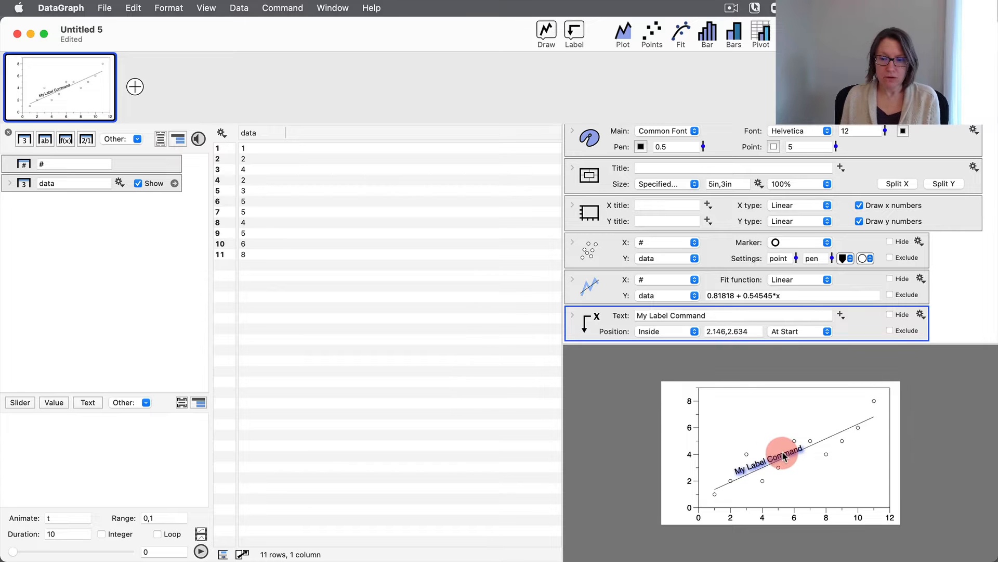
{"action": "left_click_drag", "start_coordinate": [783, 452], "coordinate": [767, 458]}
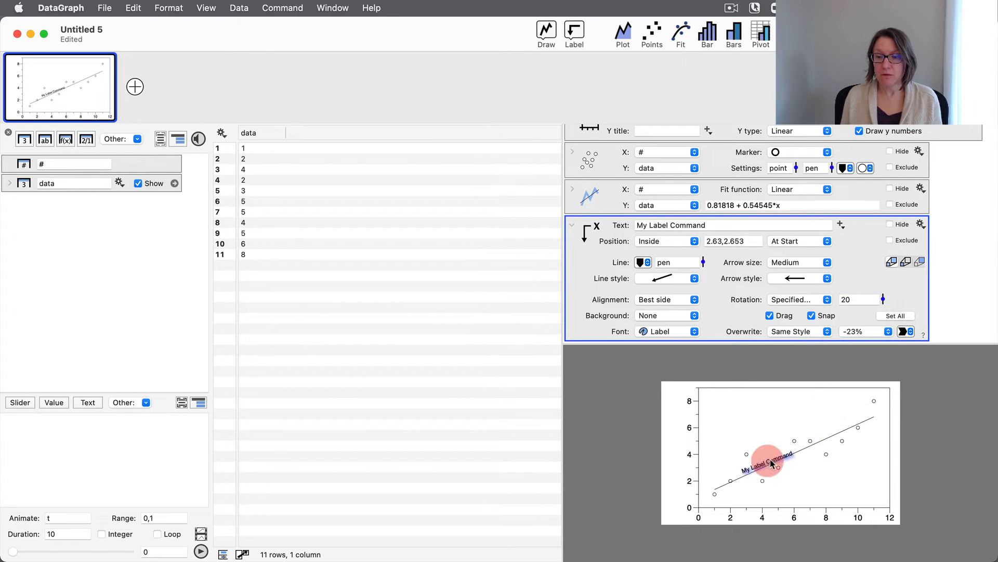
{"action": "left_click_drag", "start_coordinate": [770, 464], "coordinate": [764, 458]}
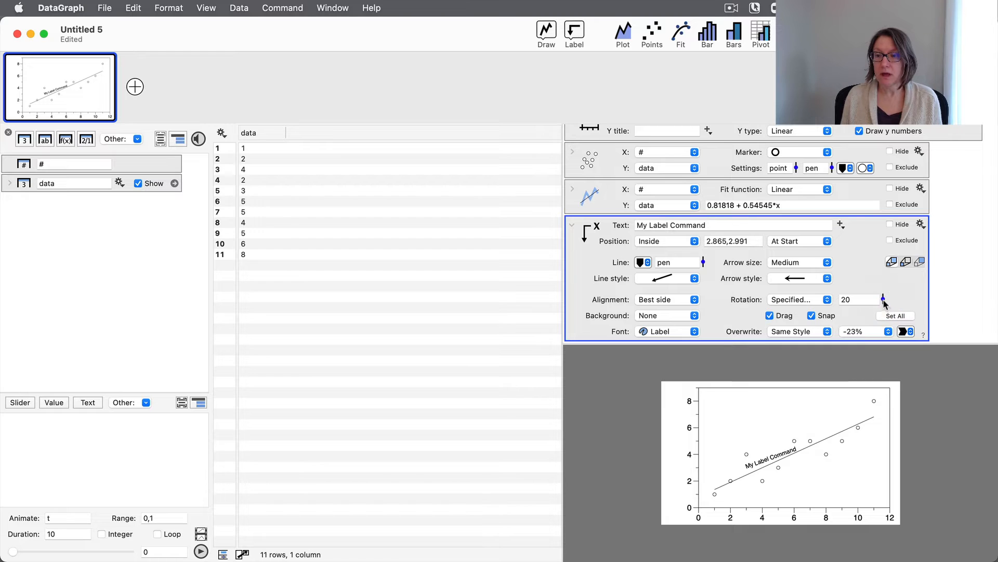
Step: Rotate the label to 27 degrees and settle it on the line near (2.8, 2.7)
{"action": "left_click_drag", "start_coordinate": [883, 300], "coordinate": [883, 290]}
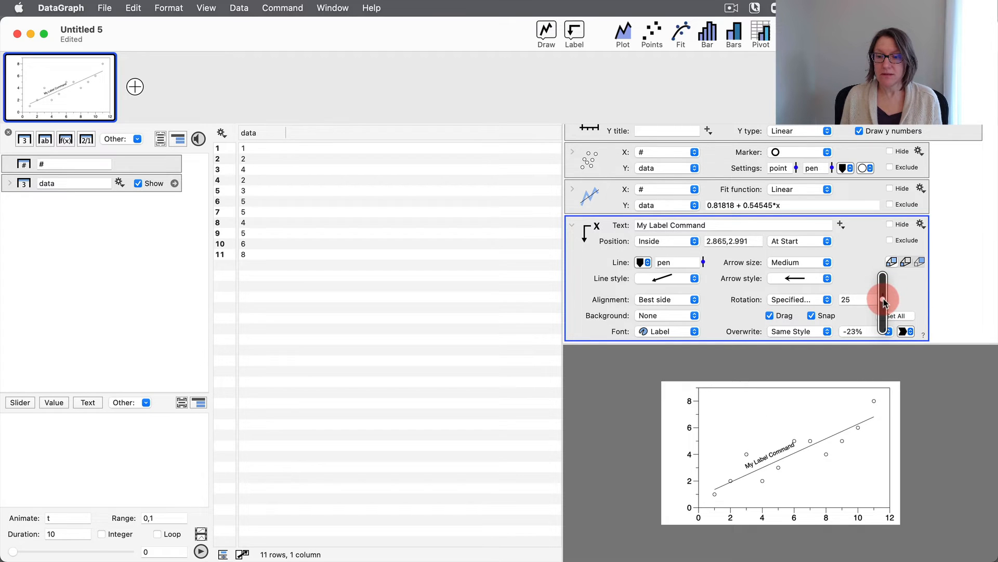
{"action": "left_click_drag", "start_coordinate": [883, 300], "coordinate": [883, 292]}
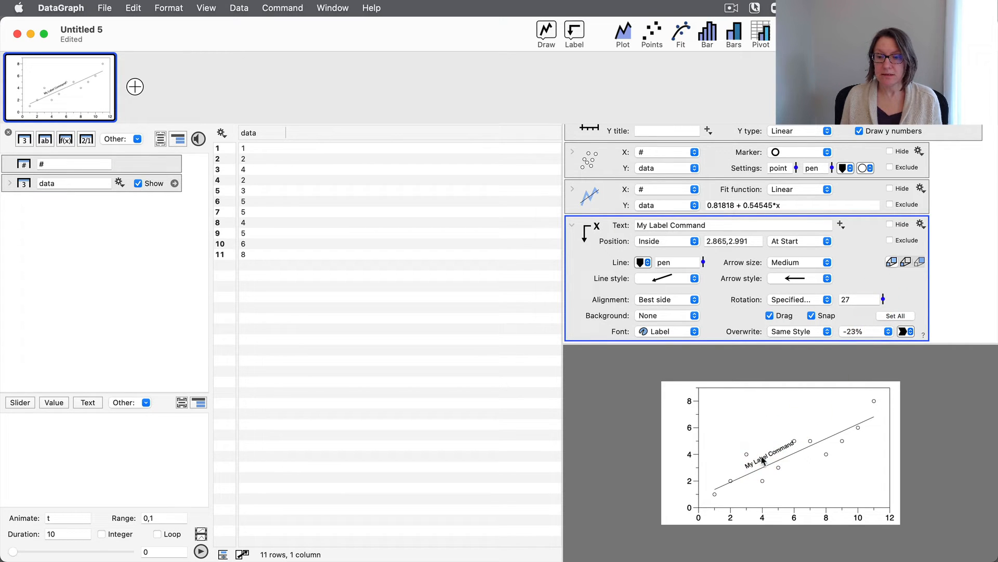
{"action": "left_click_drag", "start_coordinate": [763, 459], "coordinate": [768, 465]}
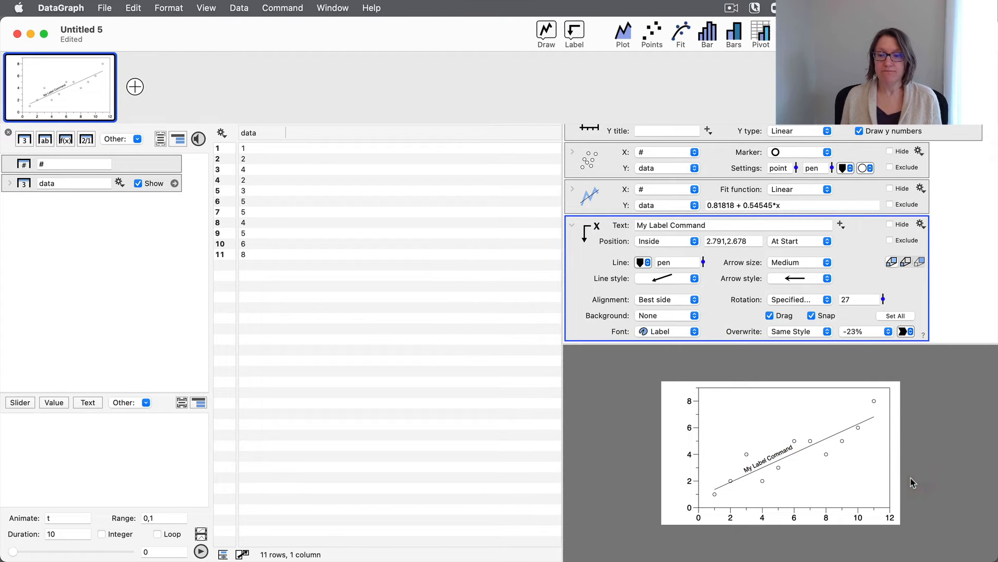
{"action": "mouse_move", "coordinate": [913, 431]}
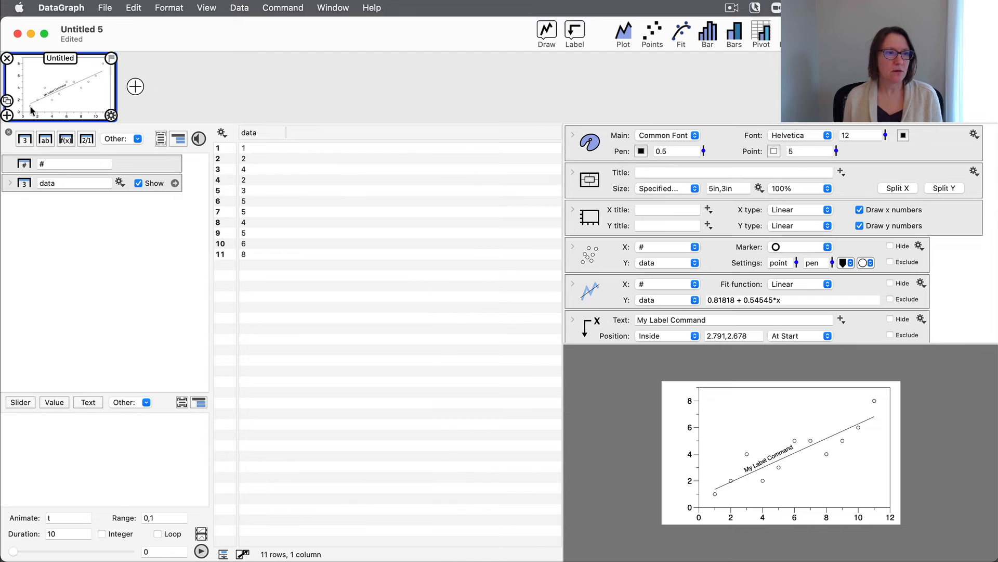
Step: Clone the scatter graph and set the copy's Size to Automatic
{"action": "left_click", "coordinate": [134, 86]}
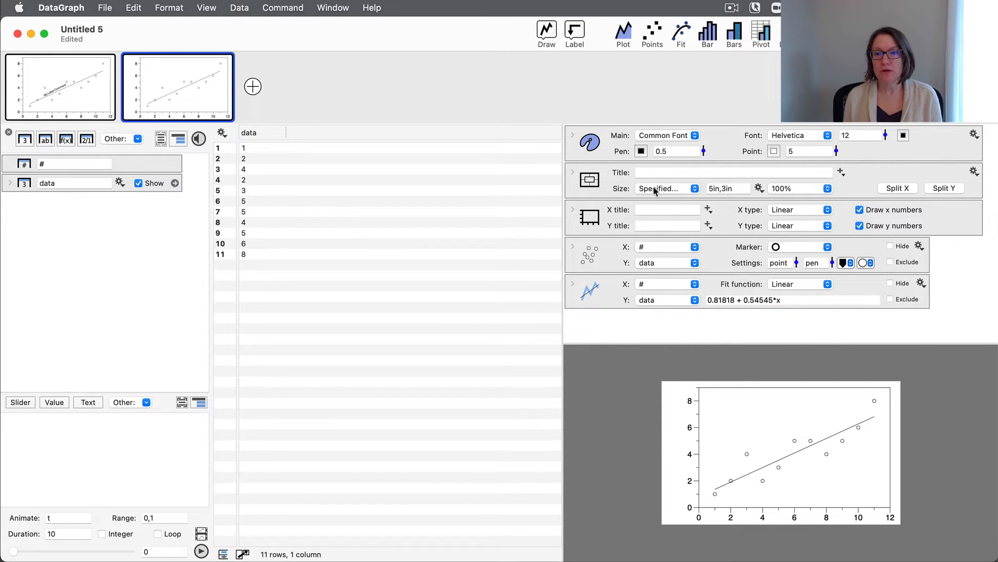
{"action": "left_click", "coordinate": [664, 187]}
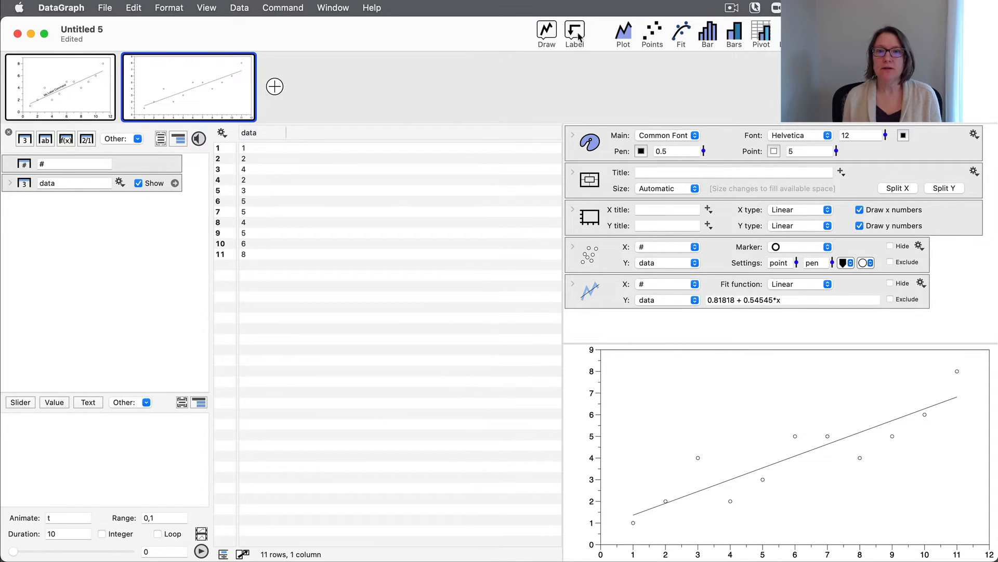
Step: Add a Connect line command and enter its coordinates, starting with X1 = 3, Y1 = 5
{"action": "left_click", "coordinate": [546, 33]}
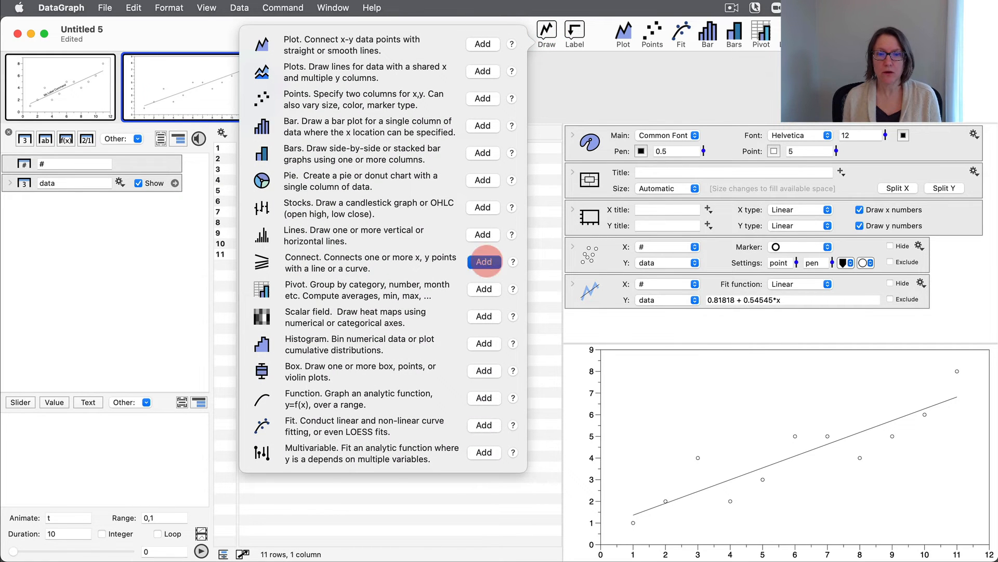
{"action": "left_click", "coordinate": [483, 261]}
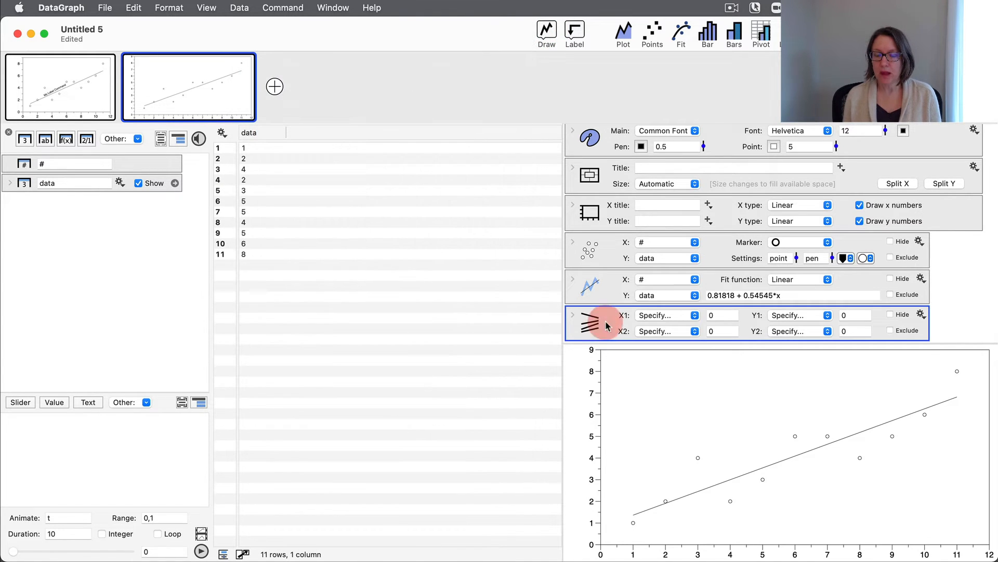
{"action": "mouse_move", "coordinate": [626, 321]}
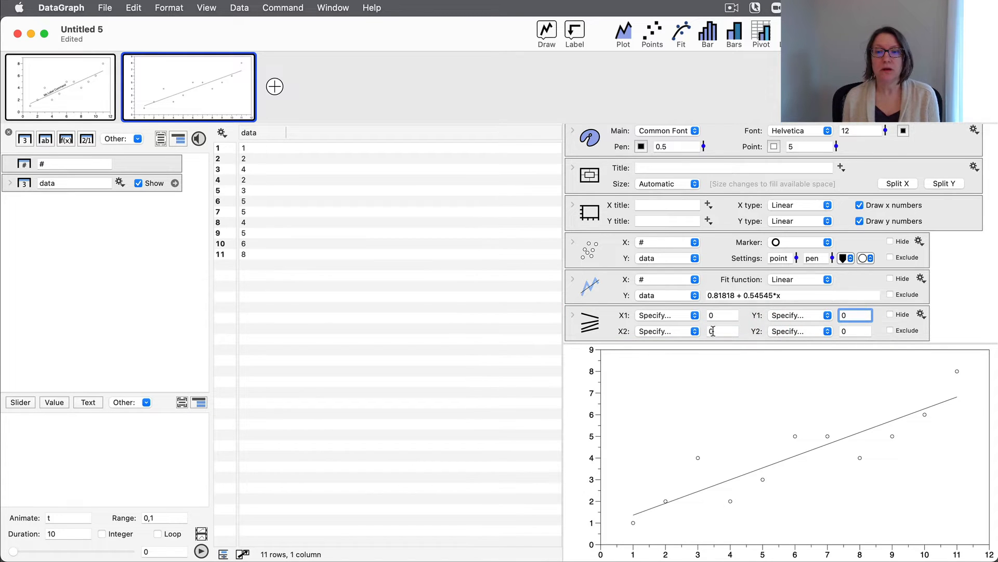
{"action": "left_click", "coordinate": [721, 331]}
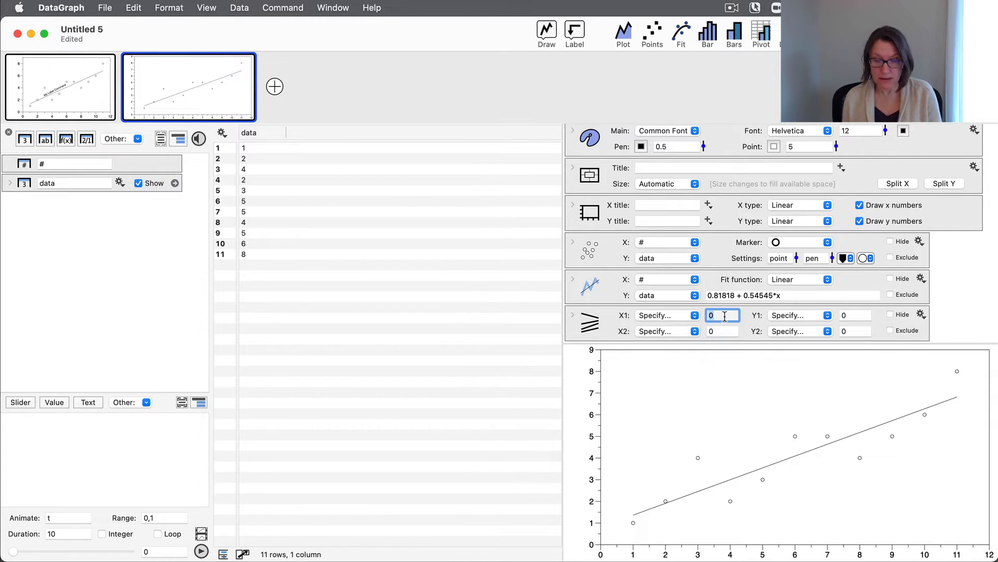
{"action": "type", "text": "3"}
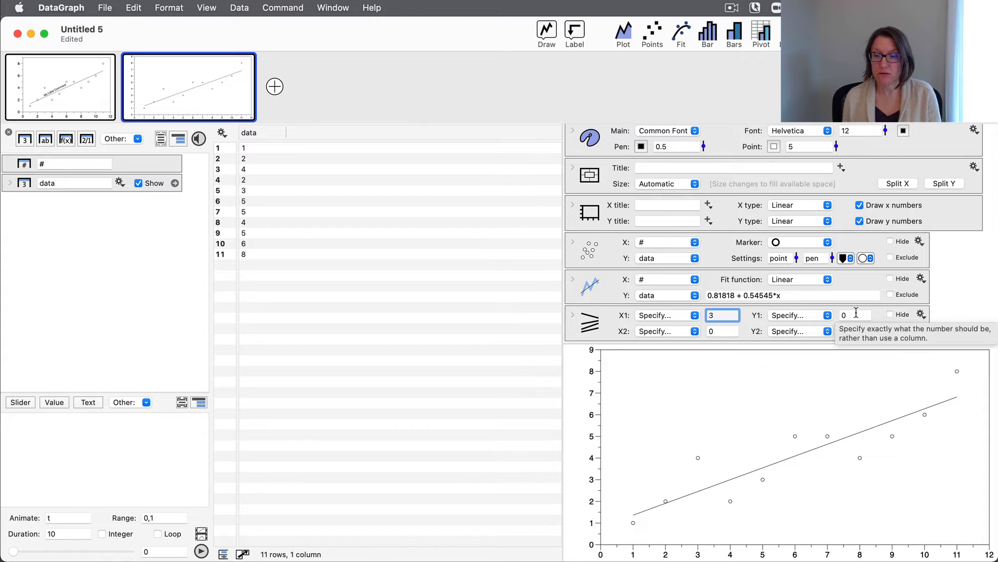
{"action": "left_click", "coordinate": [855, 315]}
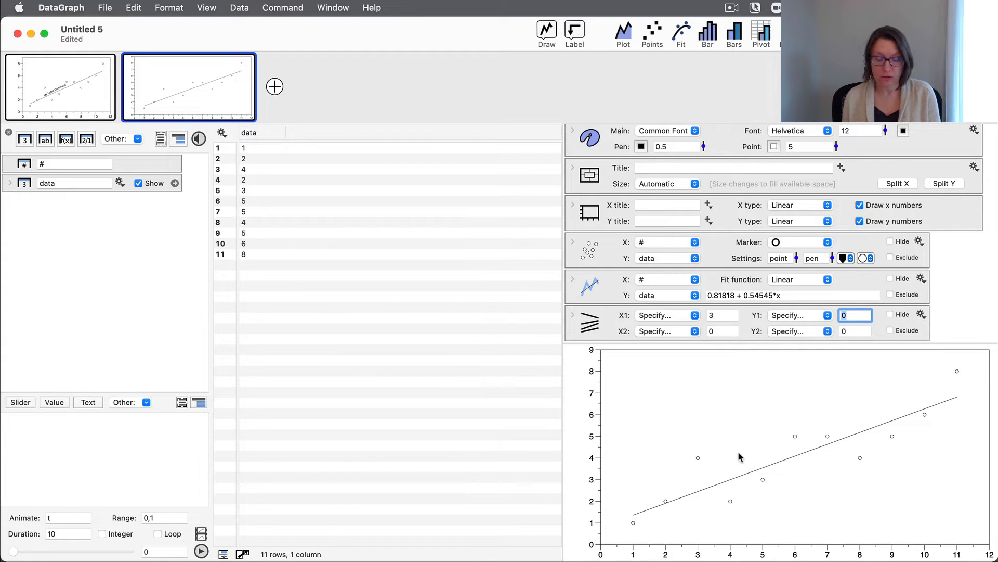
{"action": "type", "text": "5"}
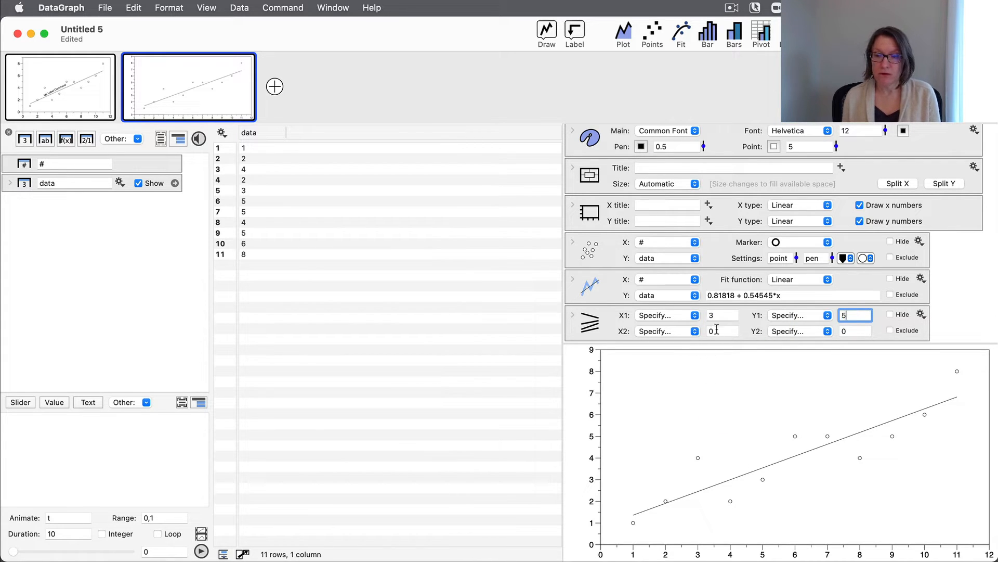
{"action": "left_click", "coordinate": [723, 331]}
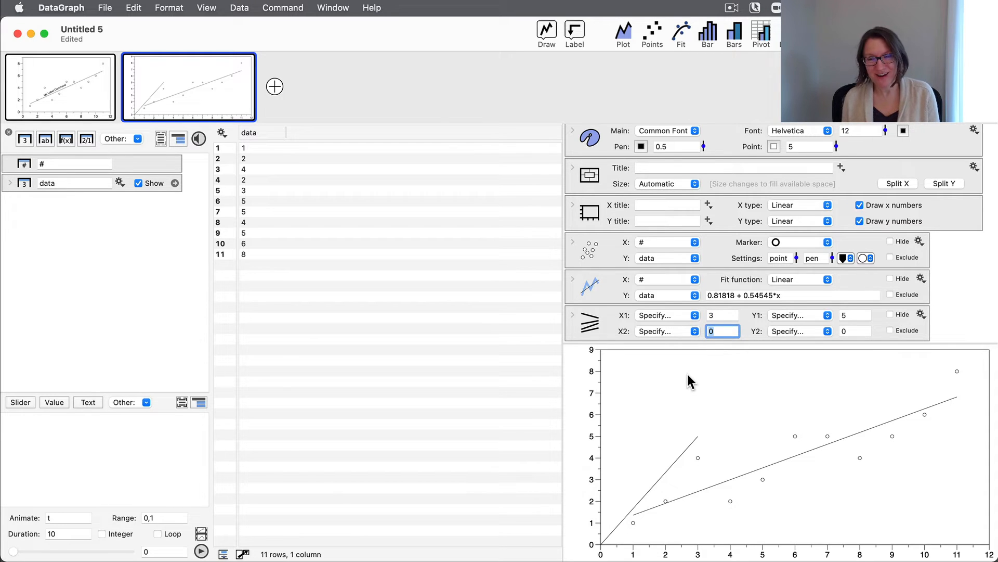
{"action": "mouse_move", "coordinate": [732, 369]}
{"action": "type", "text": "7"}
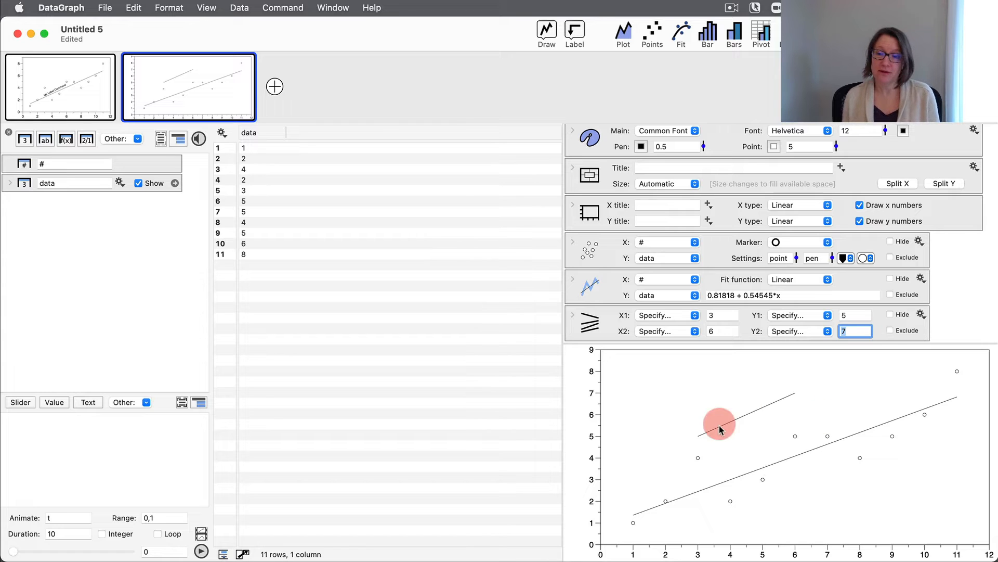
{"action": "mouse_move", "coordinate": [751, 422]}
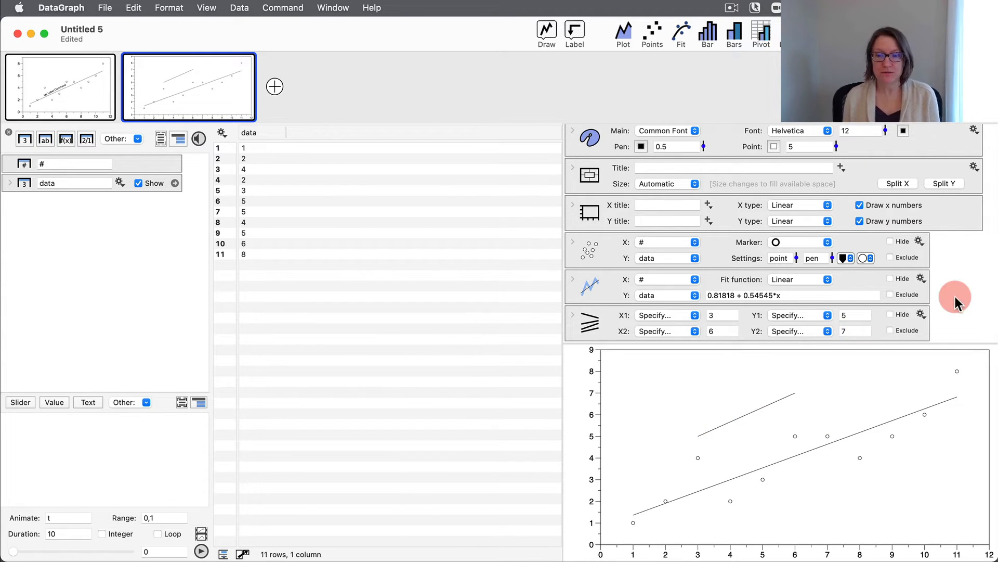
{"action": "mouse_move", "coordinate": [610, 352]}
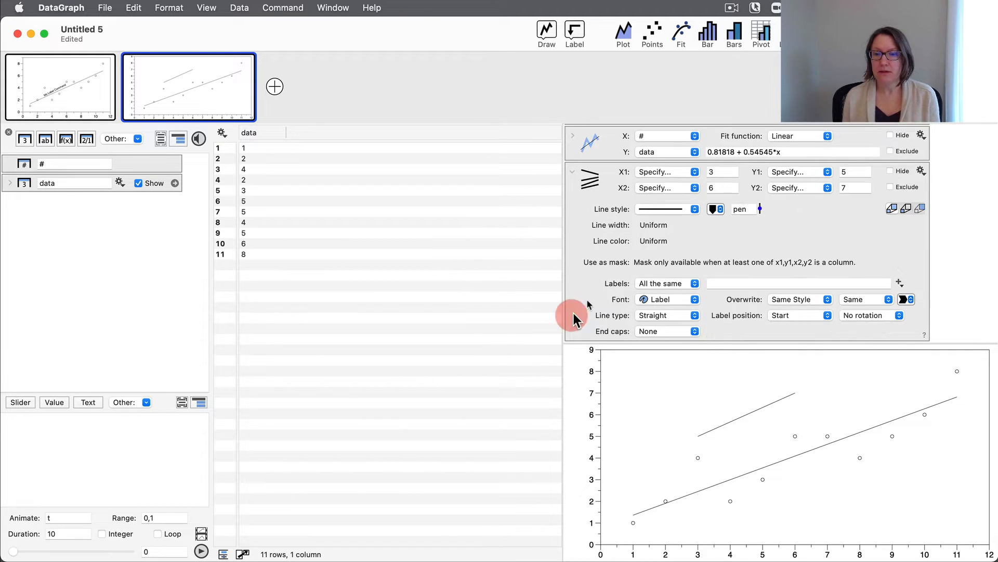
{"action": "mouse_move", "coordinate": [717, 270]}
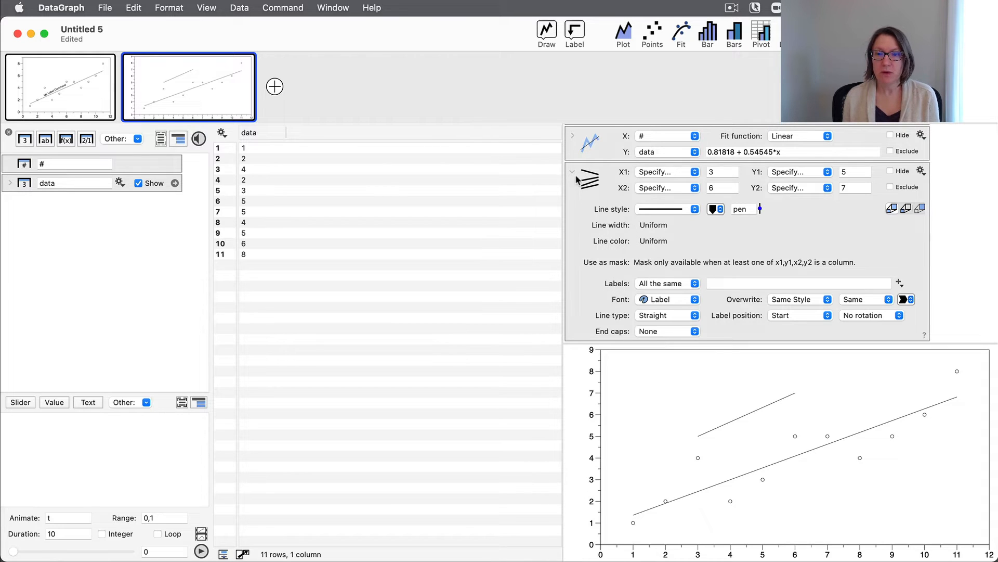
Step: Enter 'My Connect Command' as the connect line's label text
{"action": "left_click", "coordinate": [797, 283]}
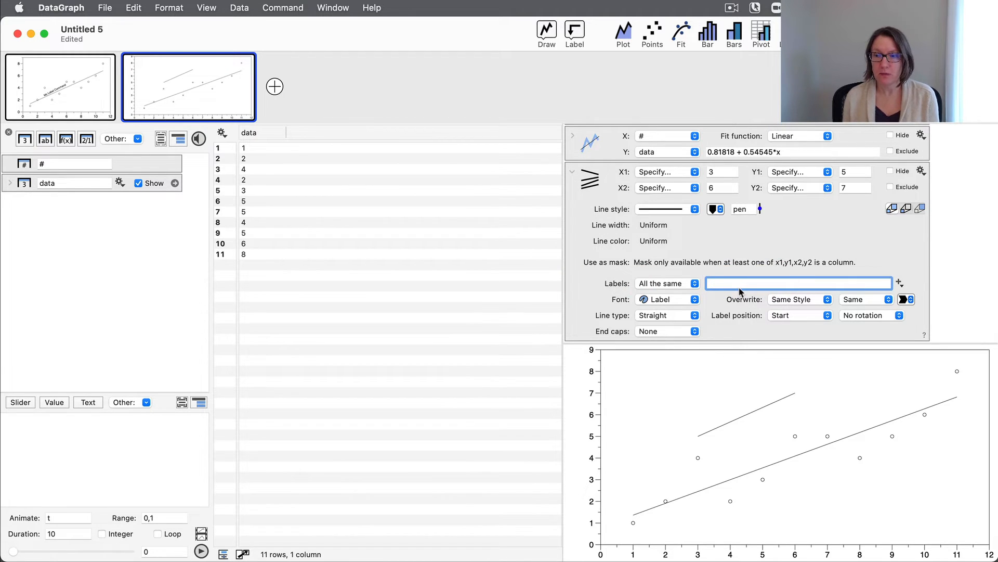
{"action": "mouse_move", "coordinate": [630, 302]}
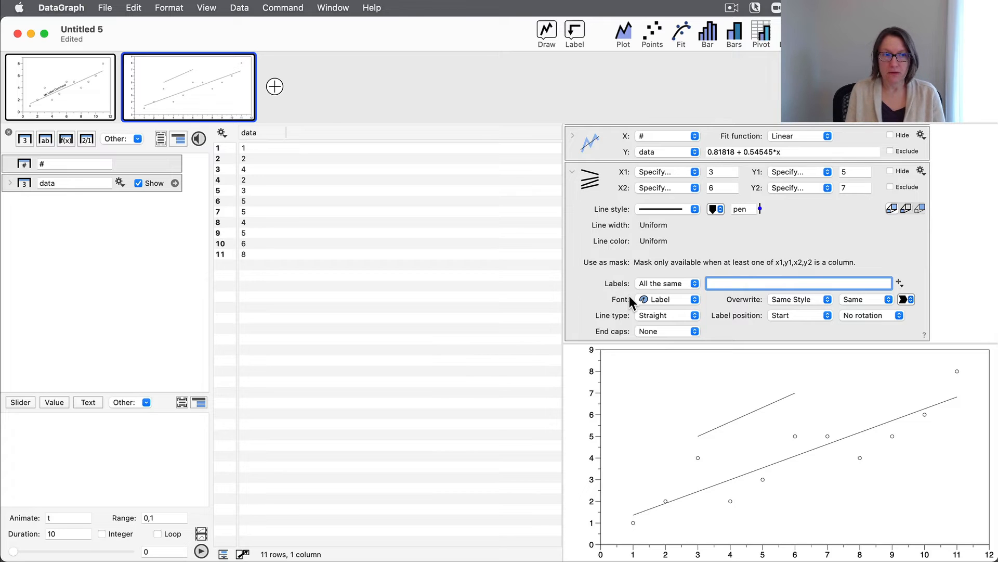
{"action": "type", "text": "My"}
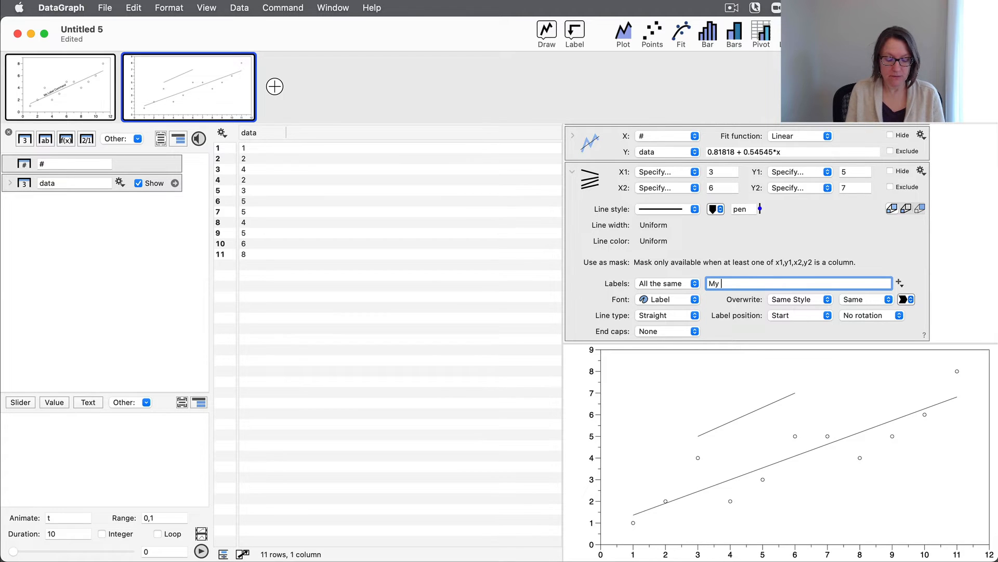
{"action": "type", "text": "Connect Command"}
{"action": "left_click", "coordinate": [744, 209]}
{"action": "type", "text": "3"}
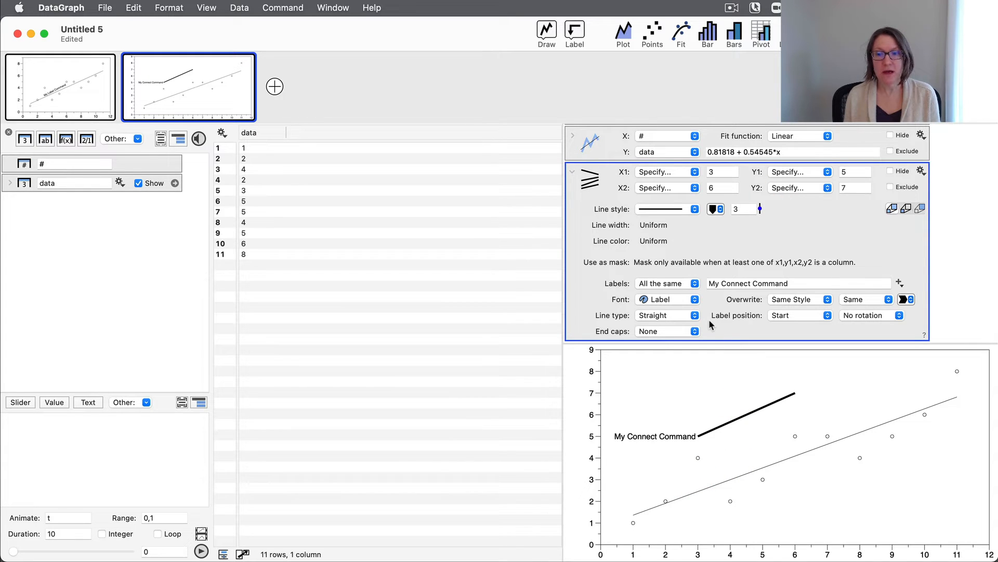
{"action": "mouse_move", "coordinate": [750, 327]}
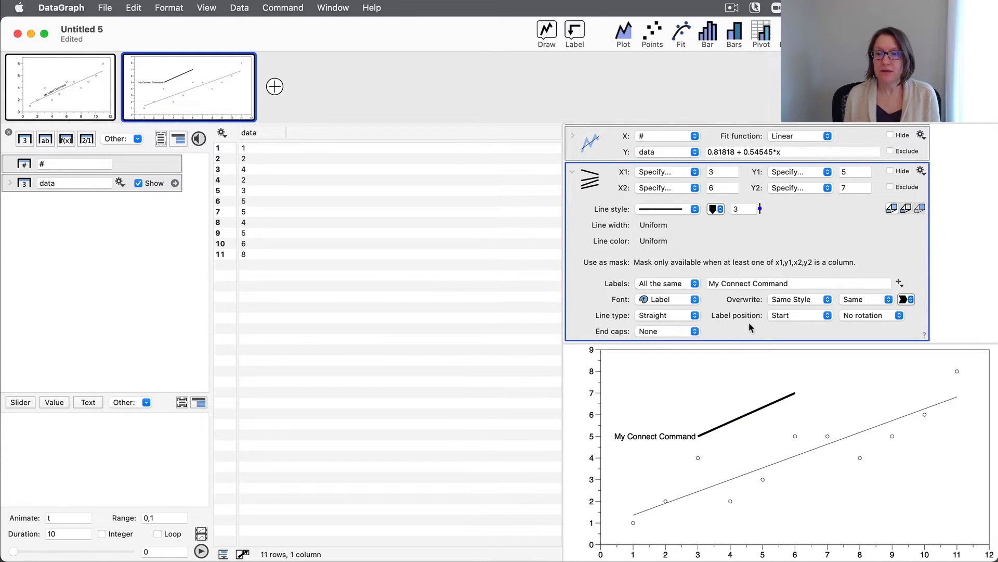
Step: Set the My Connect Command label position to Middle of the line
{"action": "left_click", "coordinate": [800, 314]}
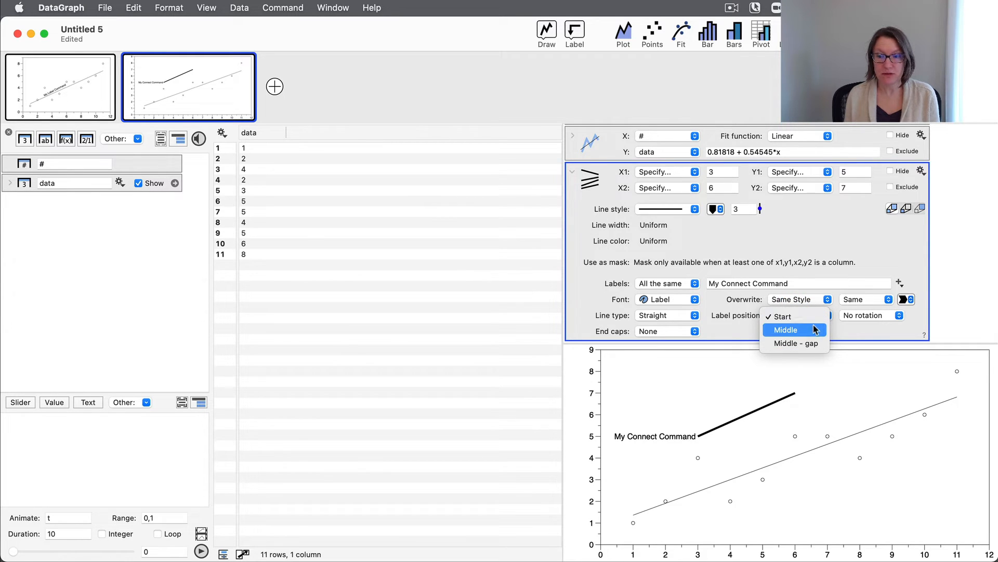
{"action": "mouse_move", "coordinate": [812, 343]}
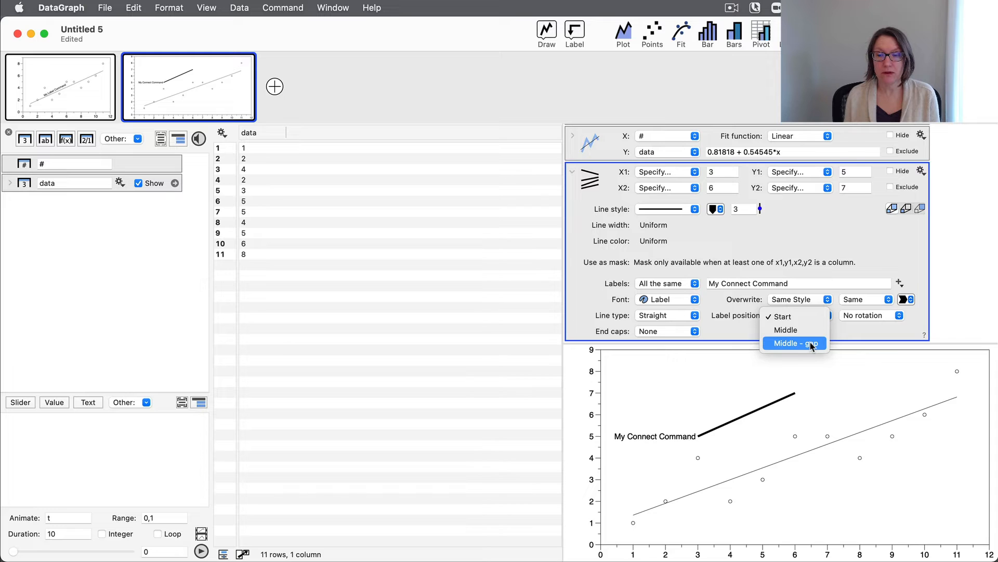
{"action": "left_click", "coordinate": [794, 342]}
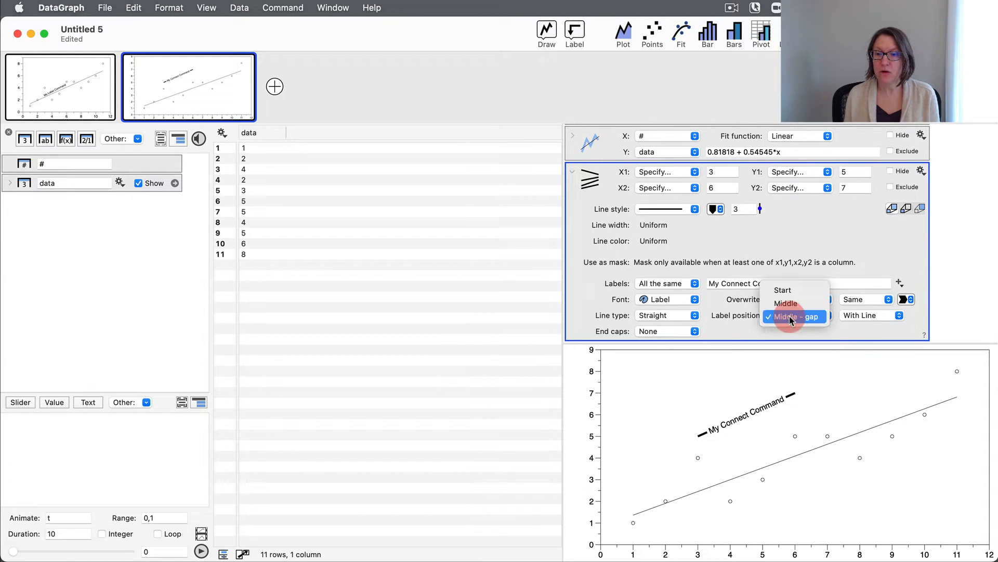
{"action": "left_click", "coordinate": [786, 303]}
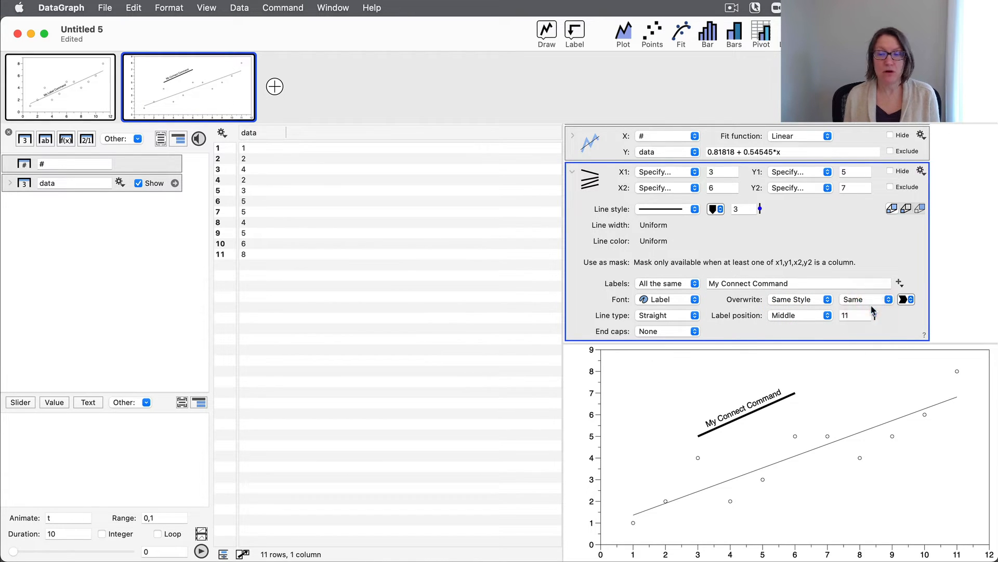
{"action": "mouse_move", "coordinate": [782, 410]}
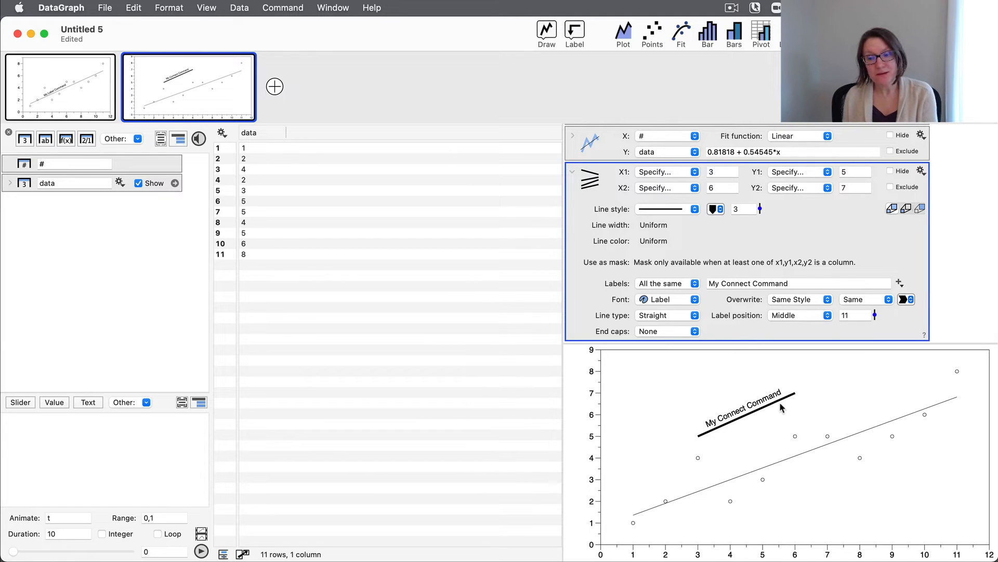
{"action": "mouse_move", "coordinate": [842, 435]}
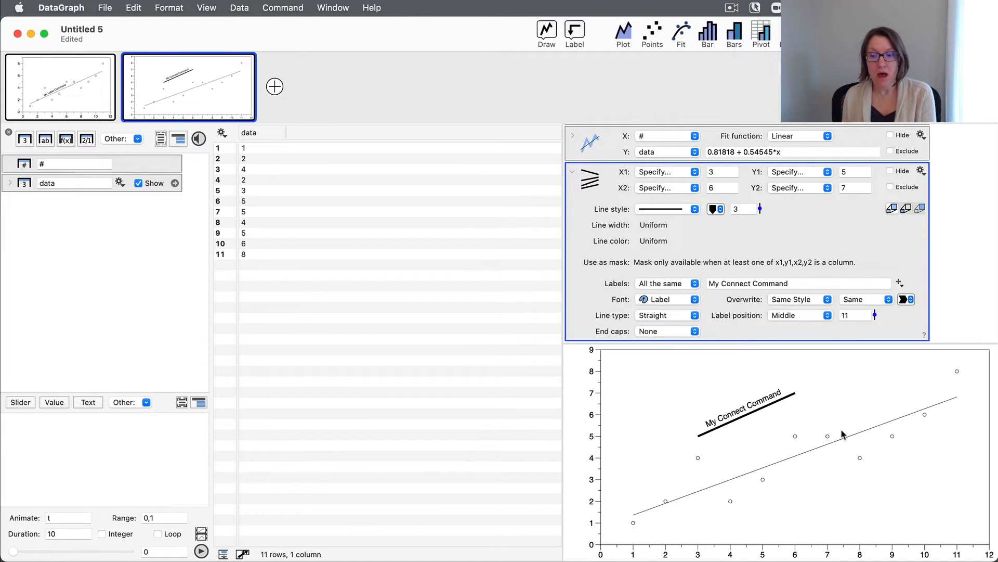
{"action": "mouse_move", "coordinate": [841, 451]}
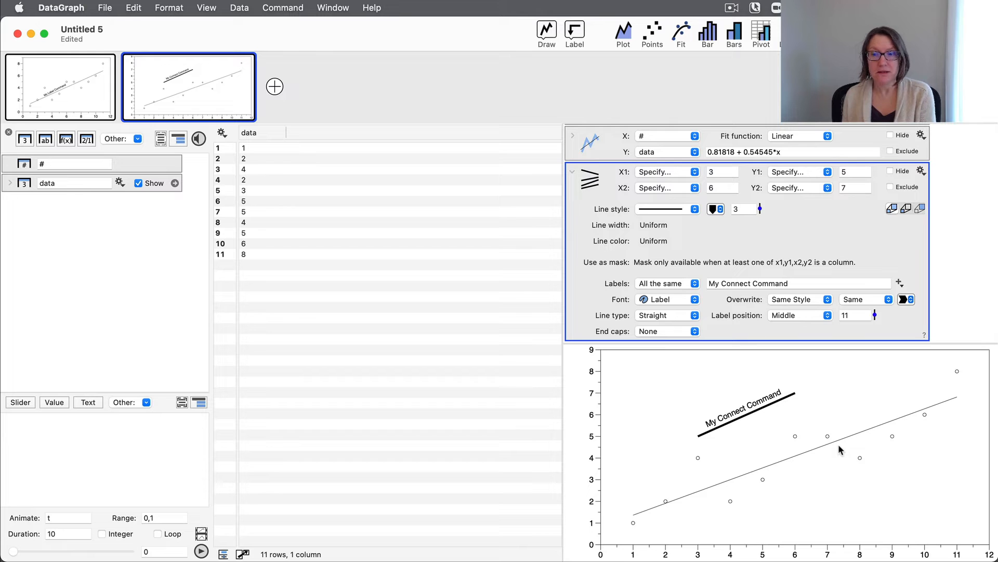
Step: Extract the linear fit's slope and intercept as variables m and b, then name new value variables
{"action": "scroll", "scroll_direction": "down", "scroll_amount": 3}
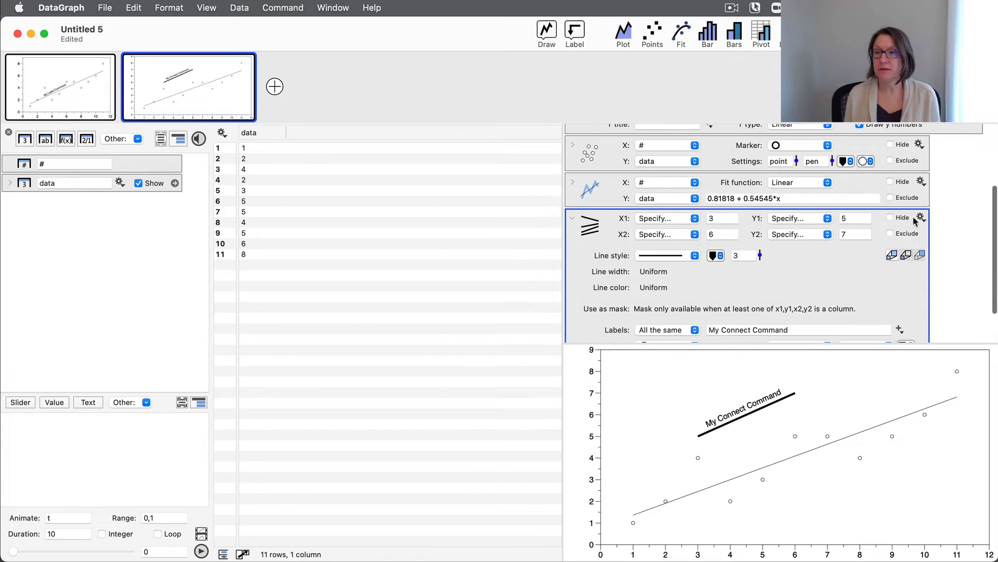
{"action": "left_click", "coordinate": [920, 182]}
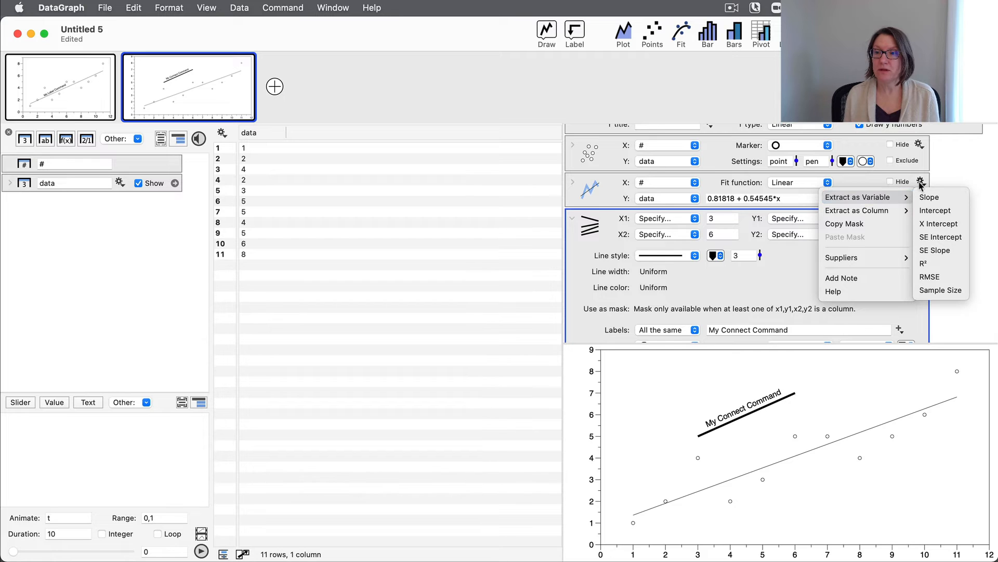
{"action": "mouse_move", "coordinate": [860, 197]}
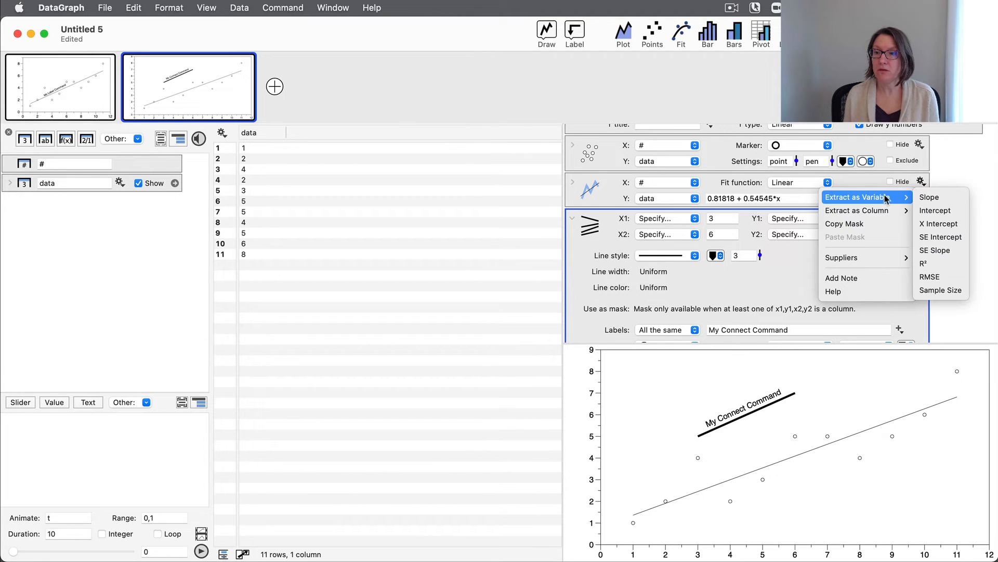
{"action": "left_click", "coordinate": [930, 196]}
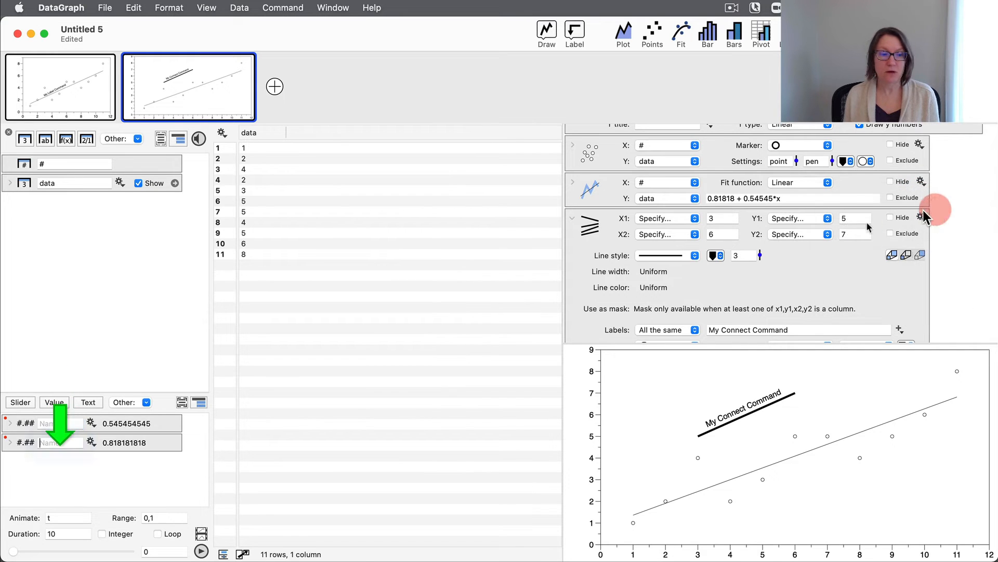
{"action": "left_click", "coordinate": [57, 422]}
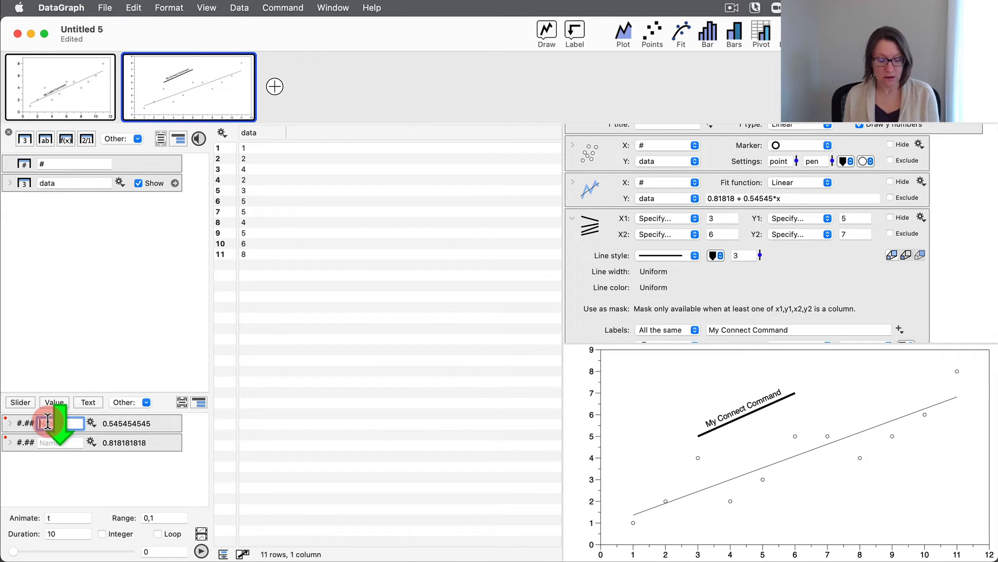
{"action": "type", "text": "b"}
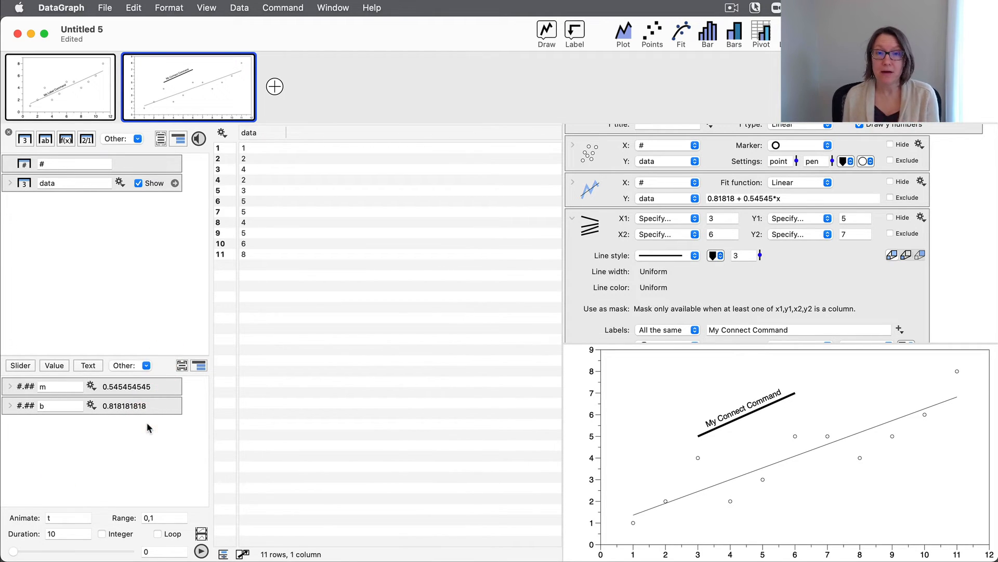
{"action": "mouse_move", "coordinate": [797, 420]}
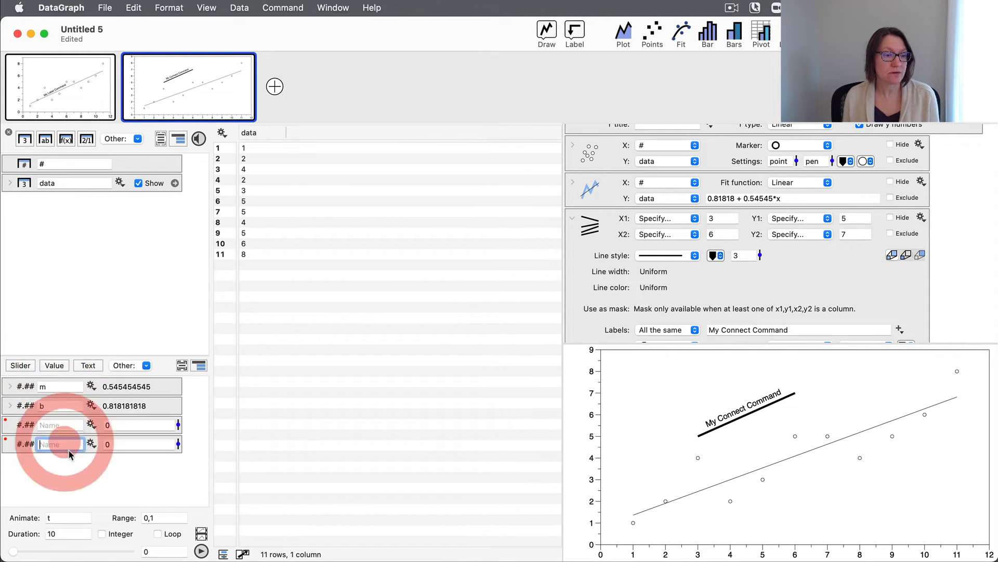
{"action": "left_click", "coordinate": [61, 424]}
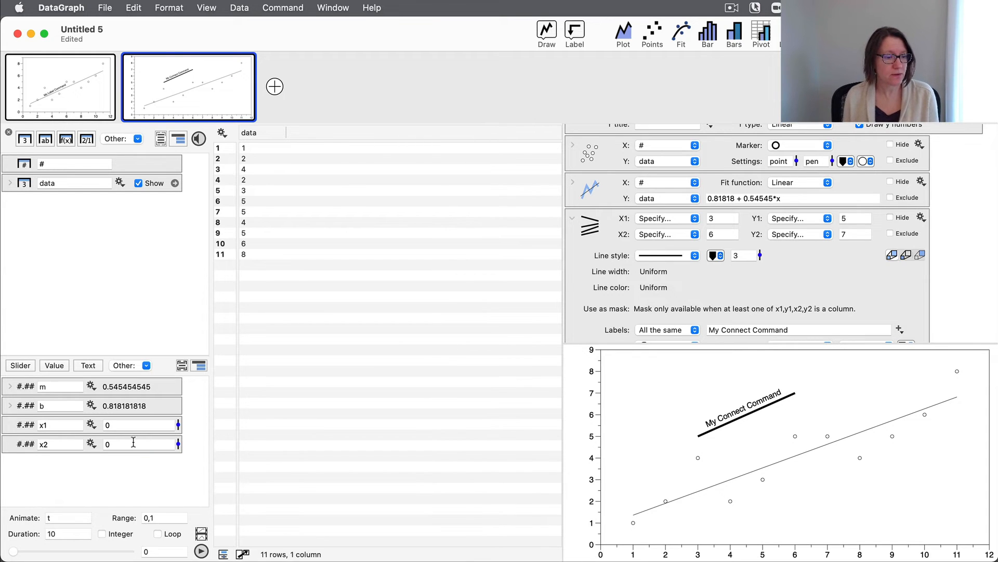
{"action": "mouse_move", "coordinate": [572, 467]}
{"action": "type", "text": "3"}
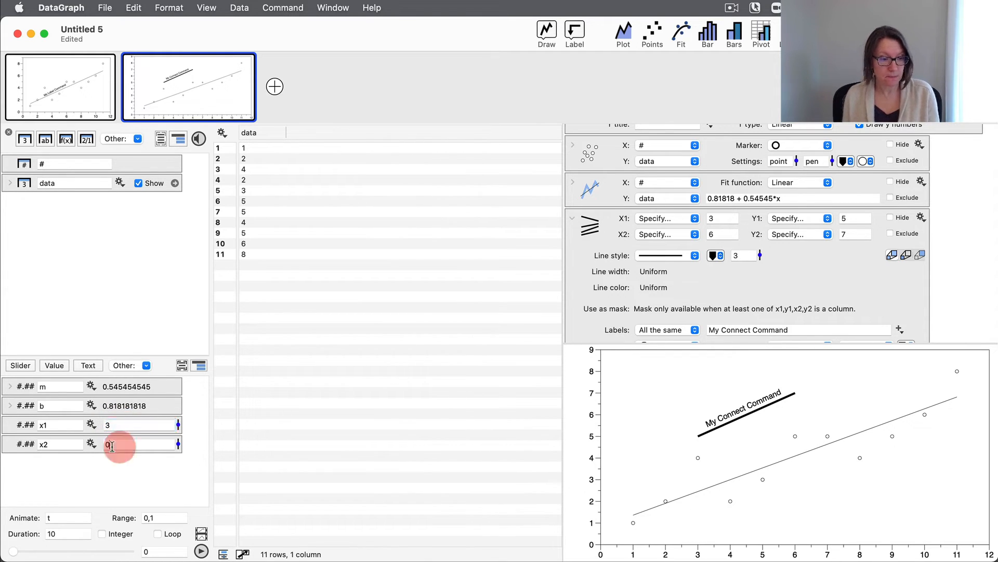
Step: Set x2 to 6 and reference x1 and x2 in the Connect line's X fields
{"action": "type", "text": "6"}
{"action": "left_click", "coordinate": [723, 217]}
{"action": "type", "text": "x1"}
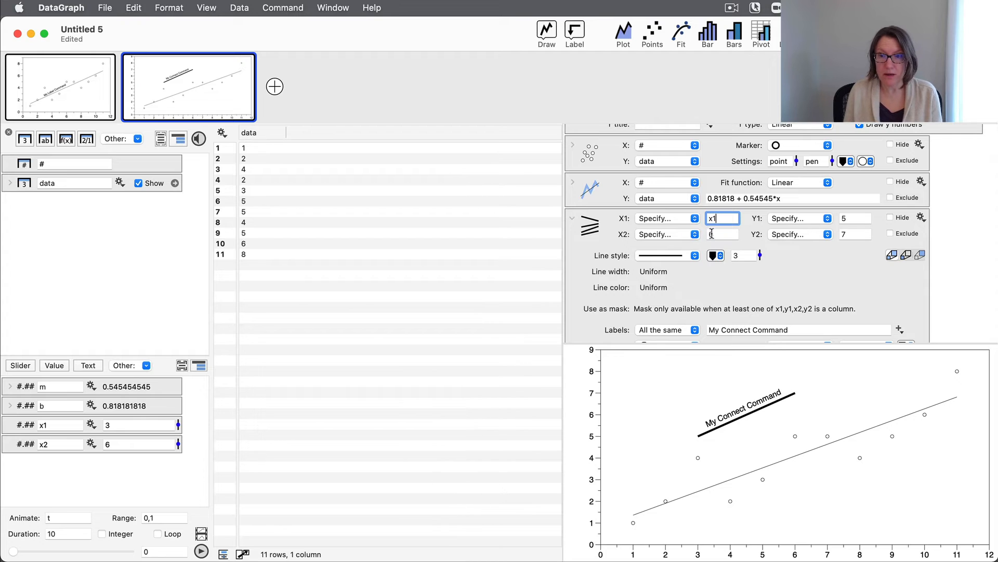
{"action": "left_click", "coordinate": [722, 233]}
{"action": "type", "text": "x2"}
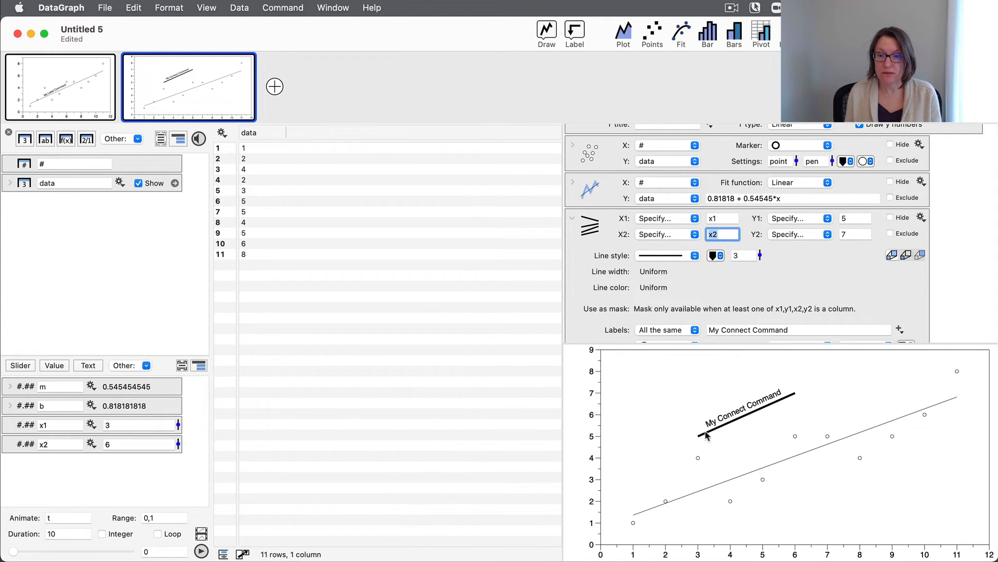
Step: Enter m*x1+b as the Connect line's Y1 and m*x2+b as Y2
{"action": "left_click", "coordinate": [854, 218]}
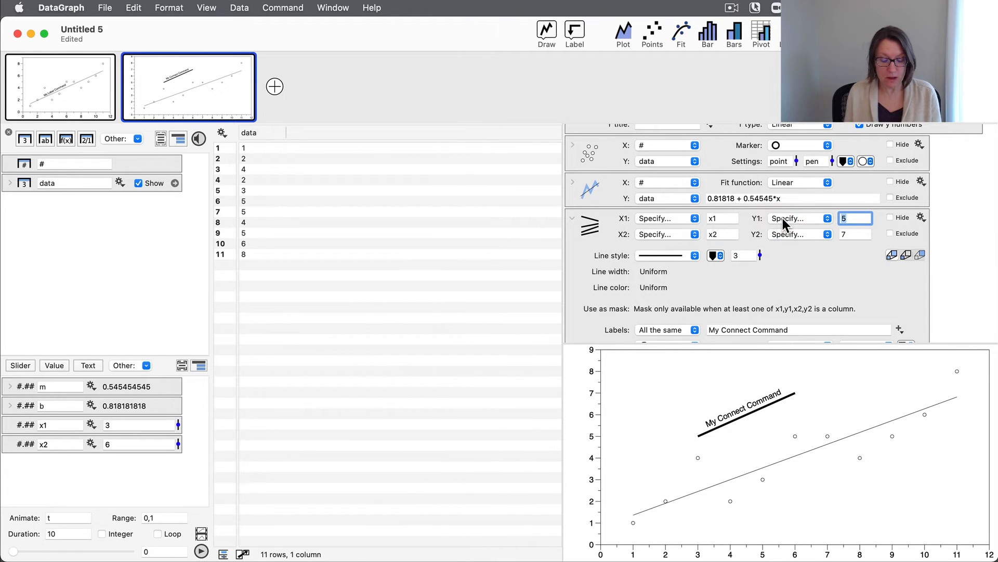
{"action": "type", "text": "m*"}
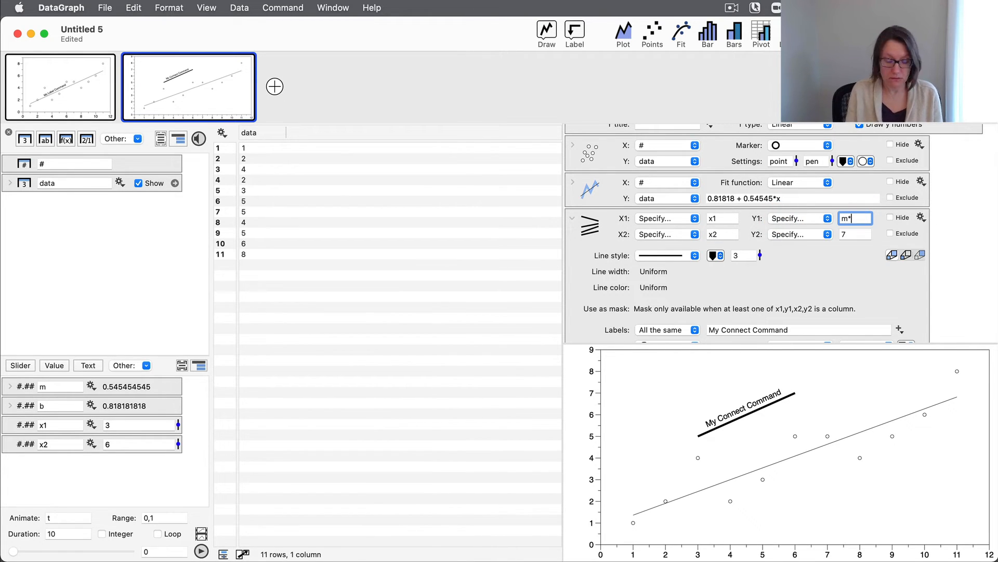
{"action": "type", "text": "x1+b"}
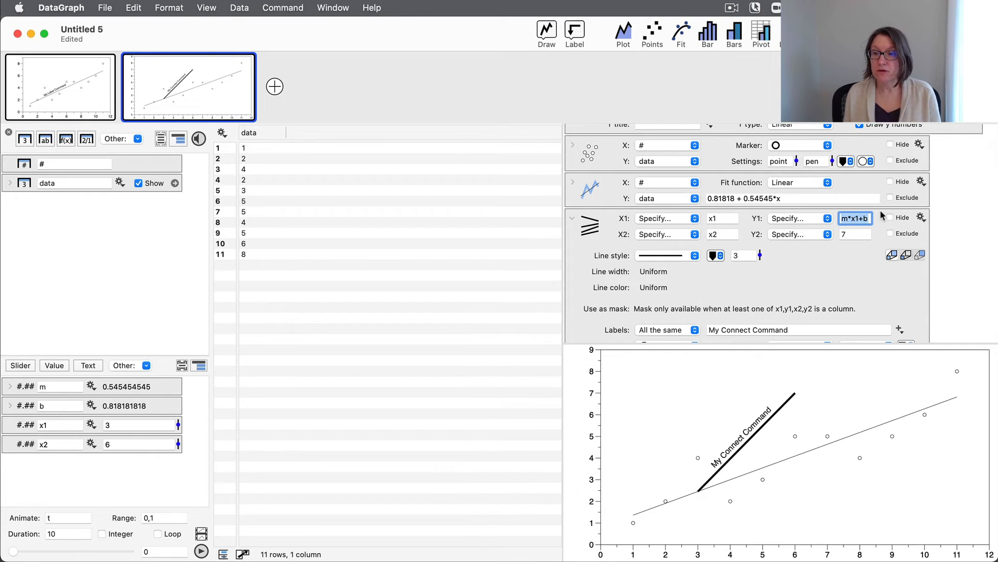
{"action": "left_click", "coordinate": [855, 218]}
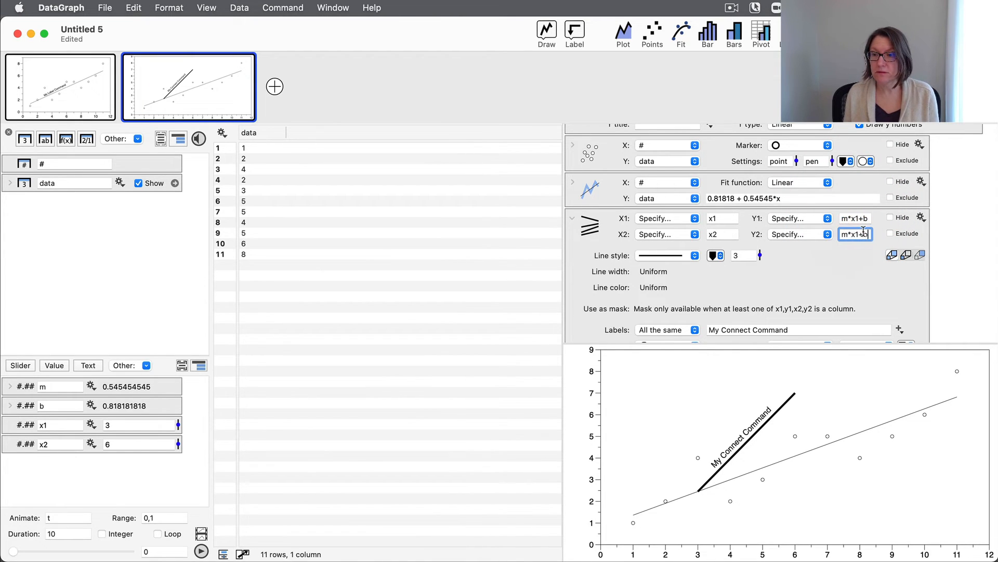
{"action": "type", "text": "m*x2+b"}
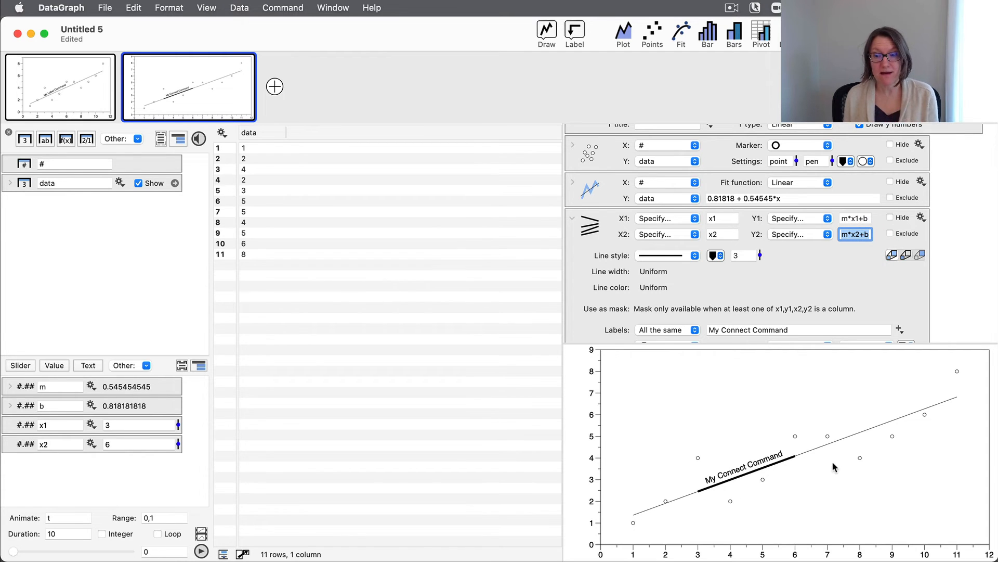
{"action": "mouse_move", "coordinate": [597, 453]}
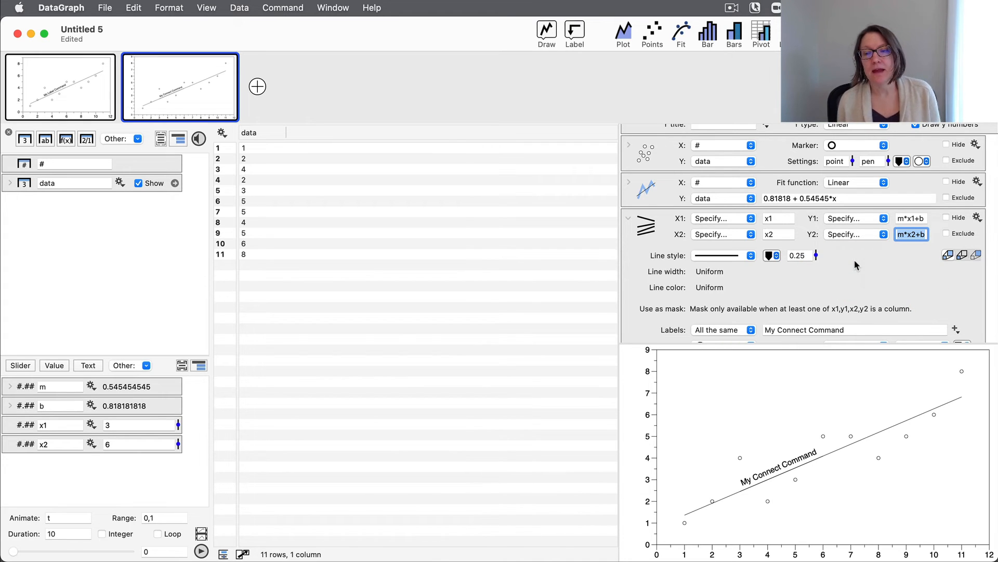
{"action": "mouse_move", "coordinate": [360, 431]}
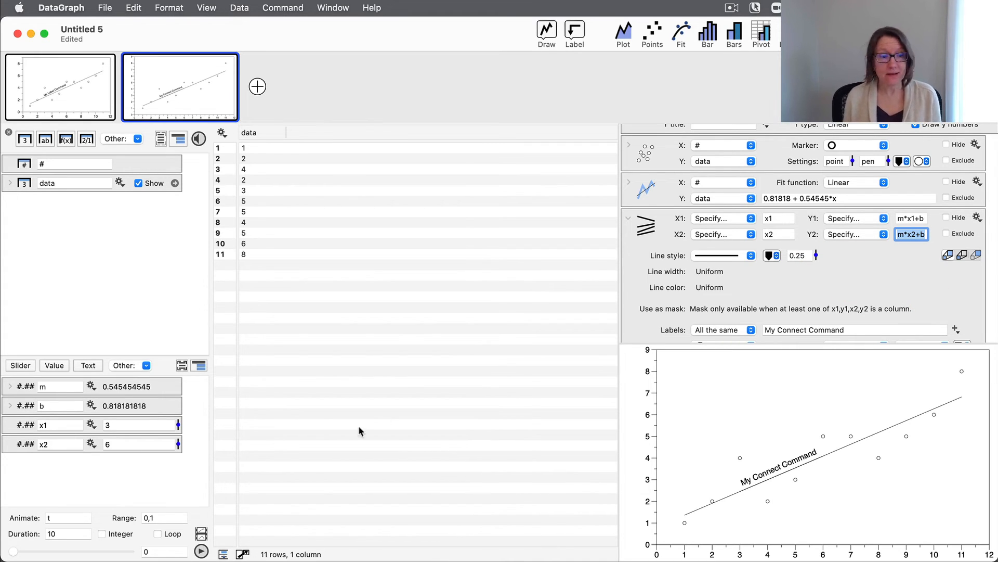
Step: Slide x2 and x1 to about 5.85 and 4.32, centering the label on the fit
{"action": "left_click_drag", "start_coordinate": [178, 420], "coordinate": [179, 459]}
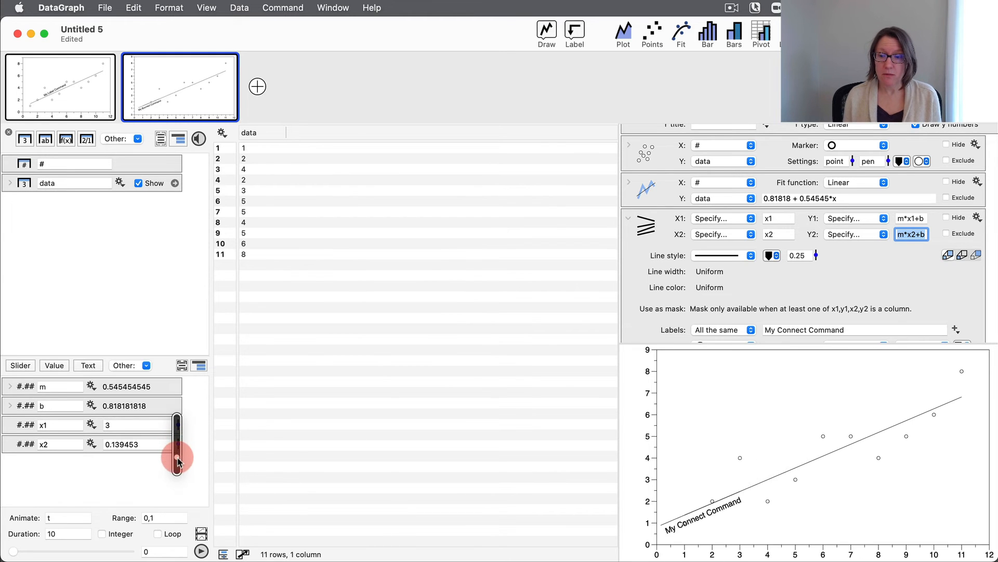
{"action": "left_click_drag", "start_coordinate": [179, 458], "coordinate": [178, 424]}
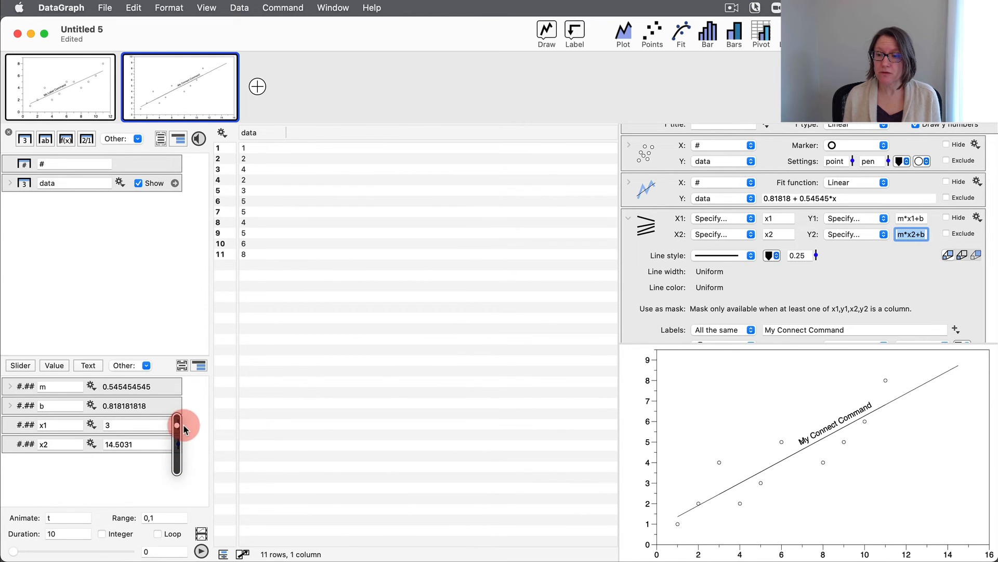
{"action": "left_click_drag", "start_coordinate": [177, 425], "coordinate": [177, 438]}
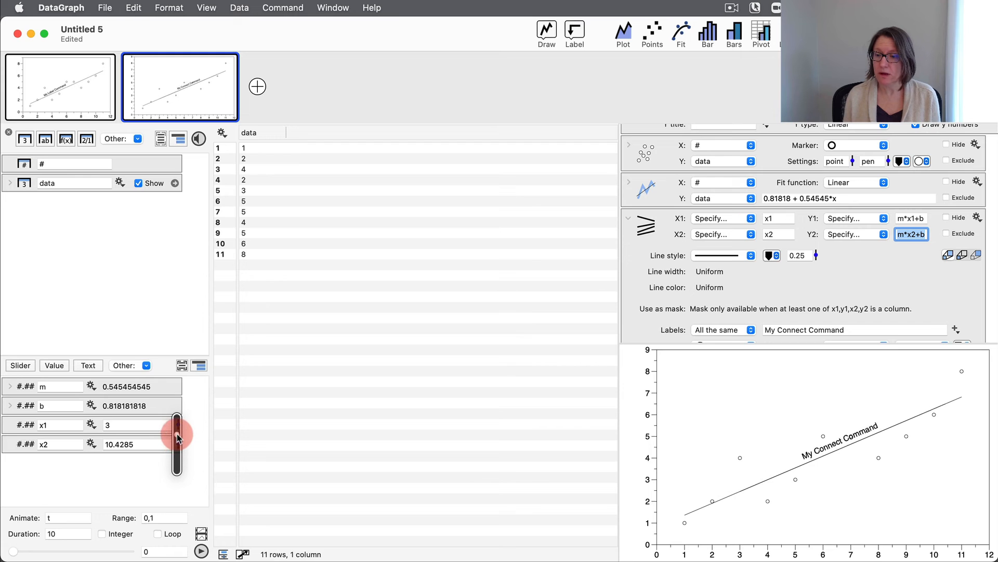
{"action": "left_click_drag", "start_coordinate": [177, 438], "coordinate": [176, 427]}
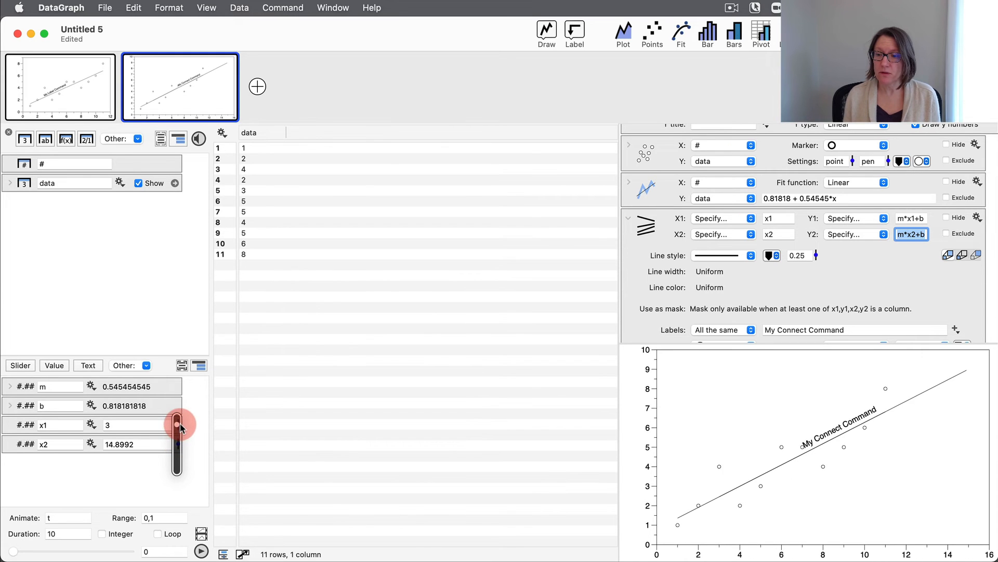
{"action": "left_click_drag", "start_coordinate": [177, 423], "coordinate": [177, 433]}
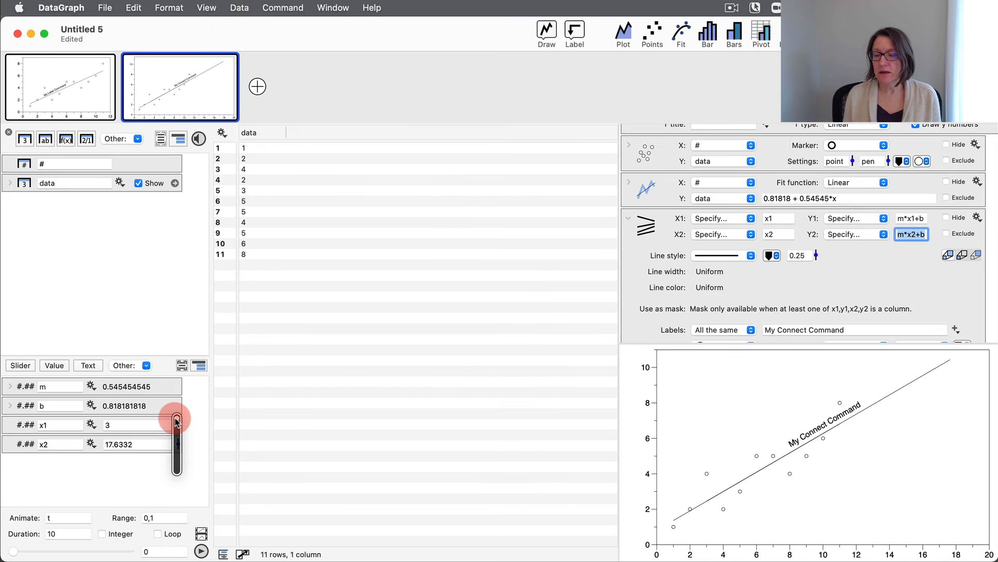
{"action": "left_click_drag", "start_coordinate": [176, 420], "coordinate": [177, 436]}
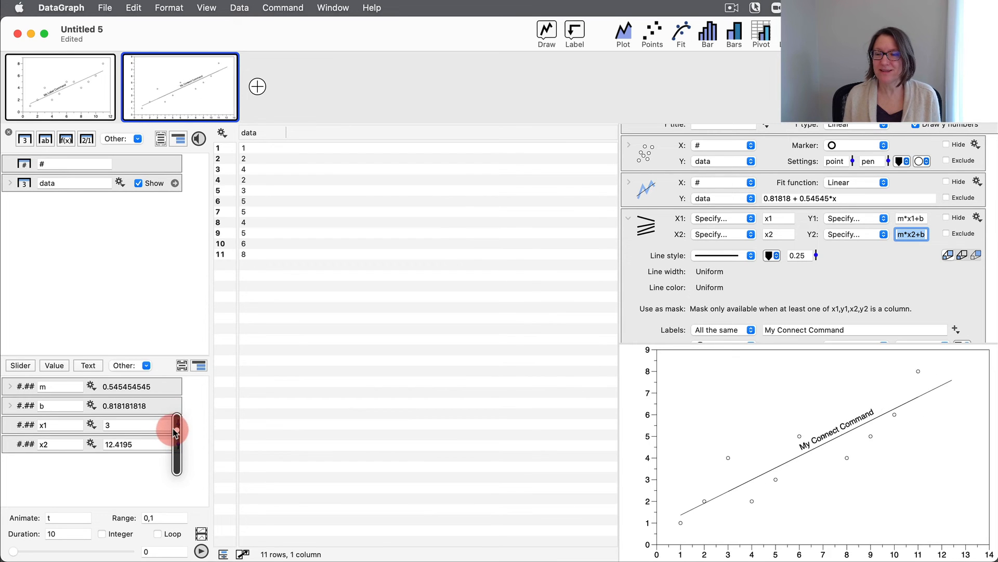
{"action": "left_click_drag", "start_coordinate": [177, 423], "coordinate": [177, 439]}
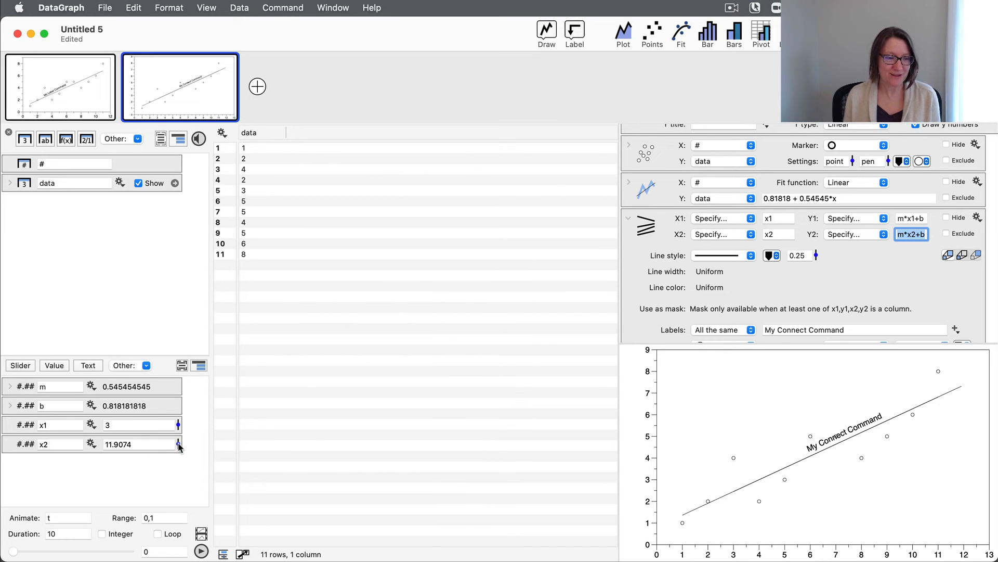
{"action": "left_click_drag", "start_coordinate": [179, 444], "coordinate": [178, 451]}
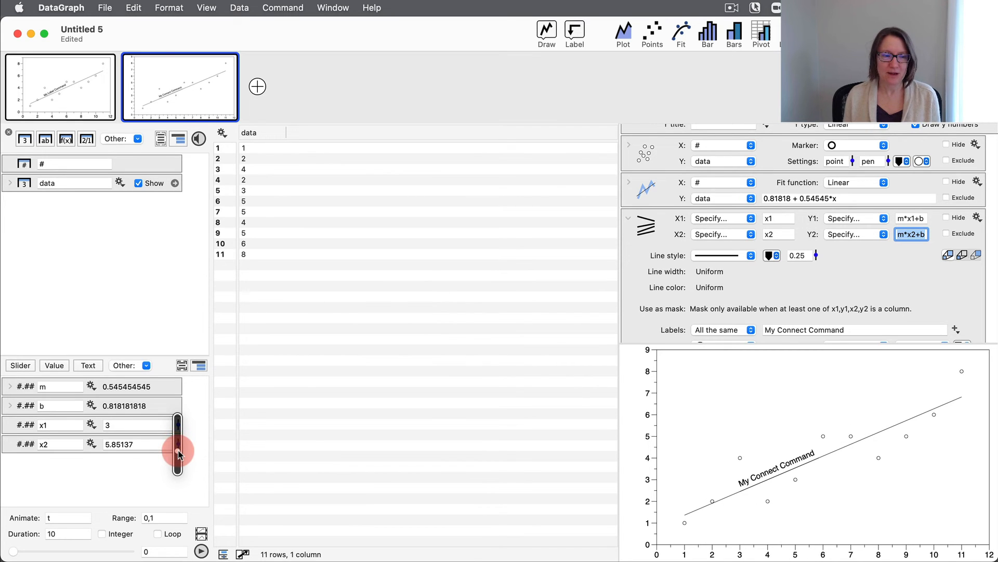
{"action": "left_click_drag", "start_coordinate": [178, 454], "coordinate": [178, 423]}
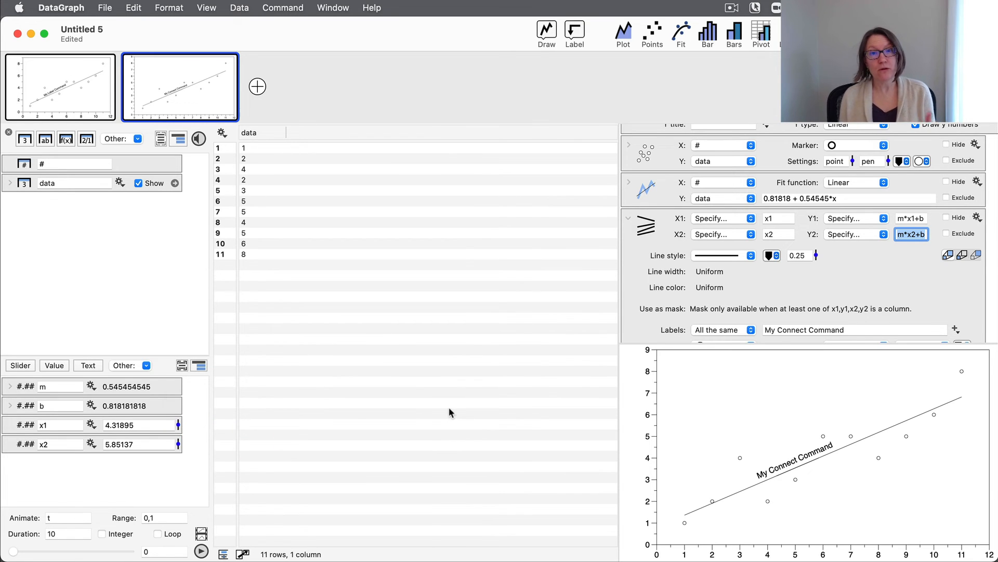
{"action": "mouse_move", "coordinate": [855, 443]}
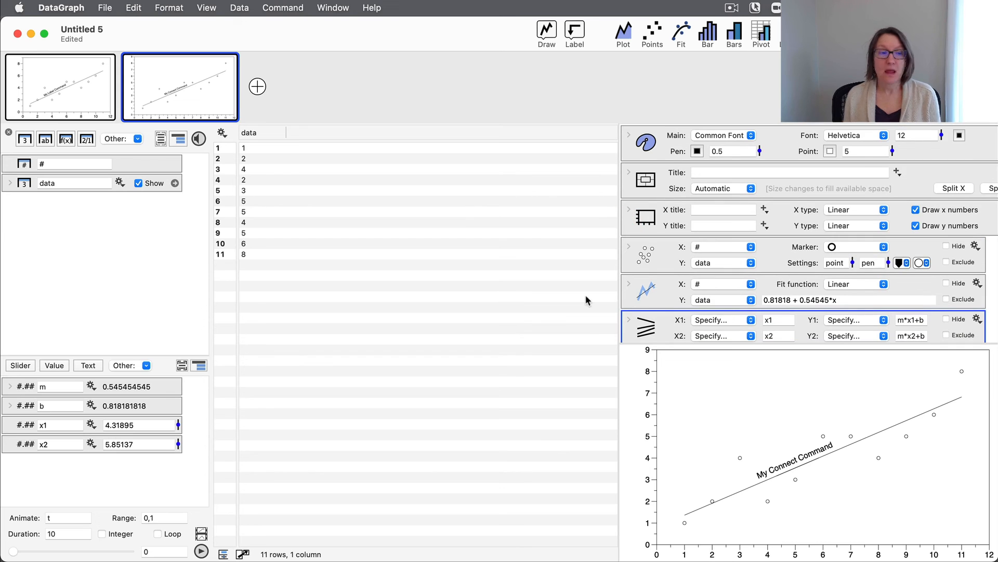
Step: Fix the graph size at 5×3 inches and shrink the Connect label font by 23%
{"action": "left_click", "coordinate": [751, 188]}
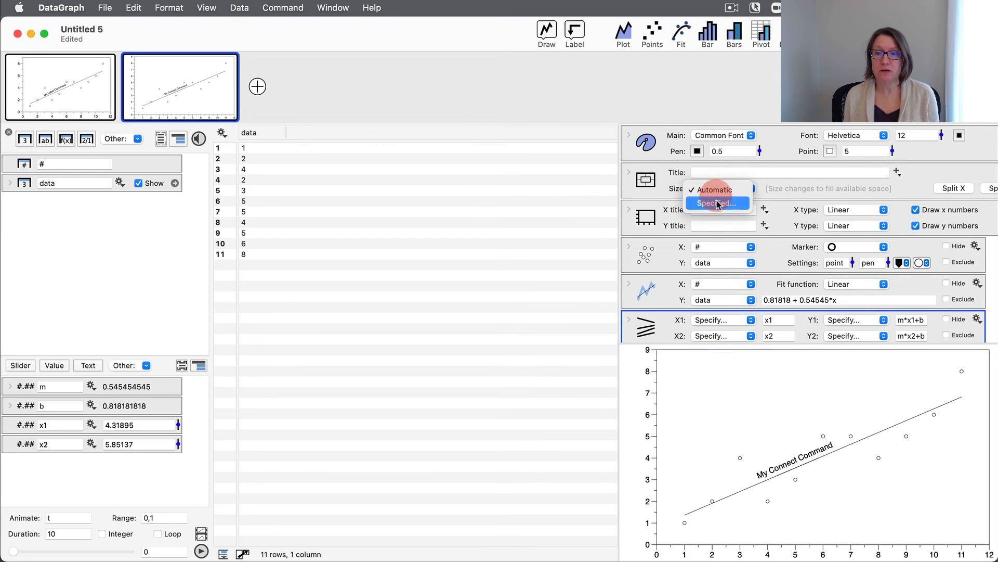
{"action": "left_click", "coordinate": [716, 202]}
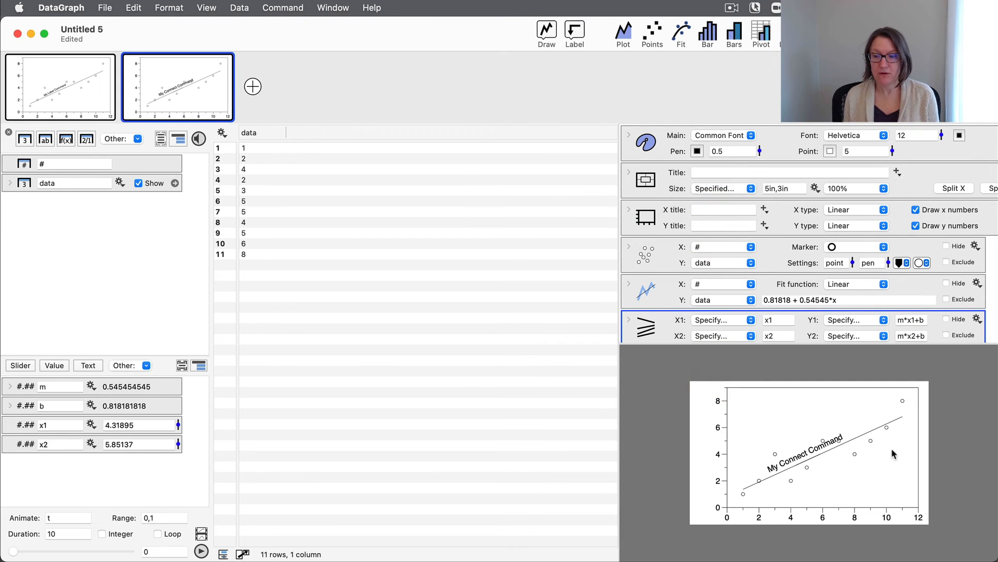
{"action": "mouse_move", "coordinate": [819, 294]}
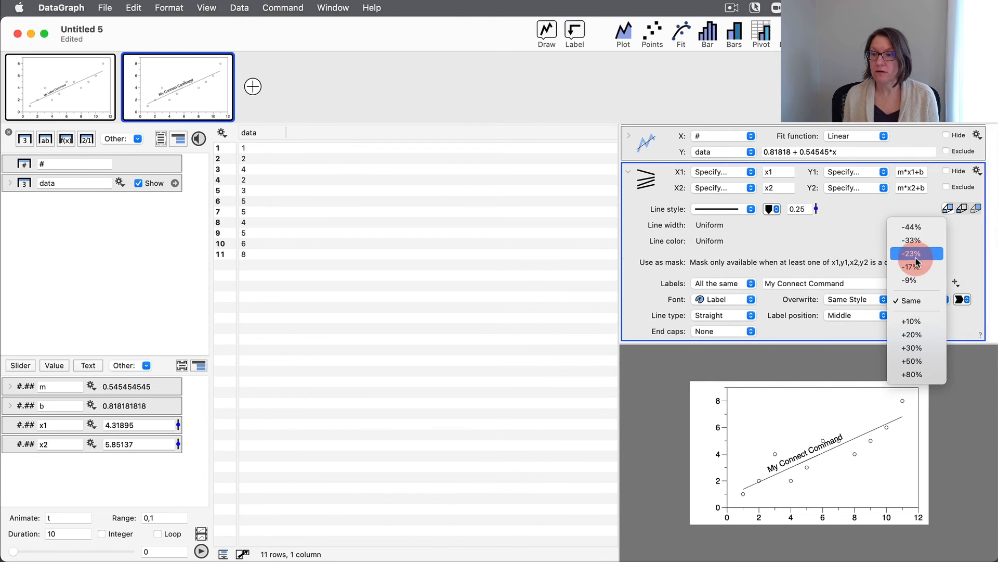
{"action": "left_click", "coordinate": [913, 253]}
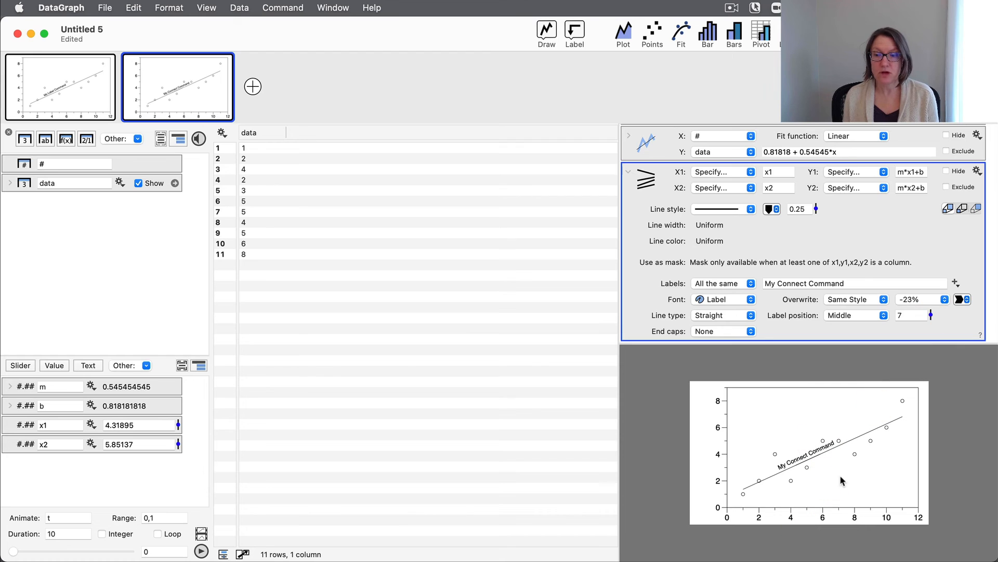
{"action": "mouse_move", "coordinate": [870, 432]}
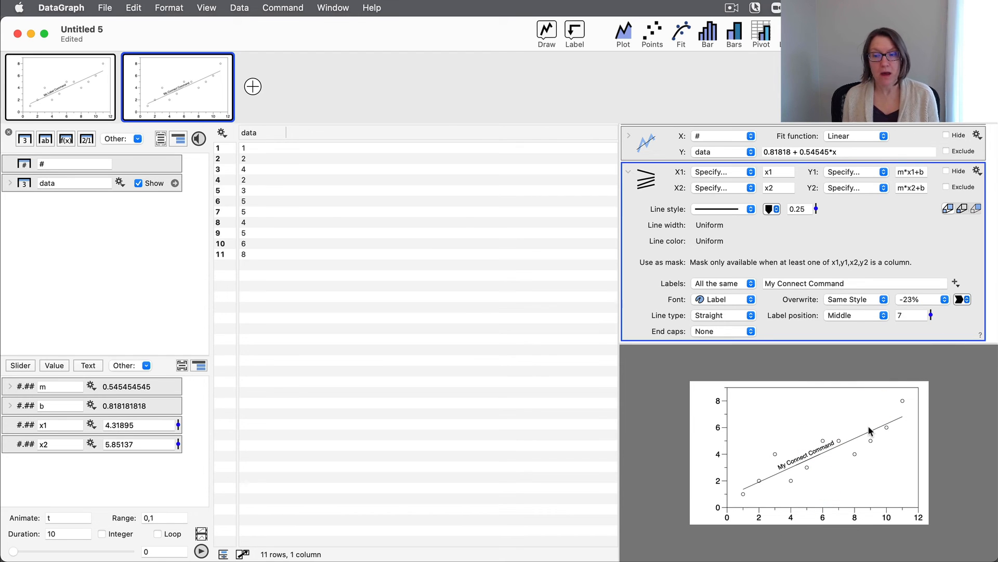
{"action": "mouse_move", "coordinate": [765, 499]}
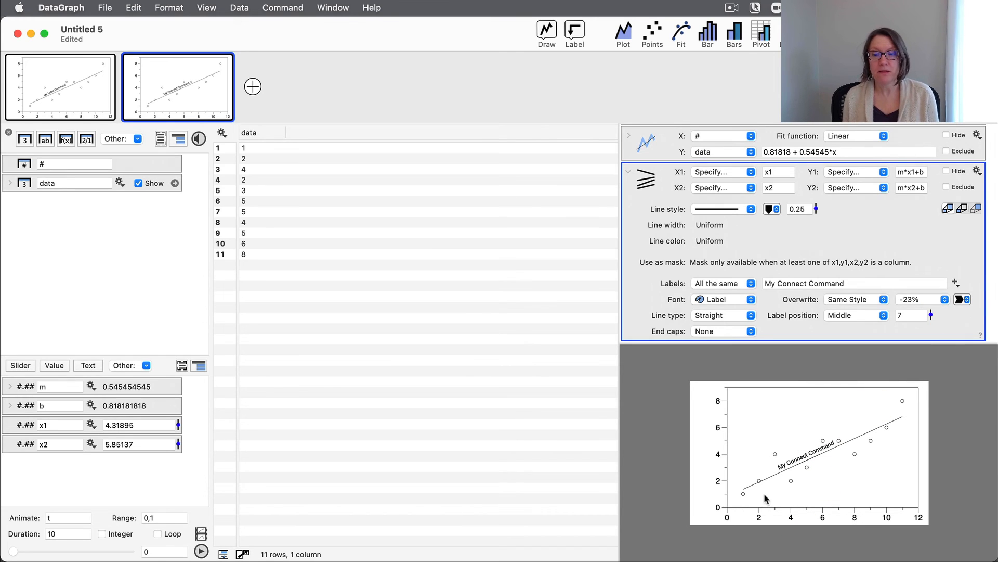
{"action": "mouse_move", "coordinate": [760, 489]}
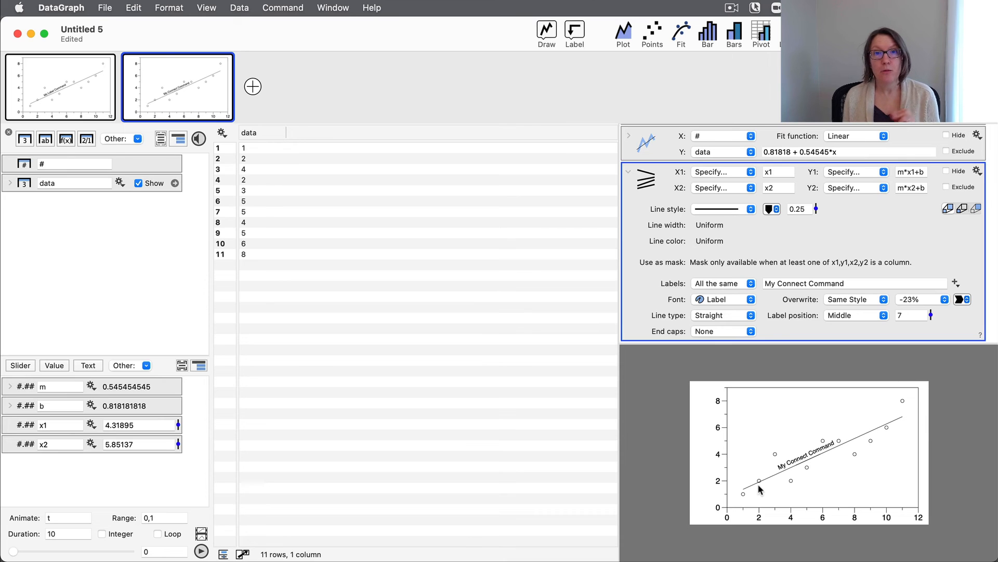
{"action": "mouse_move", "coordinate": [391, 385]}
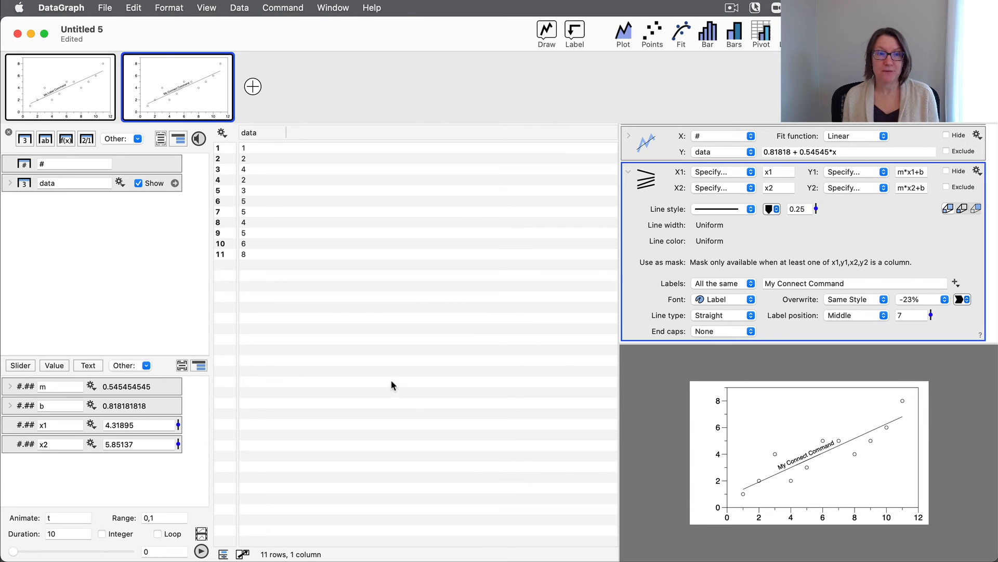
{"action": "mouse_move", "coordinate": [250, 180]}
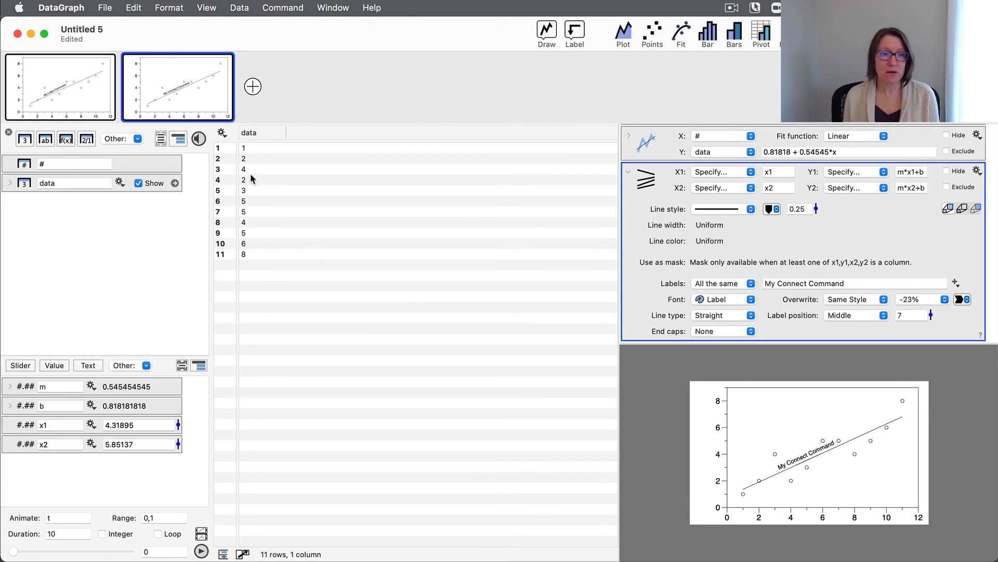
Step: Edit the data column to zeros in rows 2–5, then 10, 12, 14, and 16
{"action": "left_click", "coordinate": [263, 168]}
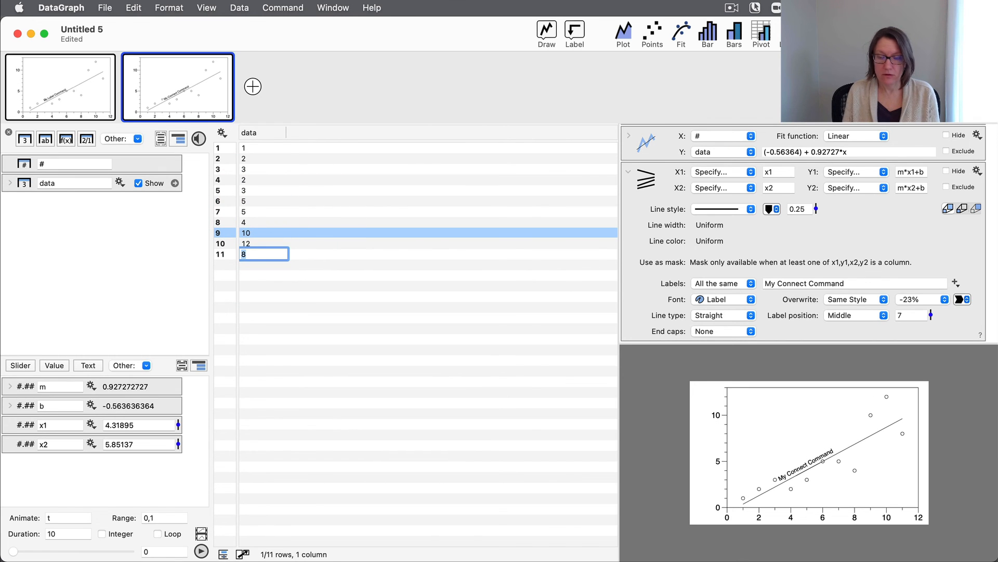
{"action": "type", "text": "14"}
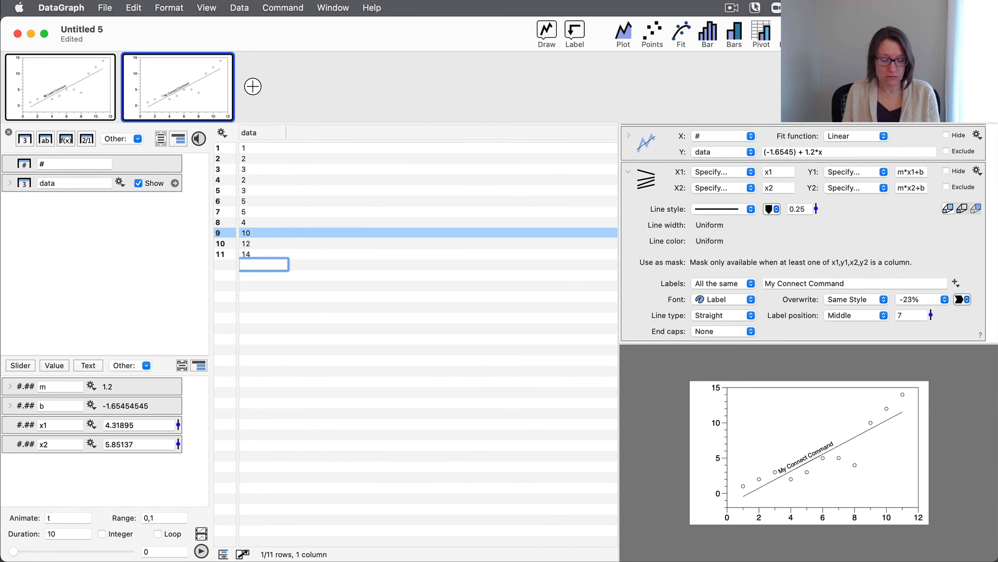
{"action": "type", "text": "16"}
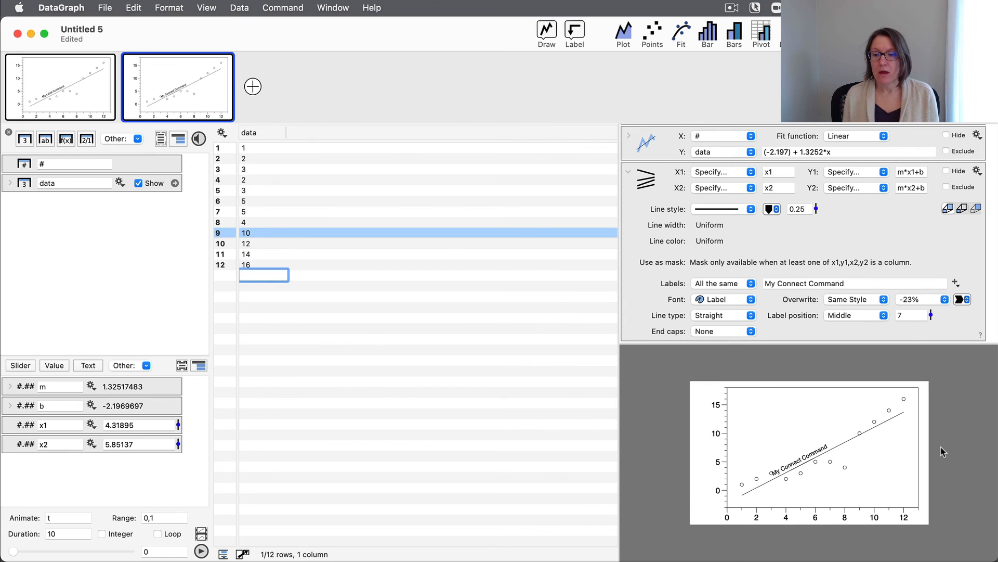
{"action": "mouse_move", "coordinate": [825, 452]}
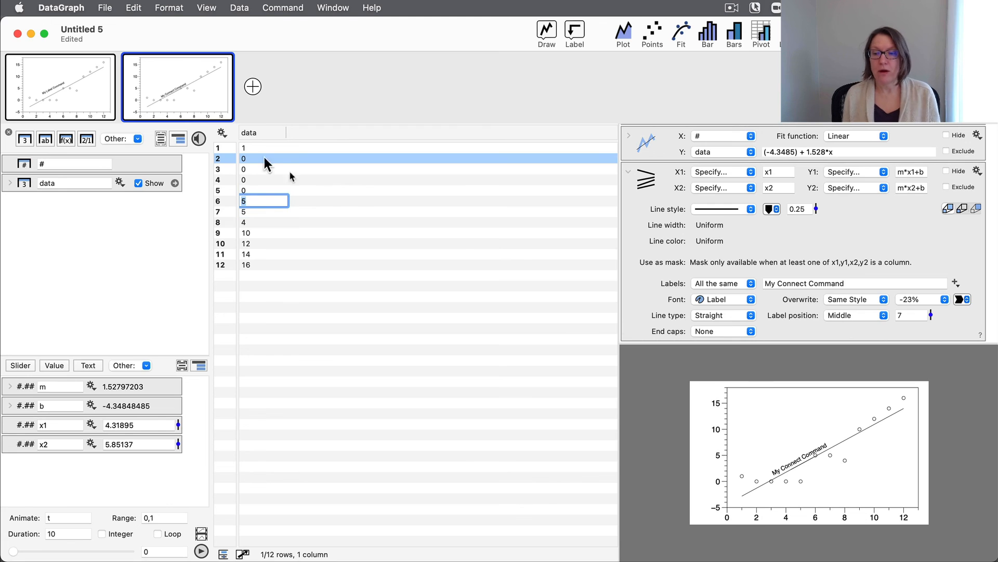
{"action": "mouse_move", "coordinate": [659, 451]}
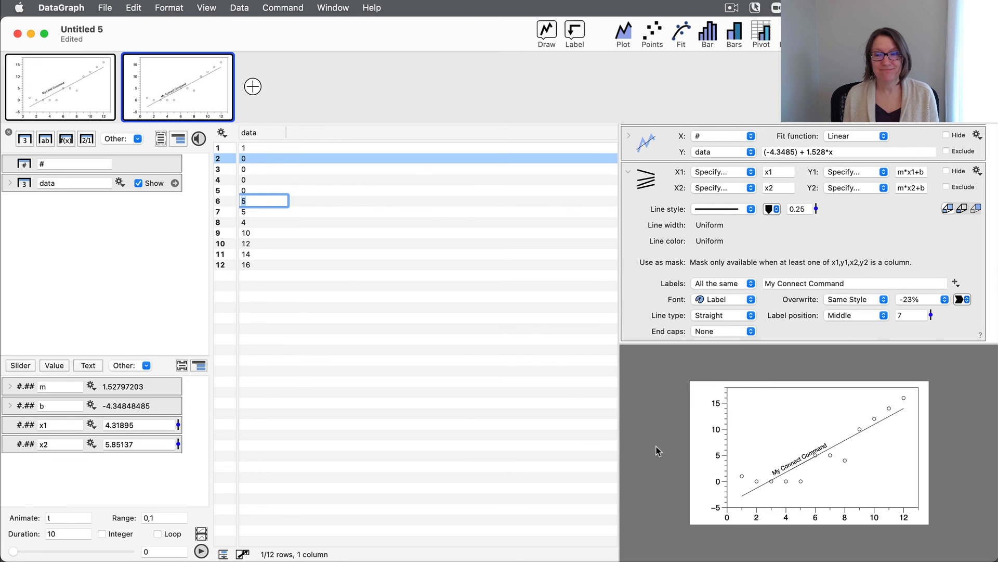
{"action": "mouse_move", "coordinate": [516, 383]}
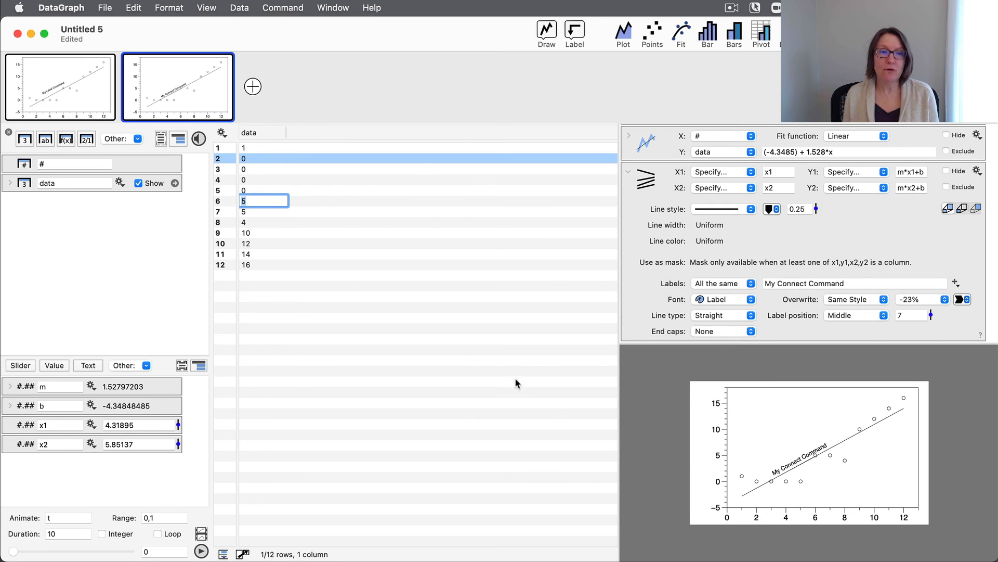
{"action": "left_click", "coordinate": [350, 264]}
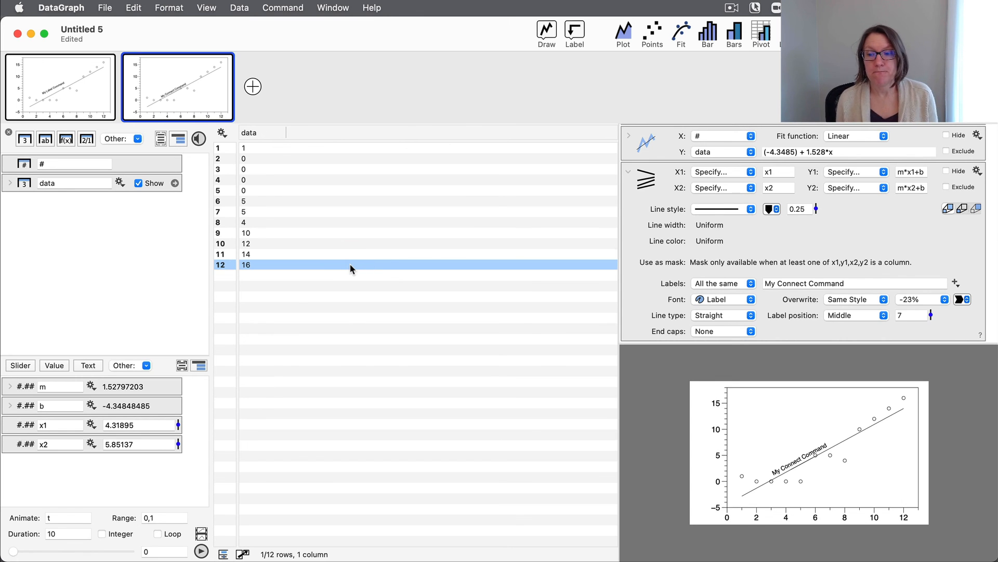
{"action": "mouse_move", "coordinate": [221, 432]}
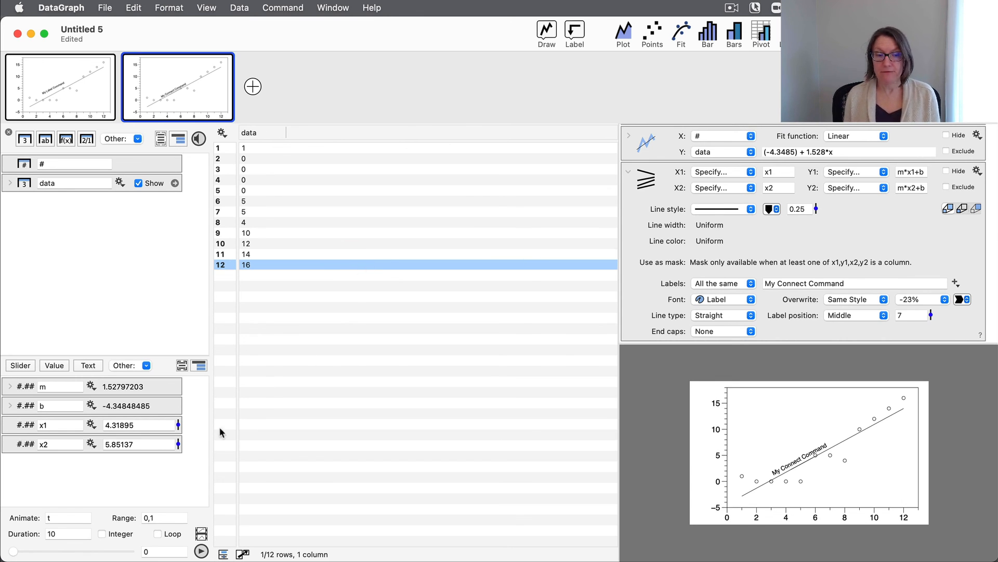
{"action": "mouse_move", "coordinate": [194, 434]}
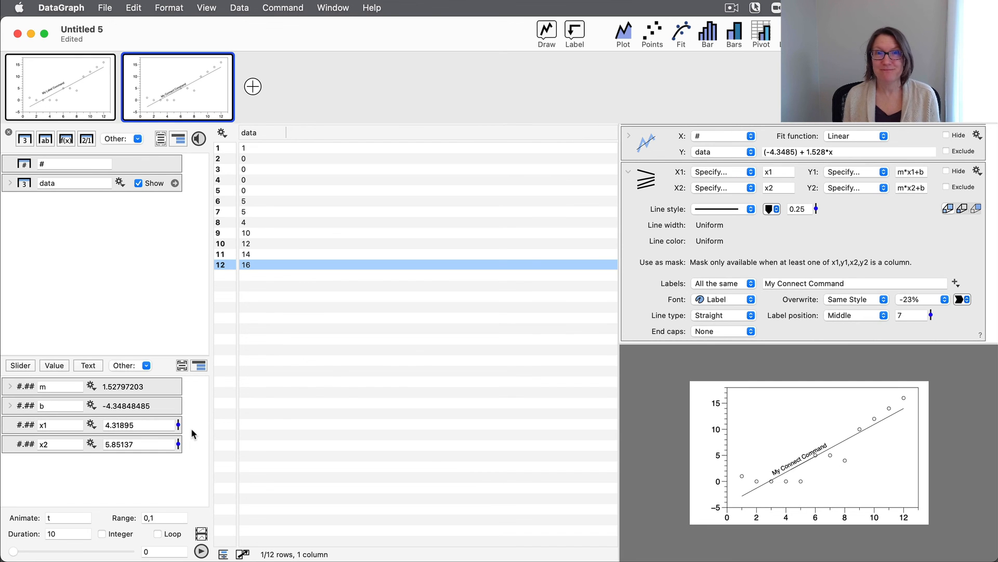
Step: Drag the x1 slider back and forth, settling at about 3.45 on the refitted line
{"action": "left_click_drag", "start_coordinate": [178, 424], "coordinate": [179, 436]}
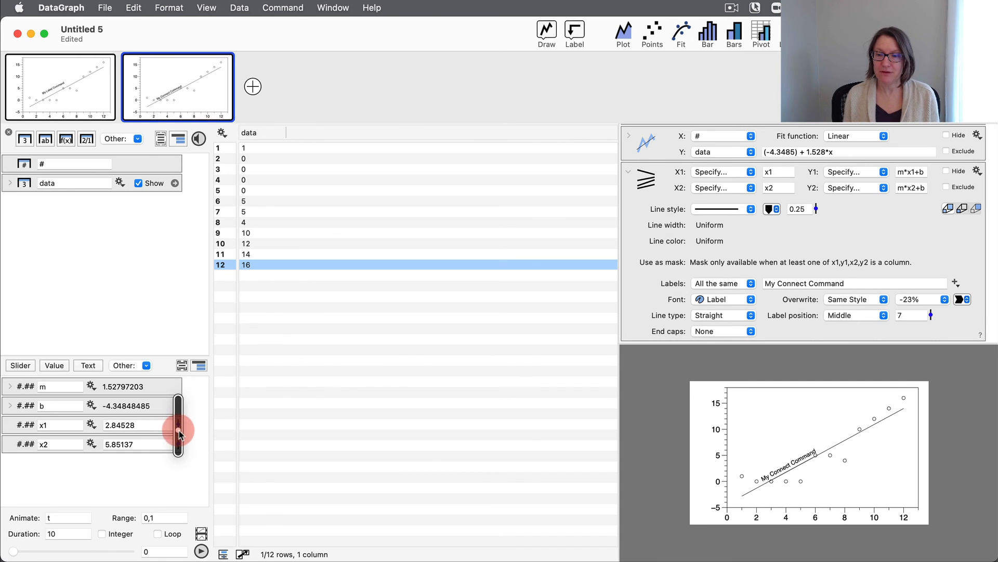
{"action": "left_click_drag", "start_coordinate": [178, 434], "coordinate": [178, 398]}
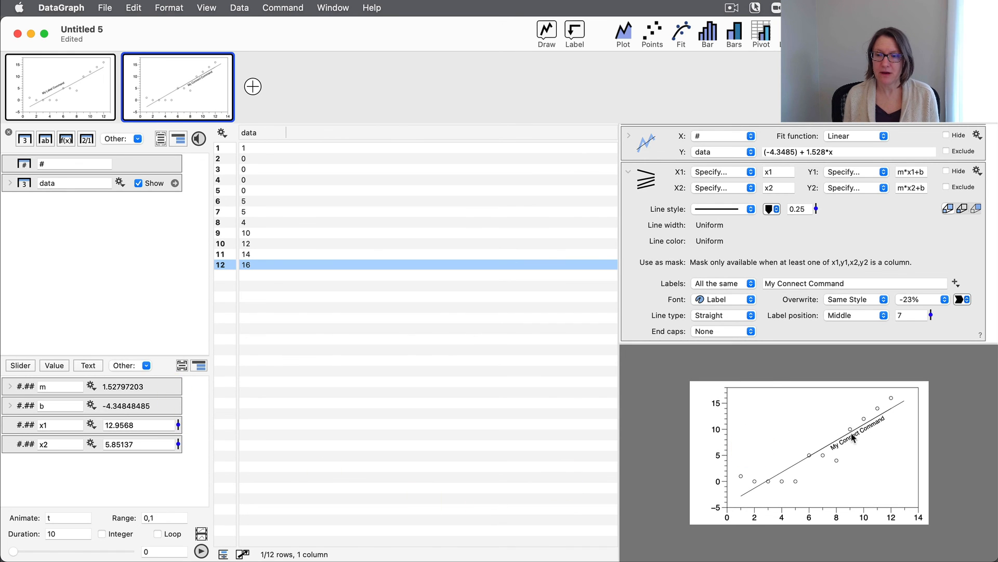
{"action": "left_click_drag", "start_coordinate": [178, 424], "coordinate": [179, 433]}
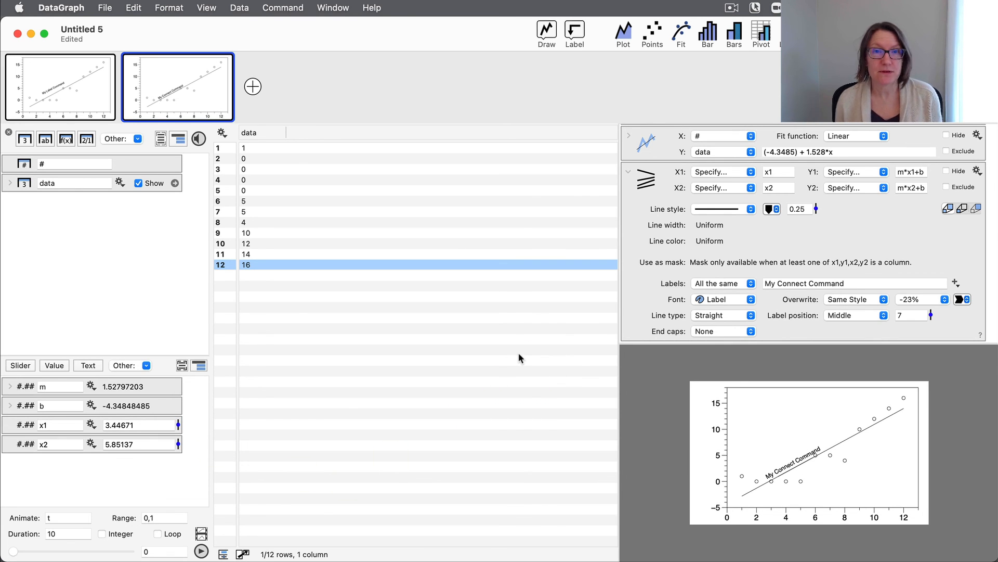
{"action": "mouse_move", "coordinate": [490, 325]}
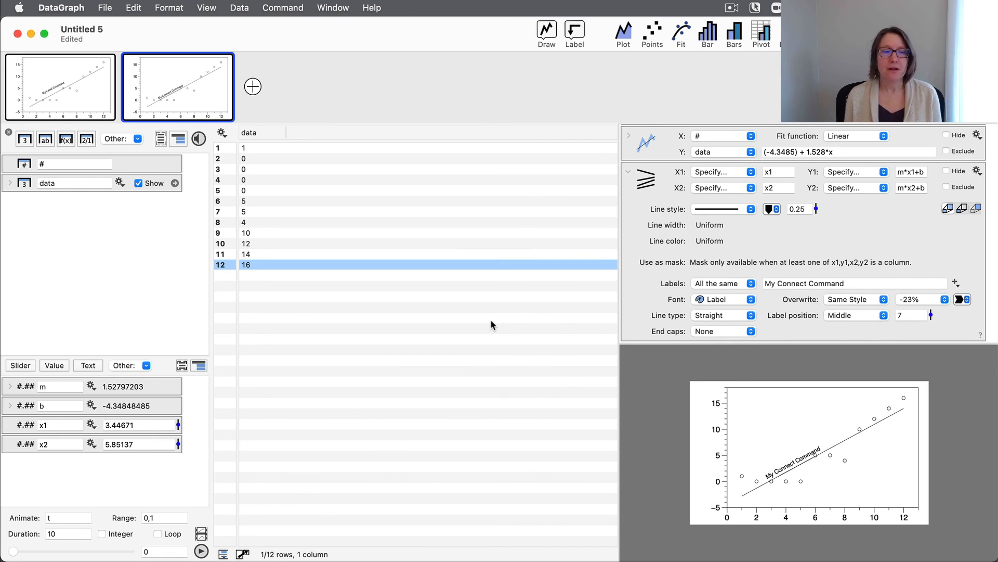